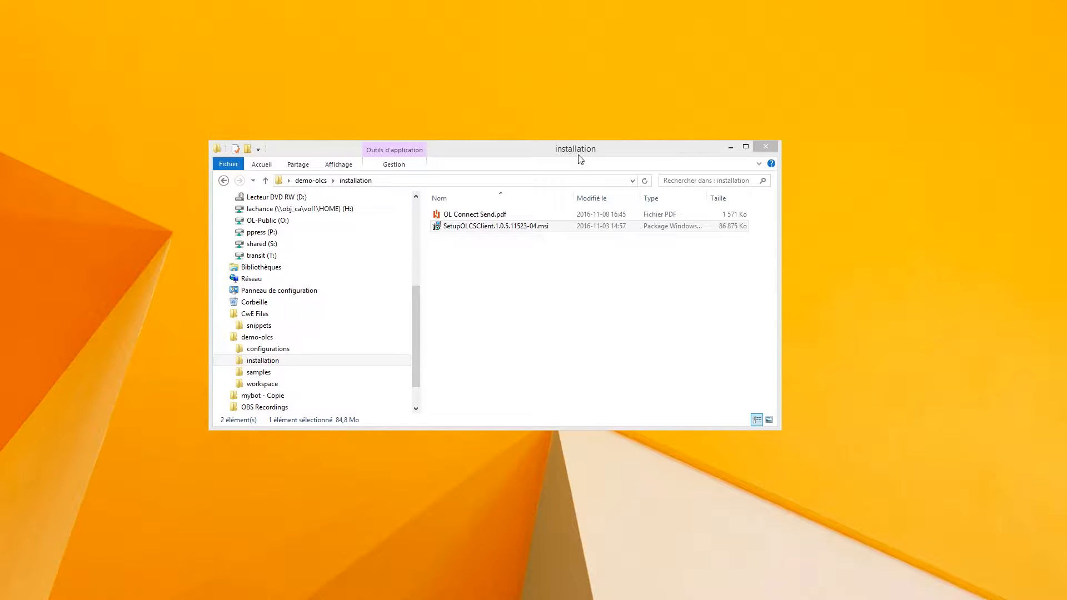
mouse_move(554, 155)
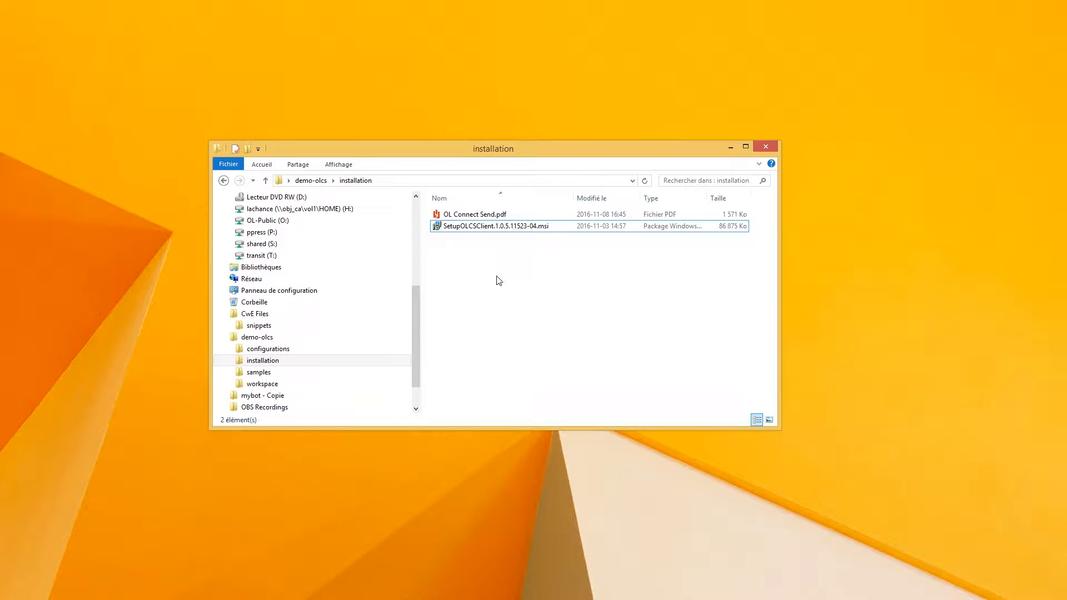
mouse_move(483, 255)
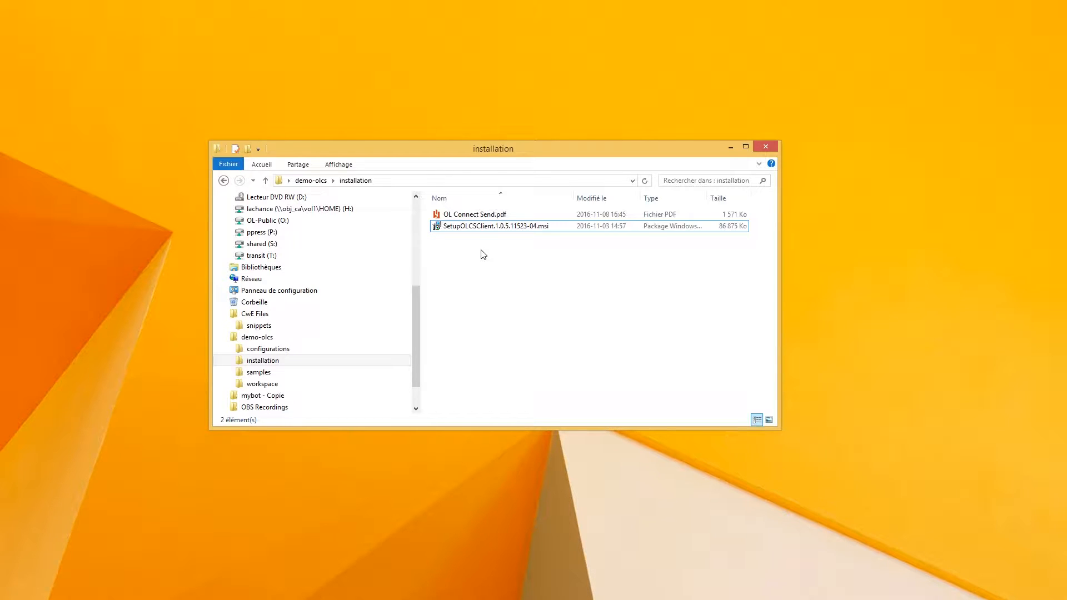
- Launch the OL Connect Send printer driver installer from its .msi package
click(495, 225)
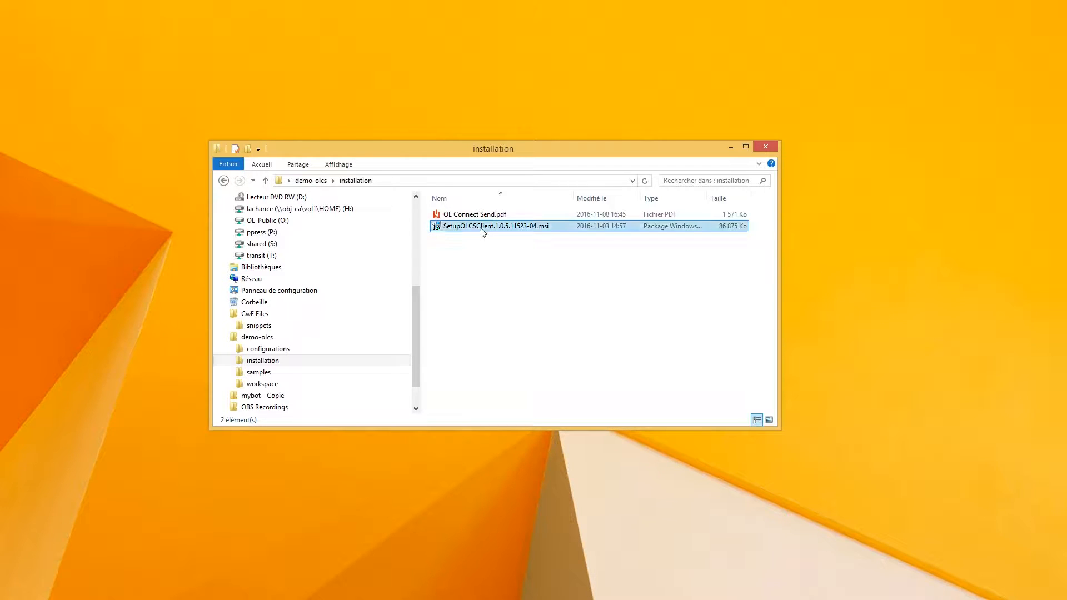
click(495, 225)
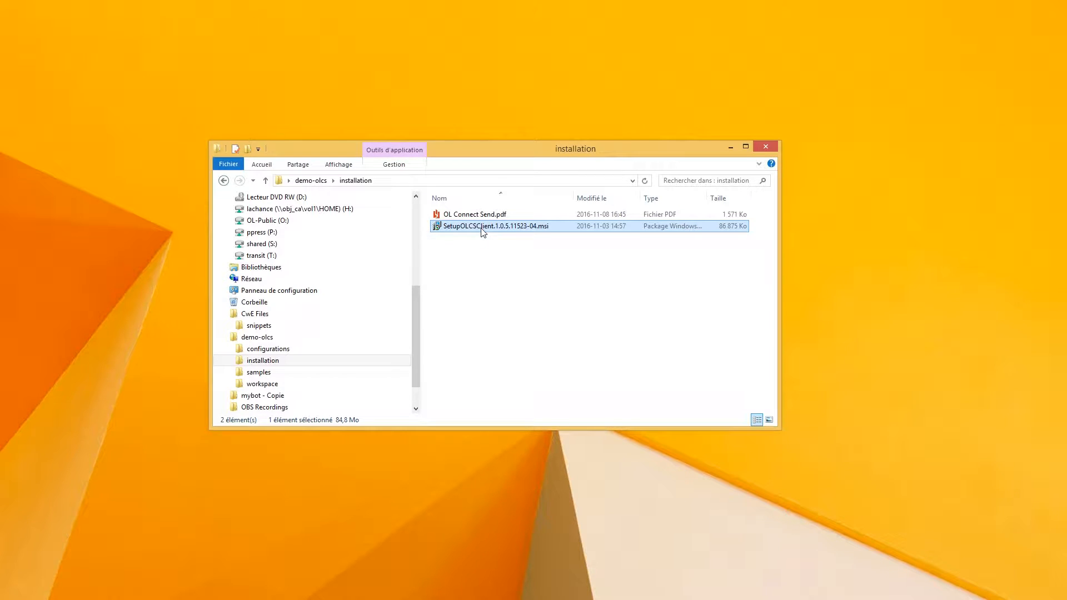
mouse_move(472, 227)
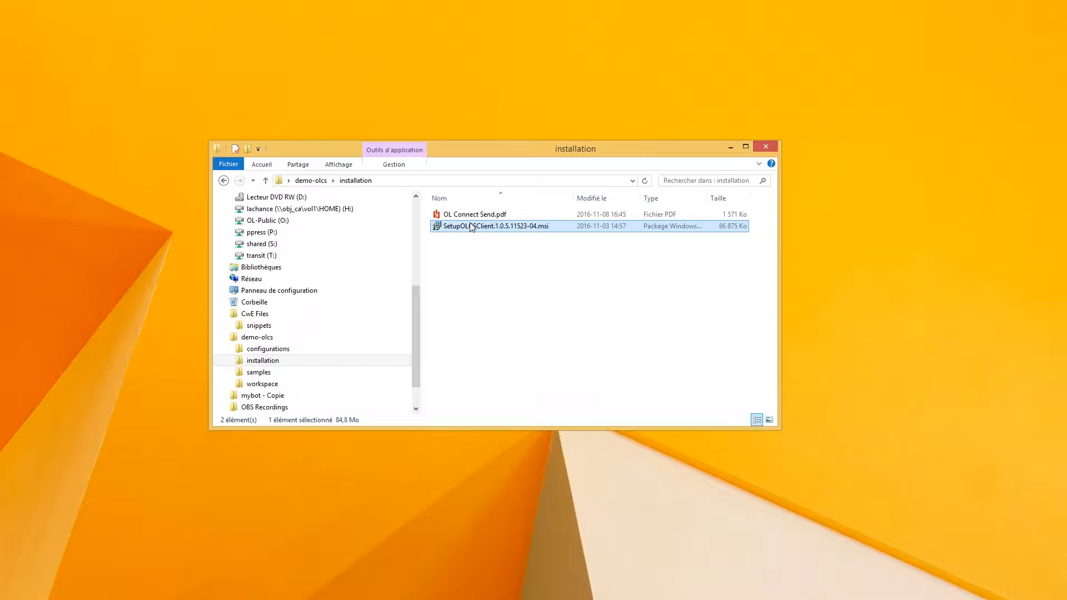
mouse_move(472, 226)
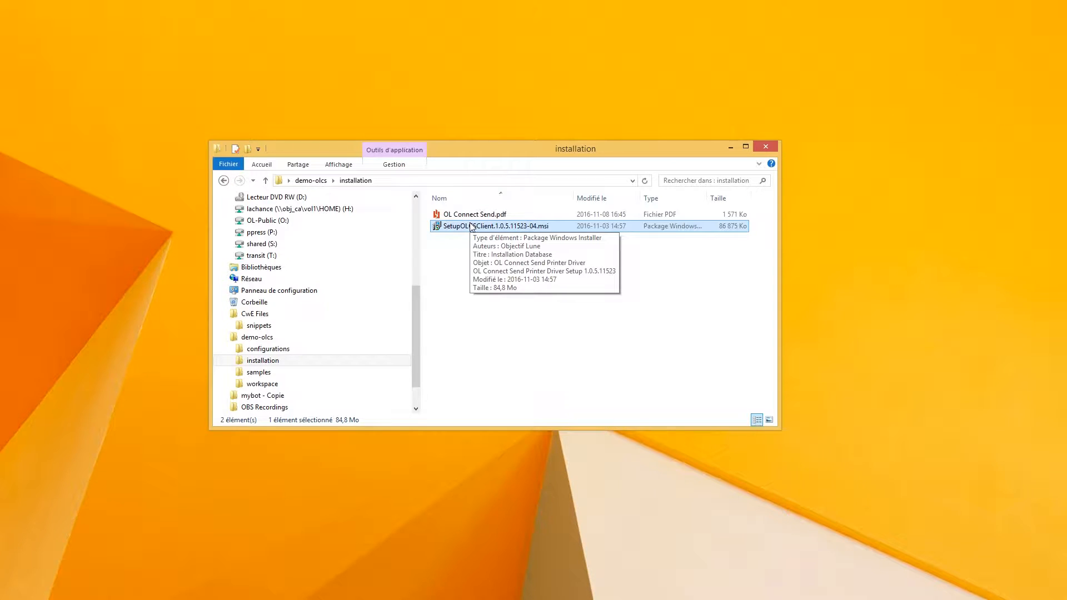
mouse_move(472, 307)
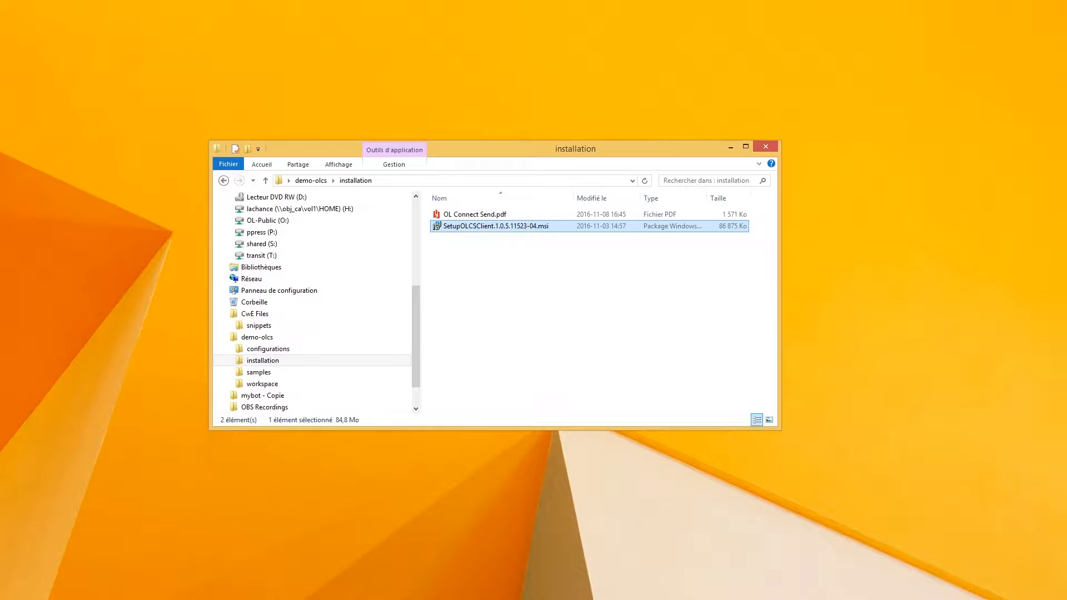
double_click(495, 225)
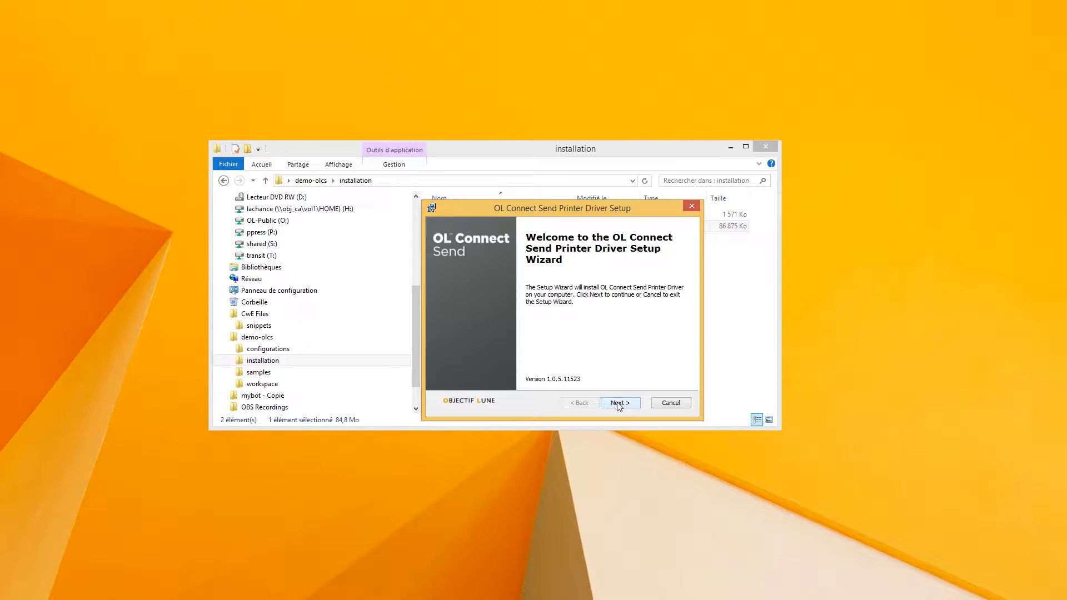
click(618, 402)
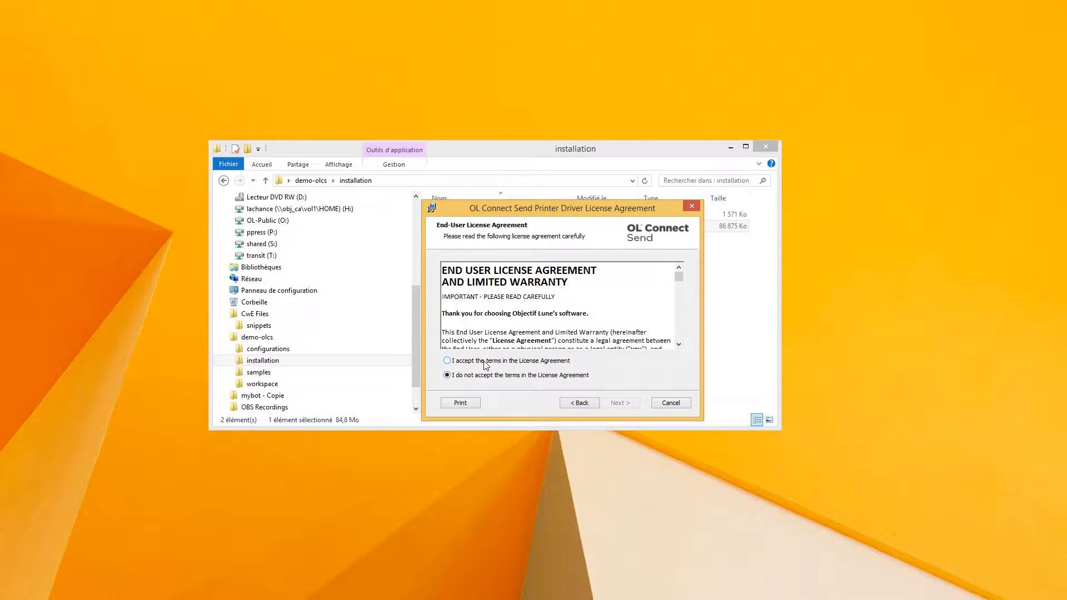
- Accept the license terms and advance to the Server URL page
click(446, 360)
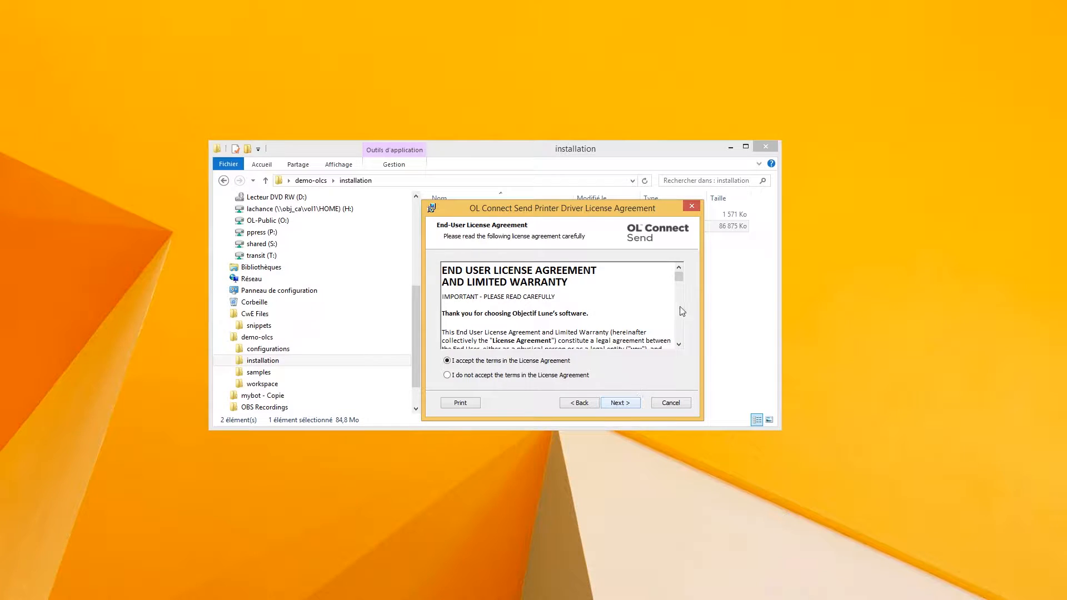
scroll(down, 3)
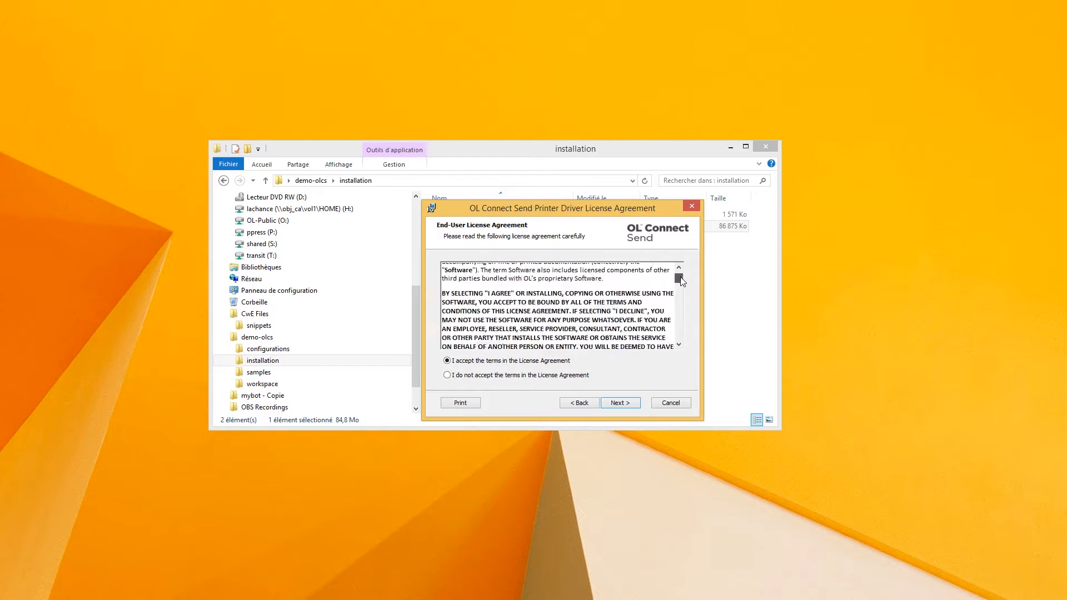
click(619, 402)
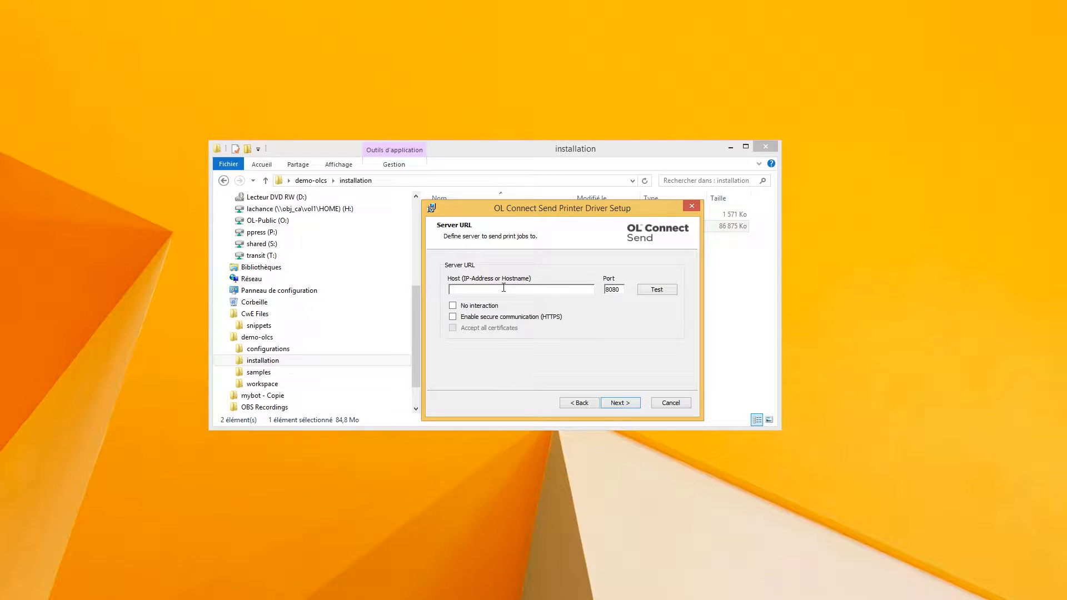
click(619, 403)
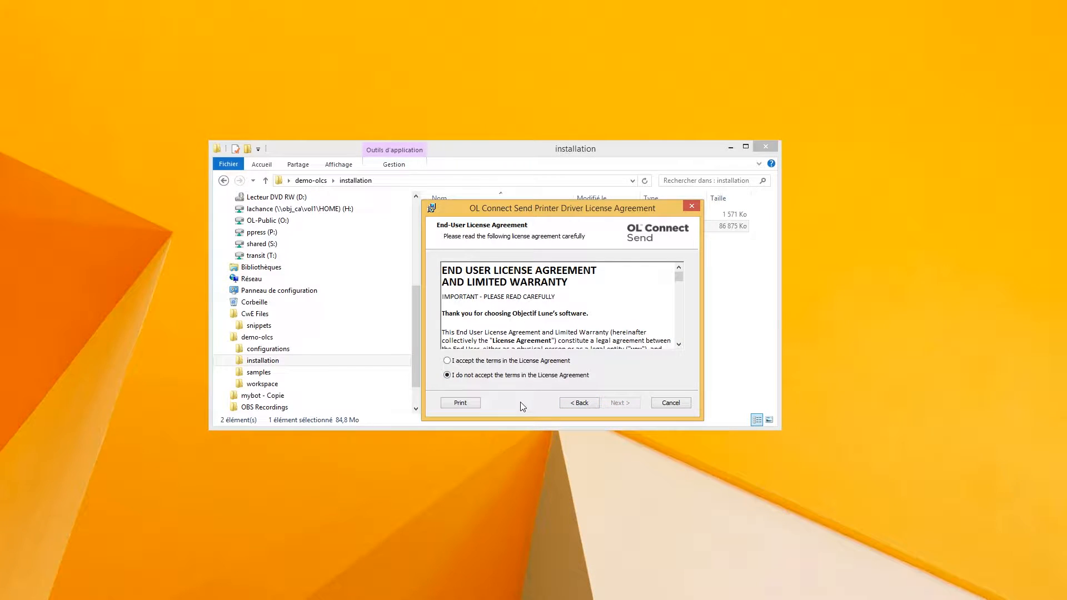
click(447, 361)
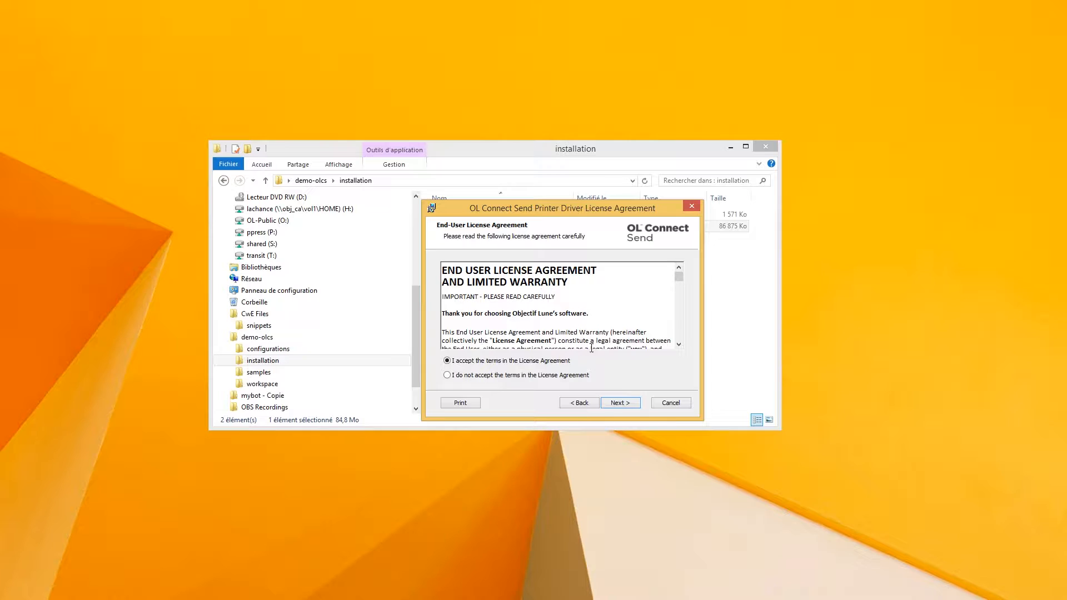
click(619, 402)
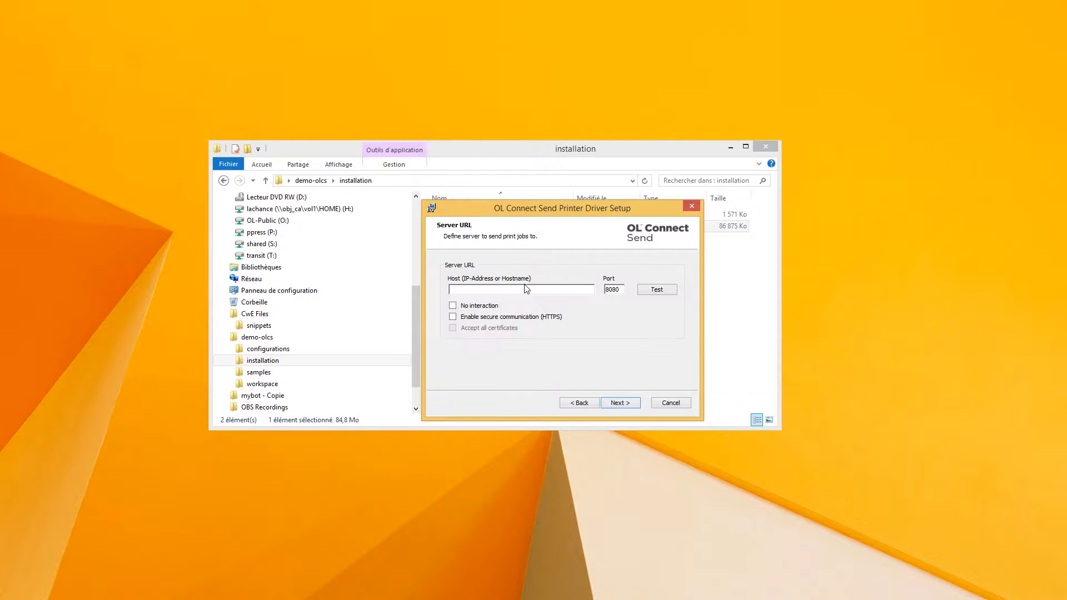
- Enter 'localhost' as the server host name
click(521, 289)
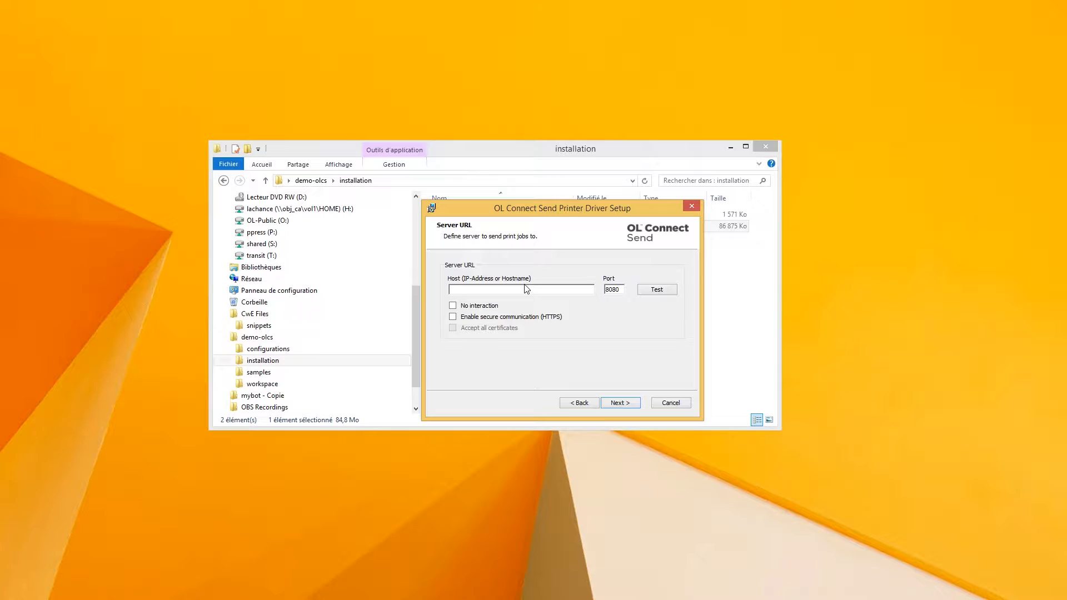
text(example.com)
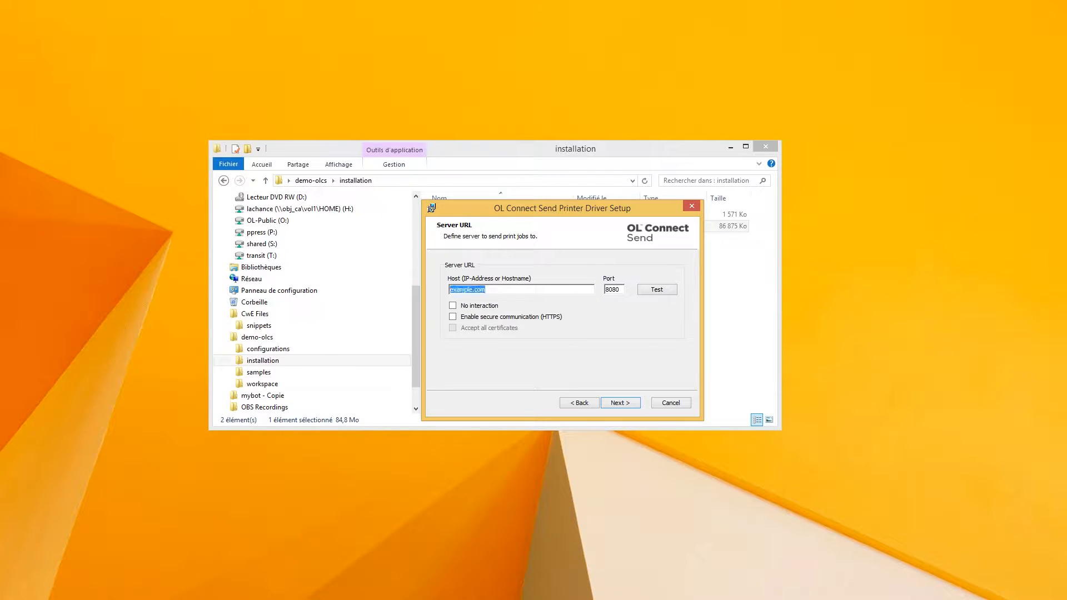
text(local)
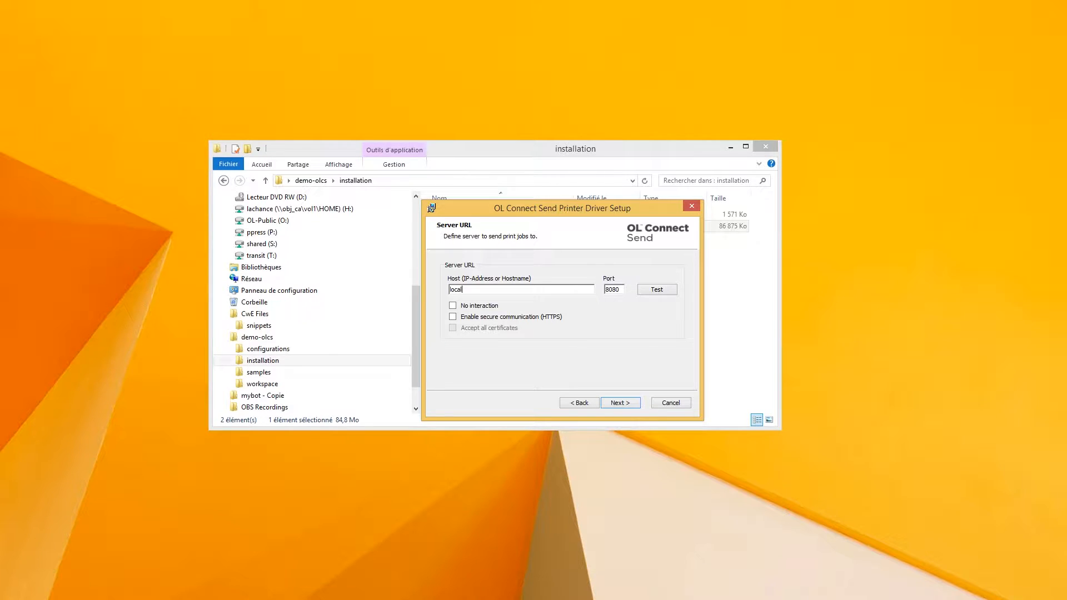
text(host)
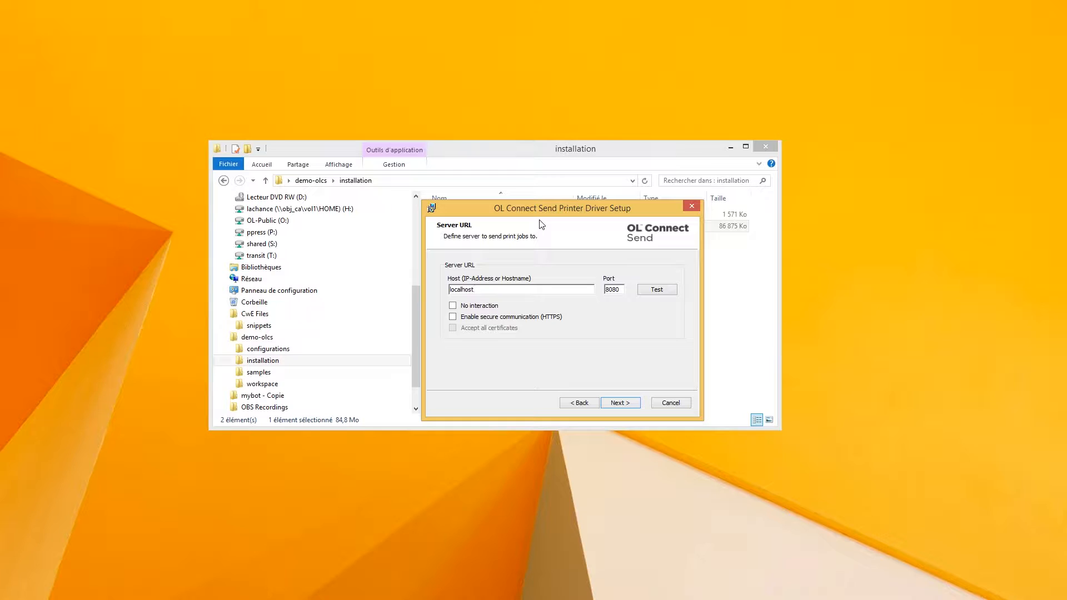
mouse_move(548, 218)
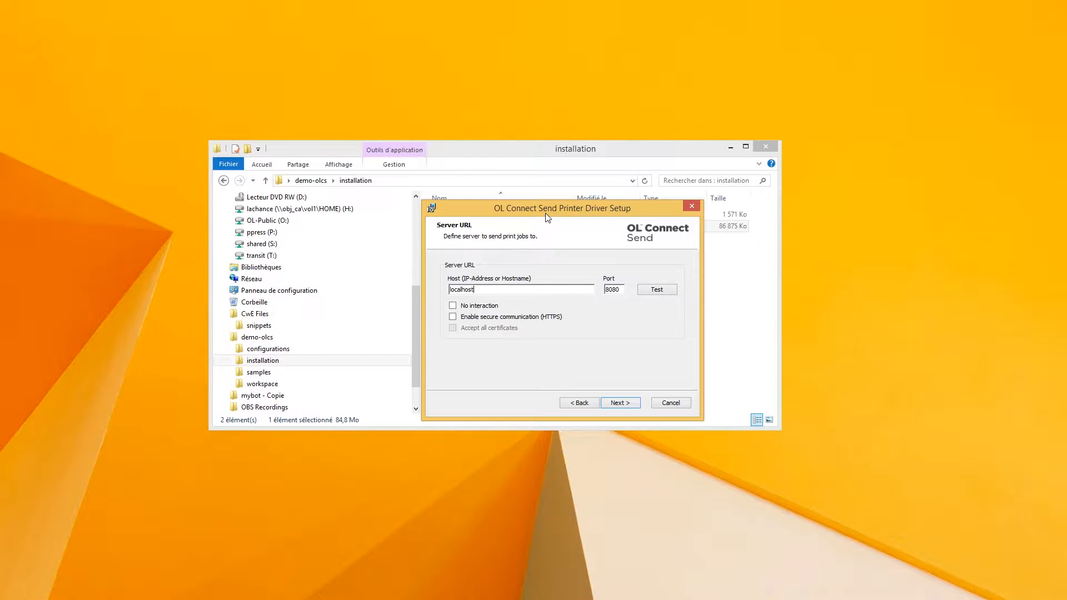
mouse_move(579, 212)
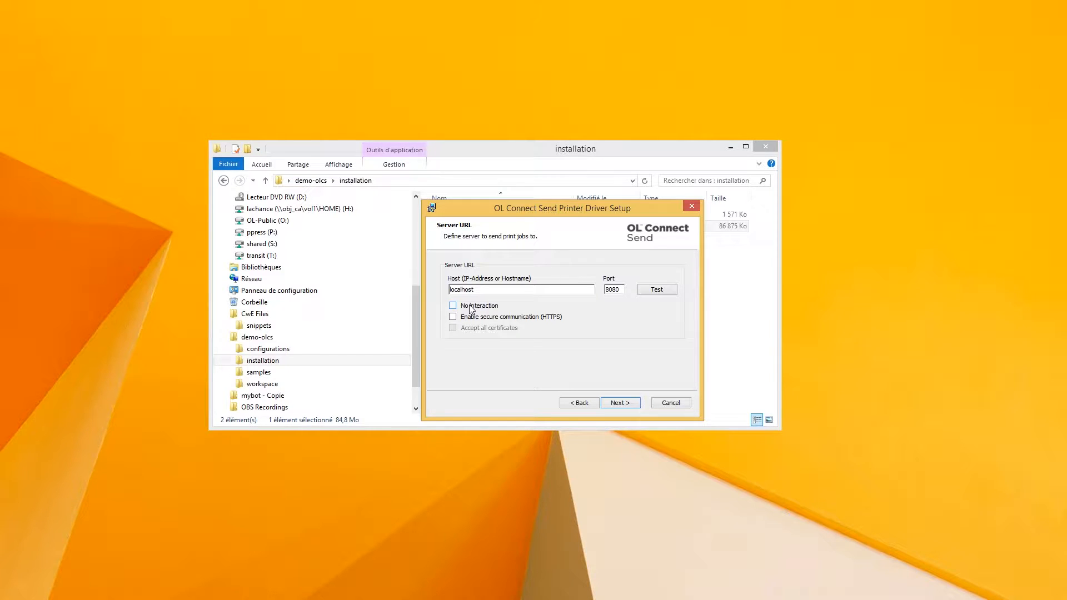
- Leave no-interaction and HTTPS off, and continue with localhost on port 8080
click(453, 305)
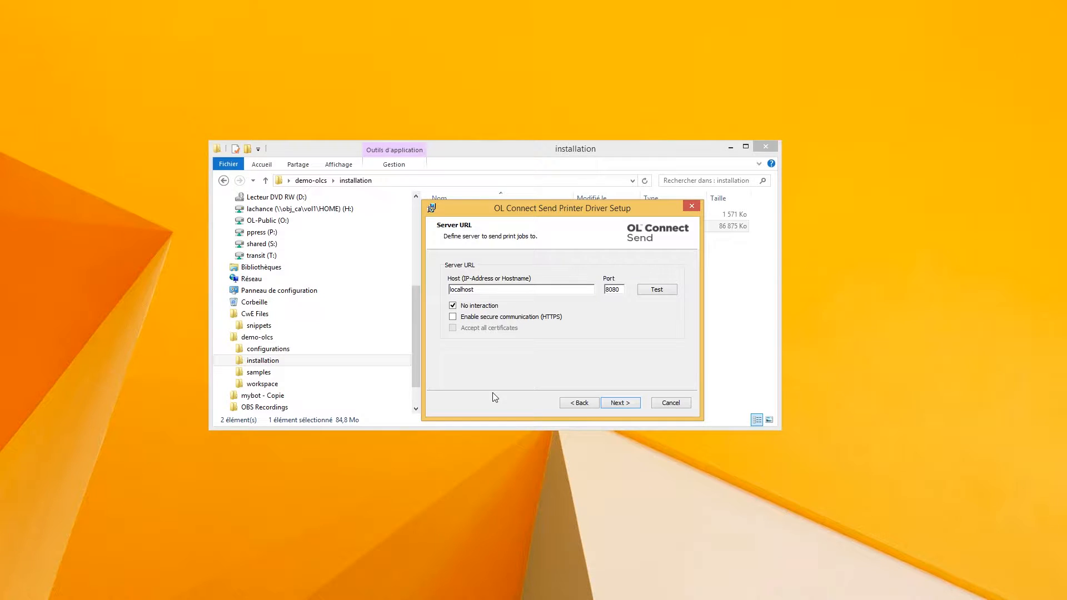
click(453, 305)
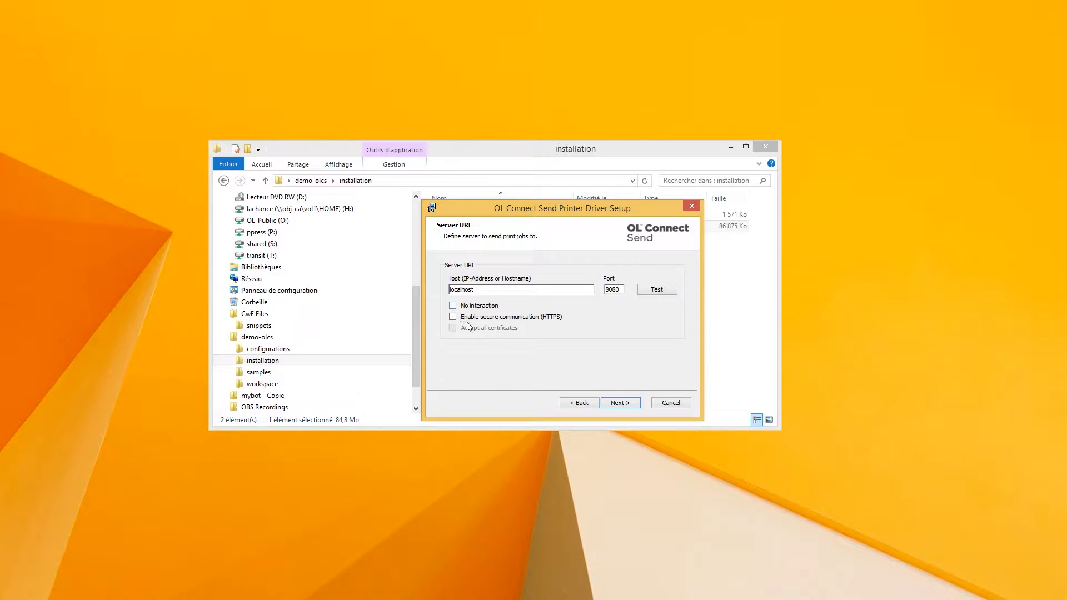
click(452, 317)
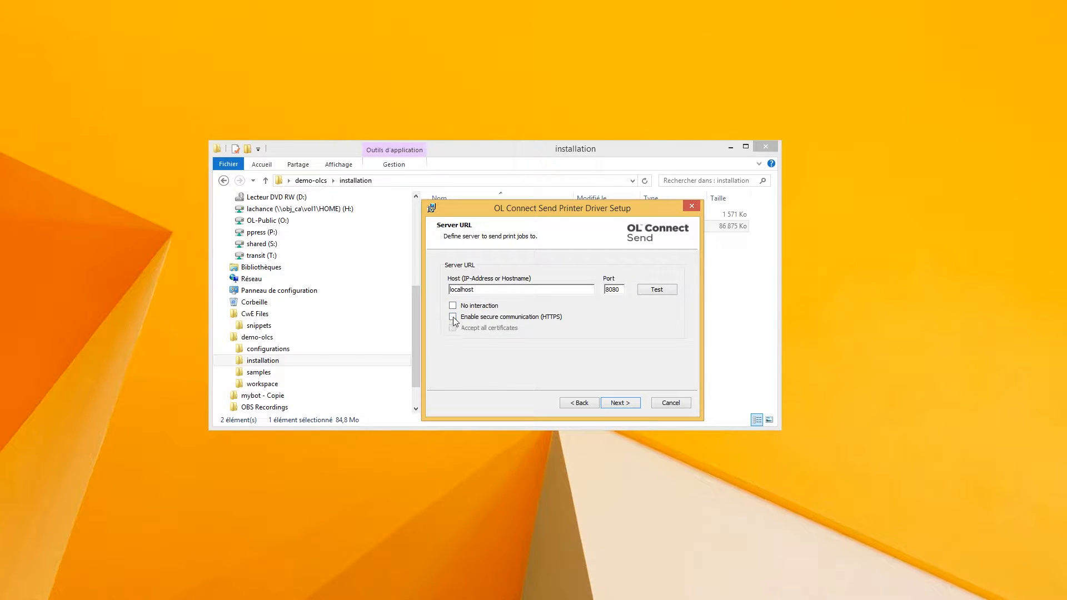
click(453, 317)
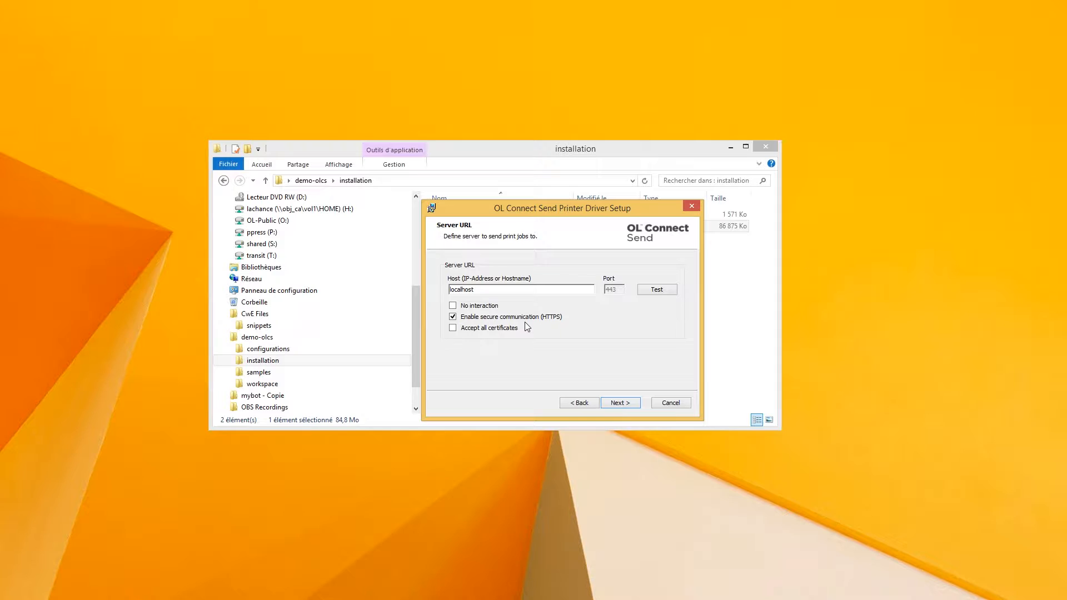
mouse_move(527, 321)
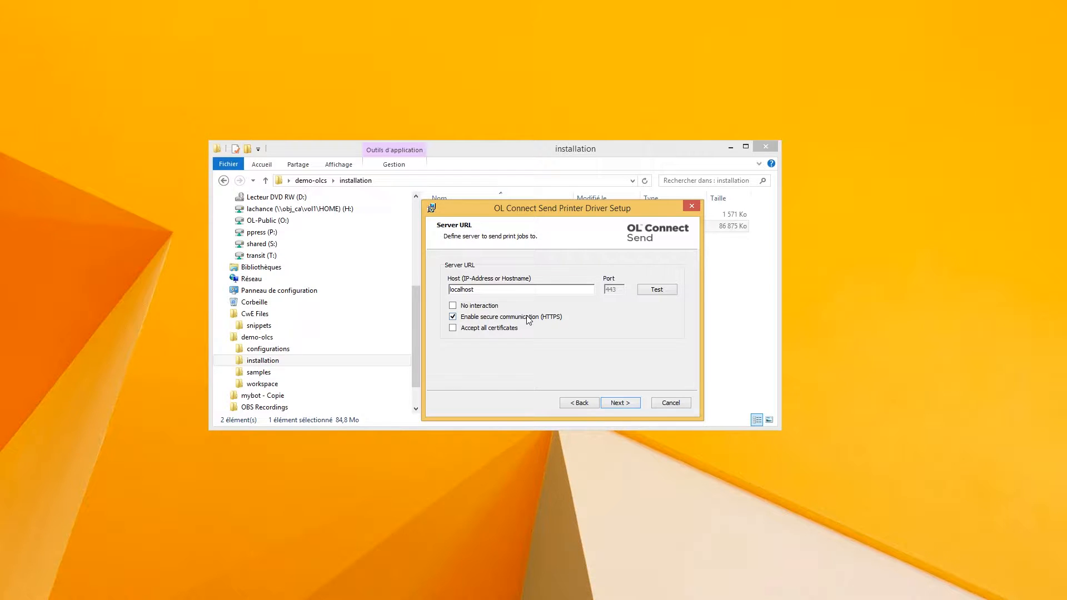
click(453, 316)
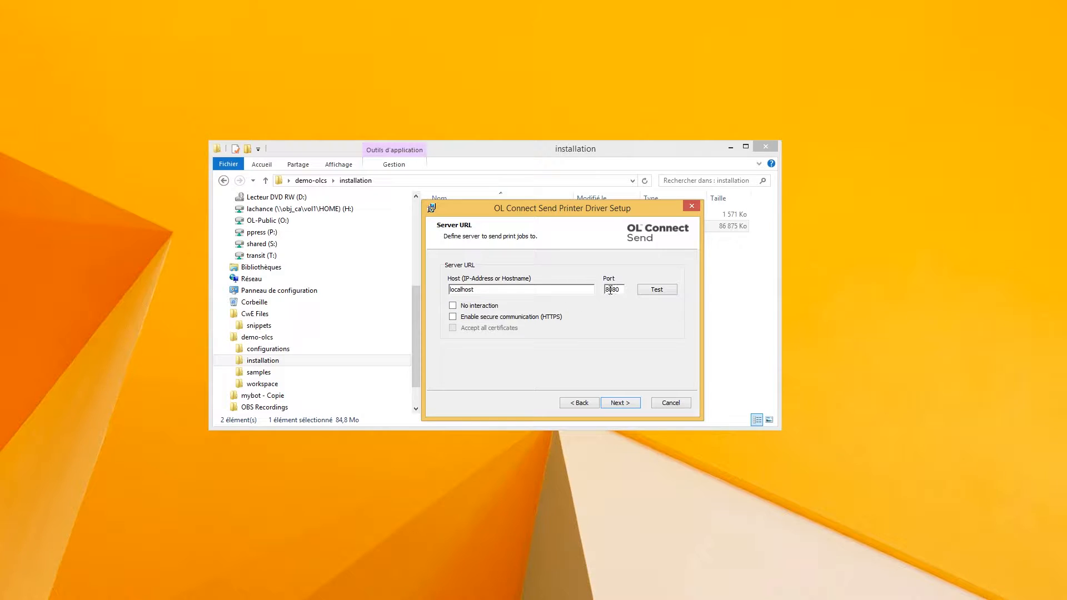
mouse_move(622, 300)
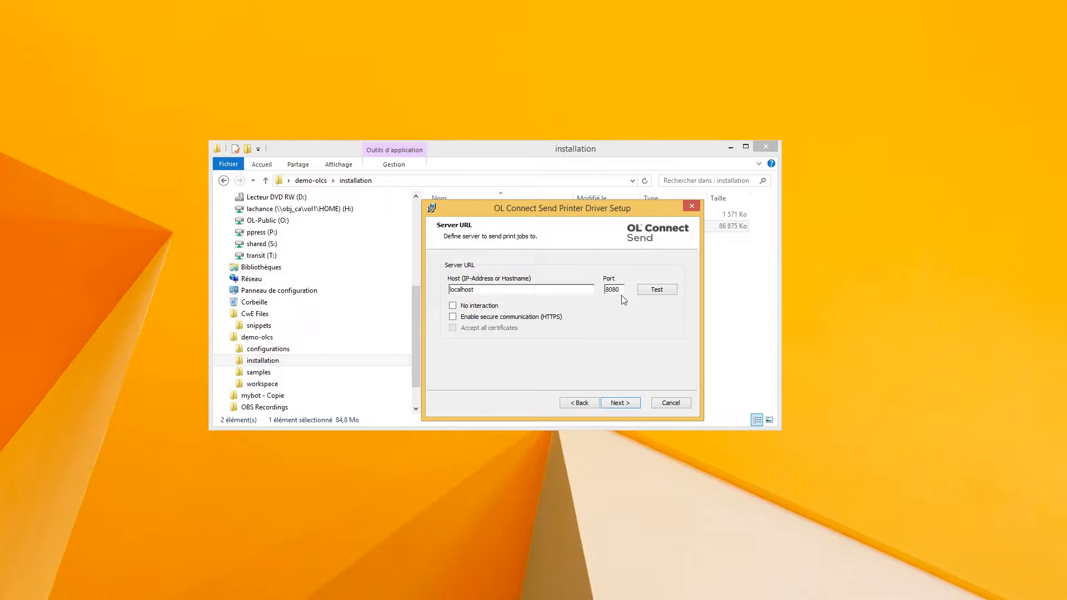
click(619, 402)
text(OLCS Example)
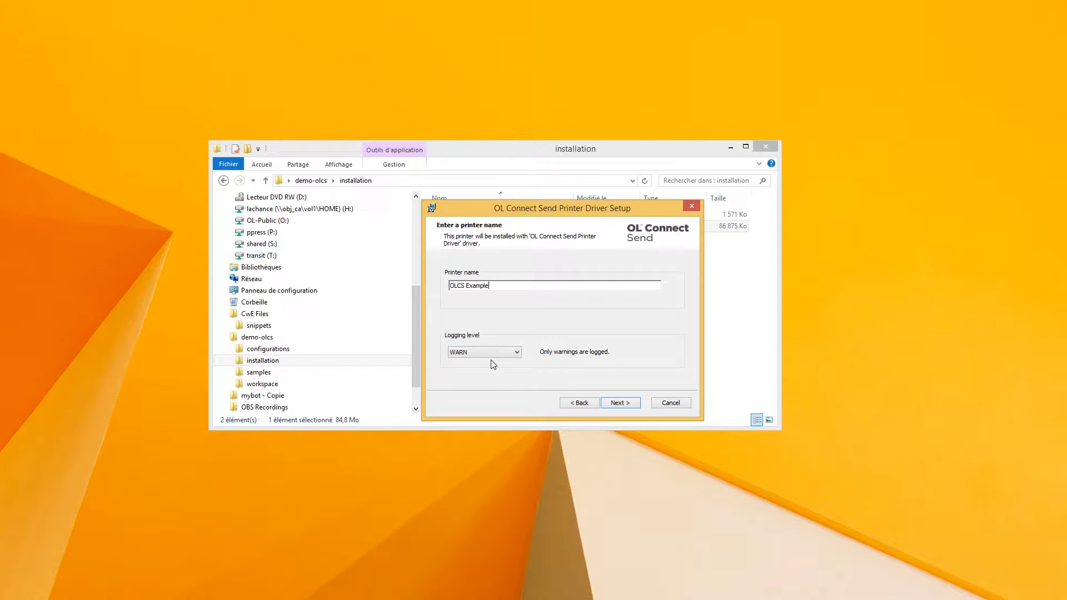
- Install the driver with printer name OLCS Example and default HTTP action names
click(619, 402)
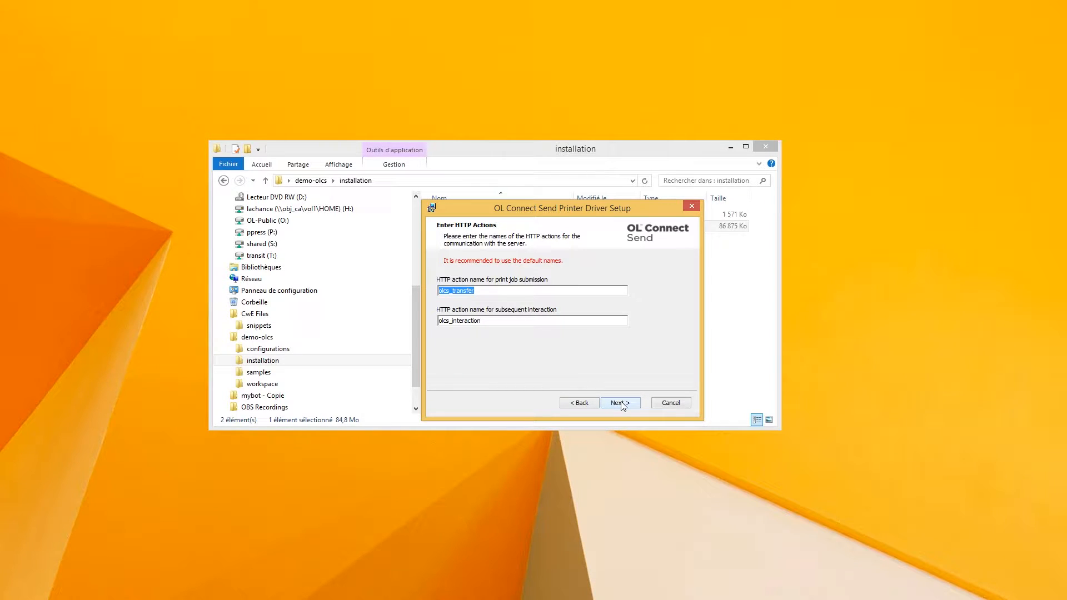
click(619, 403)
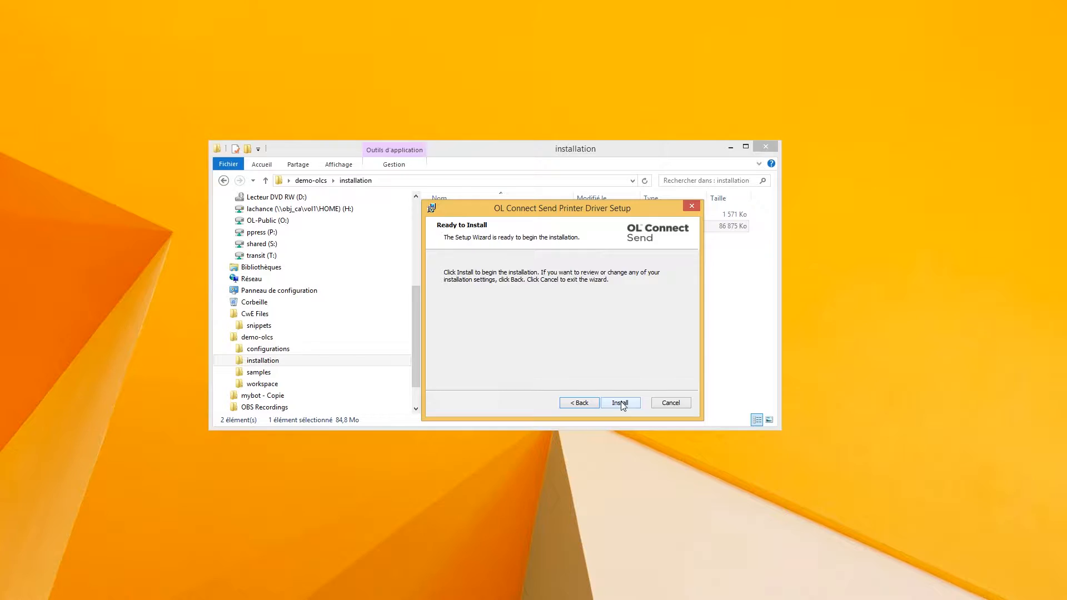
click(619, 403)
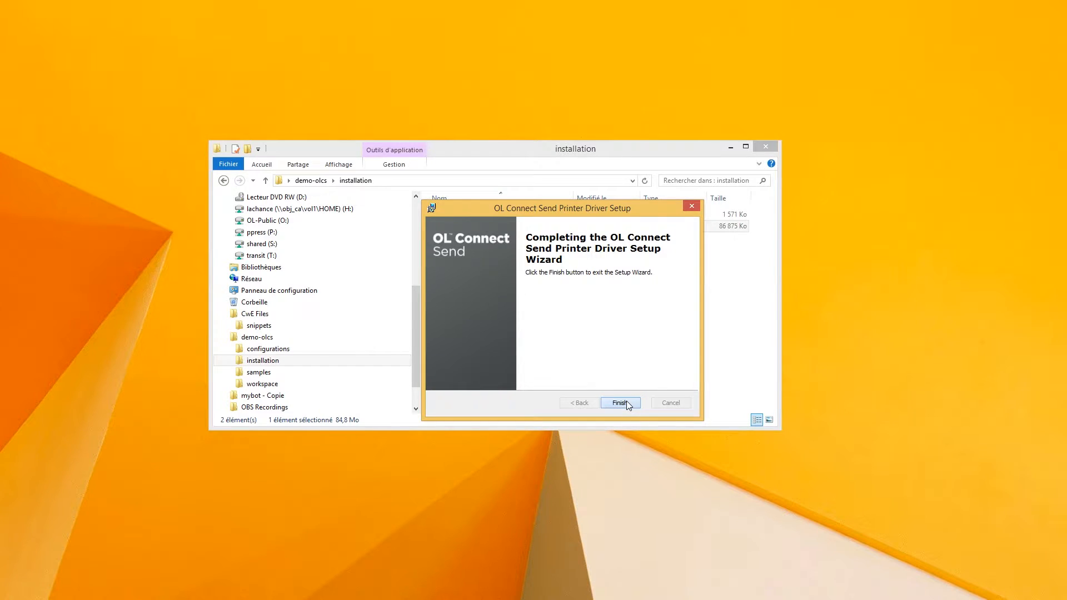
- Close the finished OL Connect Send setup wizard
click(620, 402)
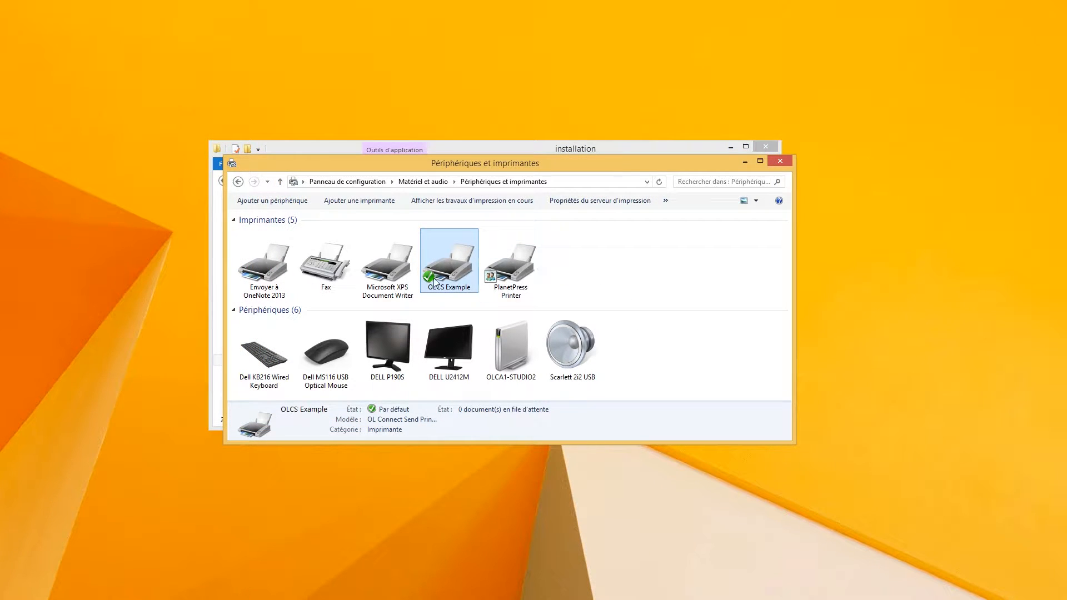
mouse_move(457, 267)
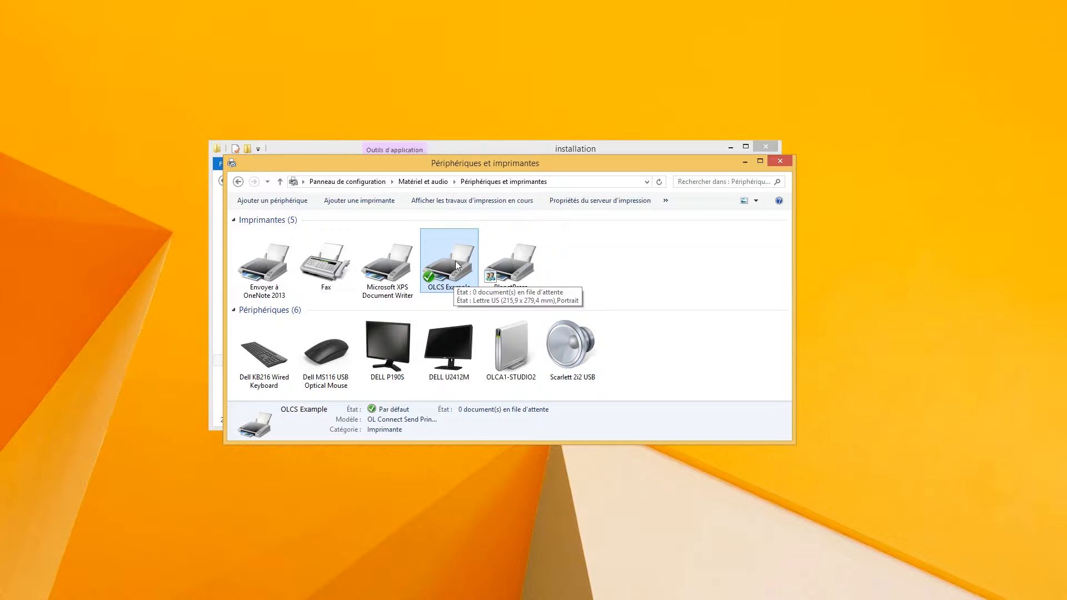
mouse_move(451, 285)
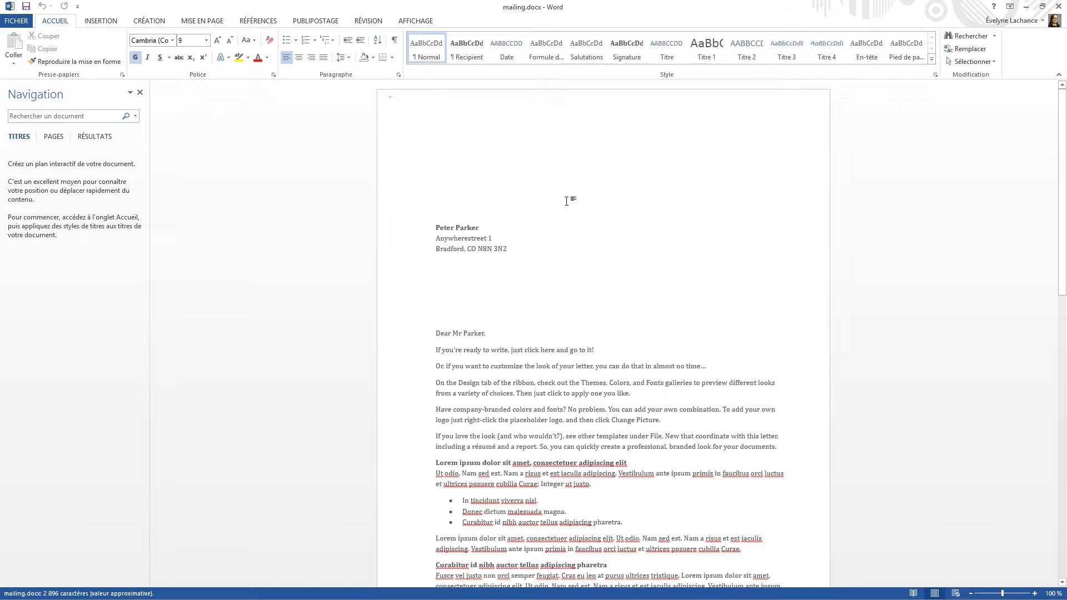
- Print the merged documents via Publipostage > Terminer & fusionner > Imprimer les documents
click(316, 21)
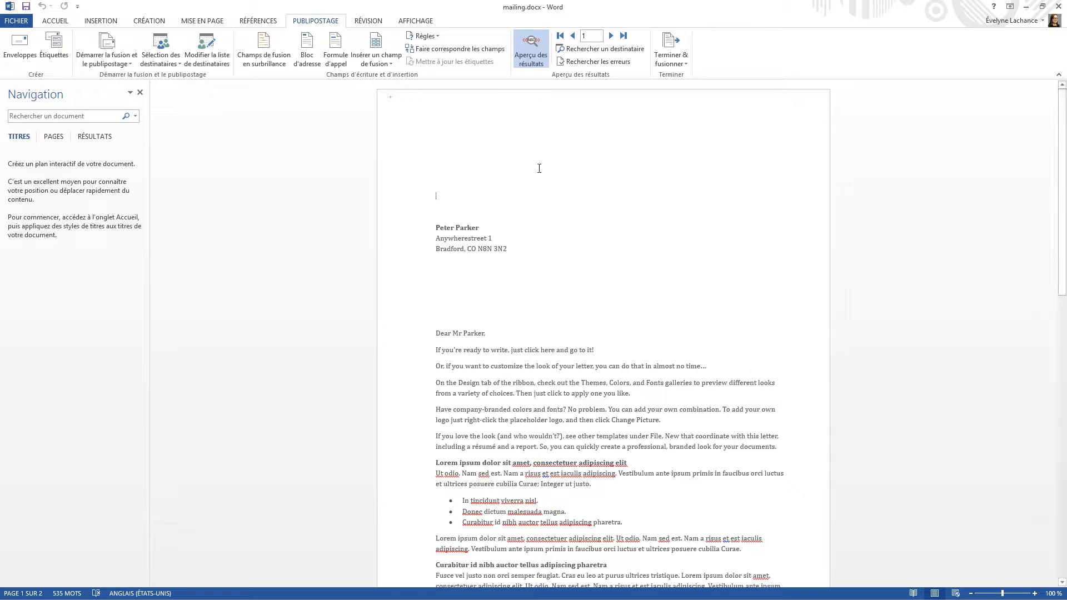
click(670, 48)
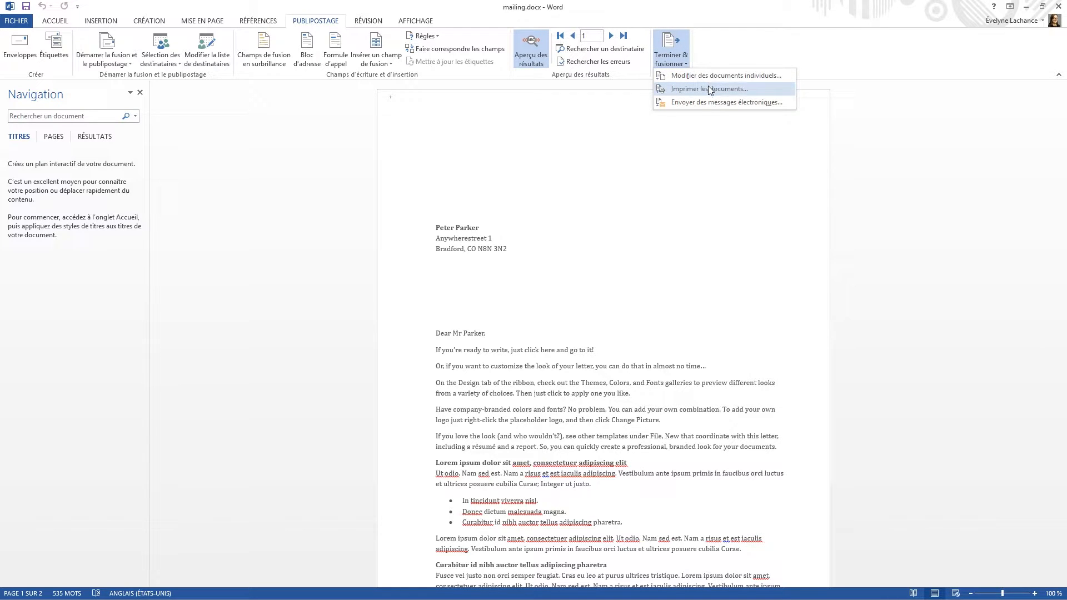
click(709, 88)
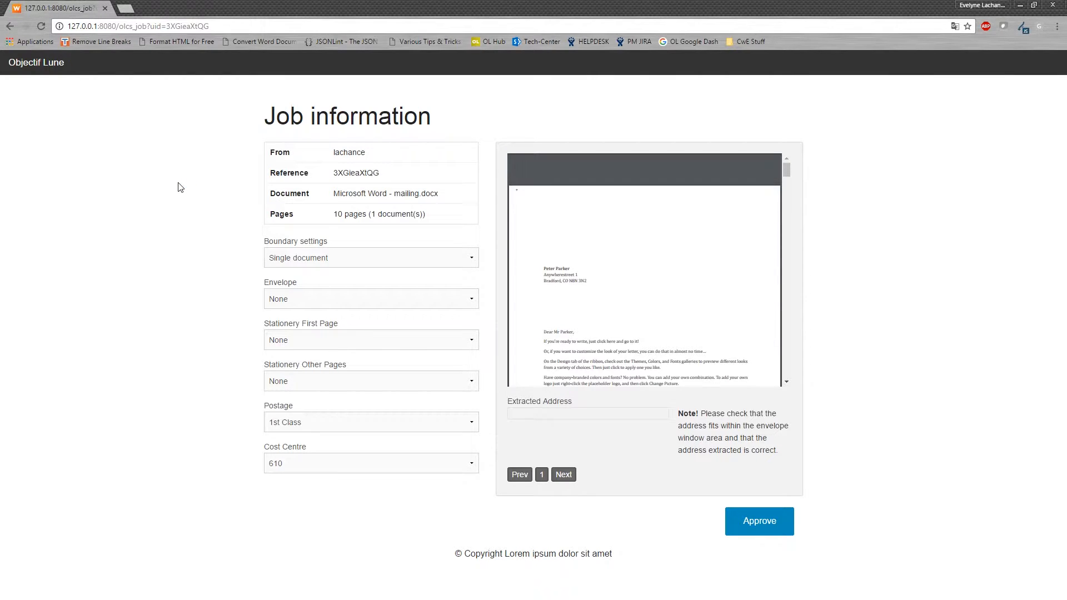
mouse_move(166, 197)
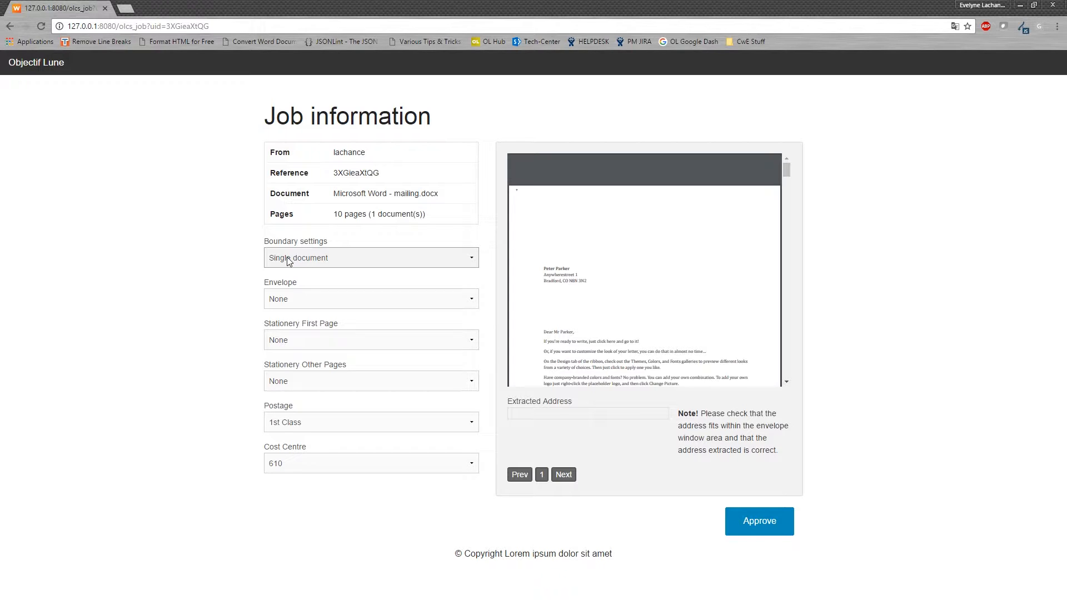
- Set fixed-length document boundaries and a DL envelope for the job
click(370, 258)
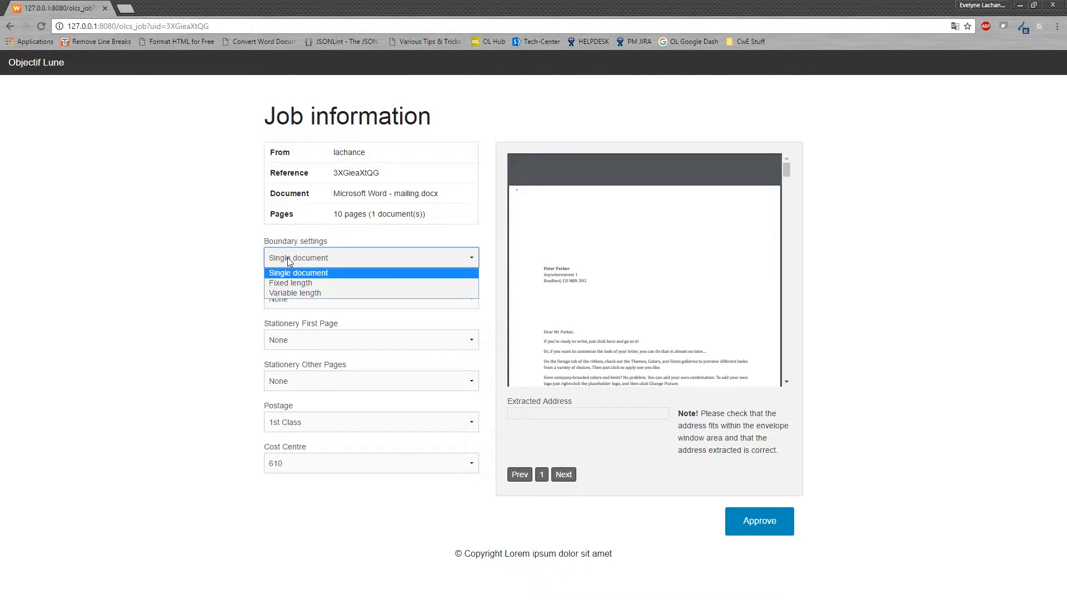
mouse_move(295, 293)
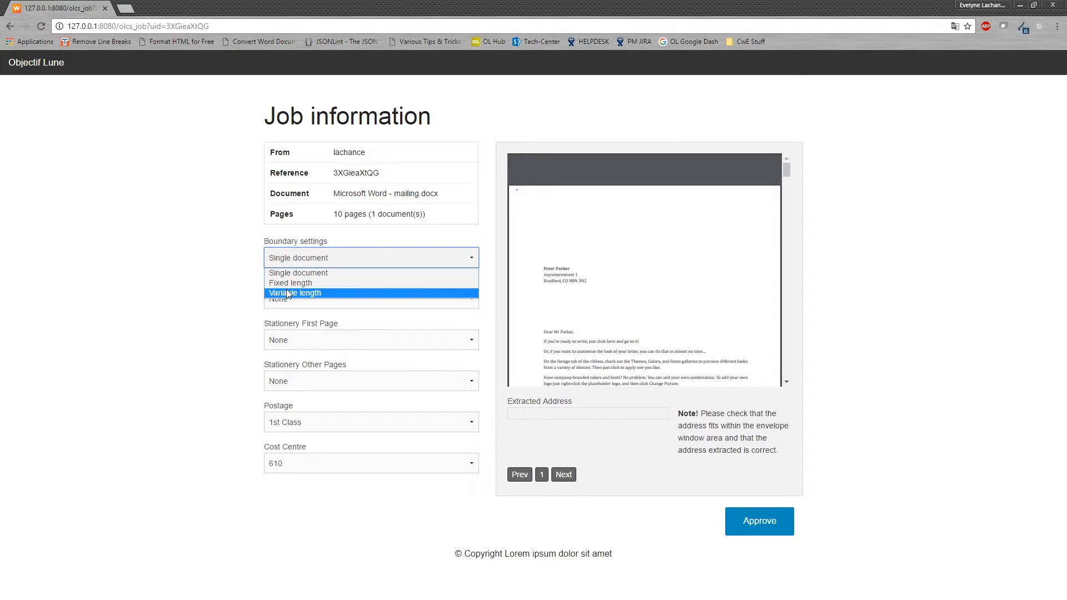
click(294, 293)
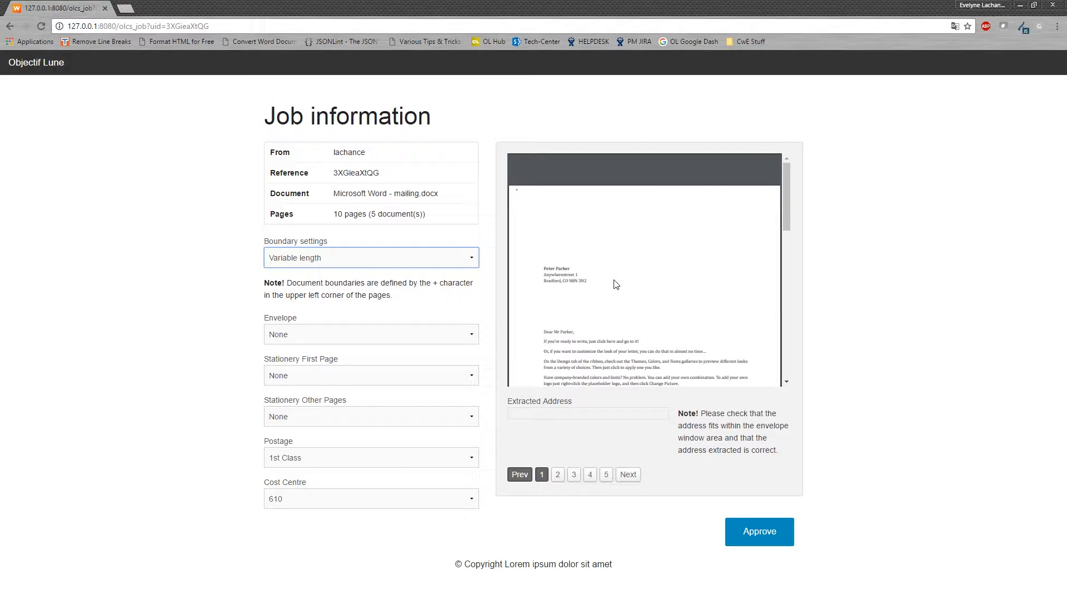
mouse_move(542, 264)
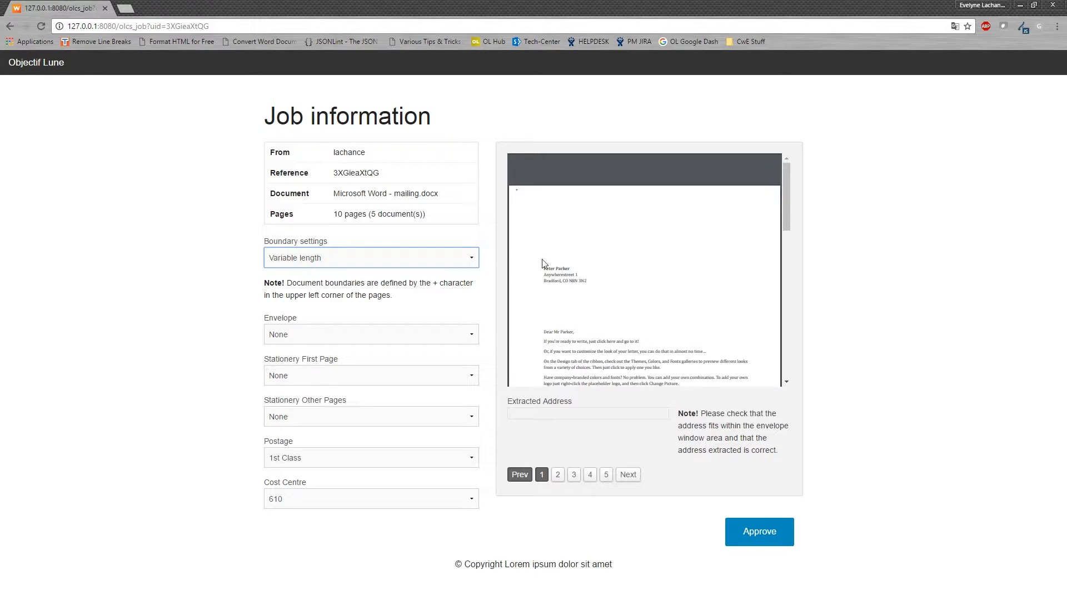
click(371, 257)
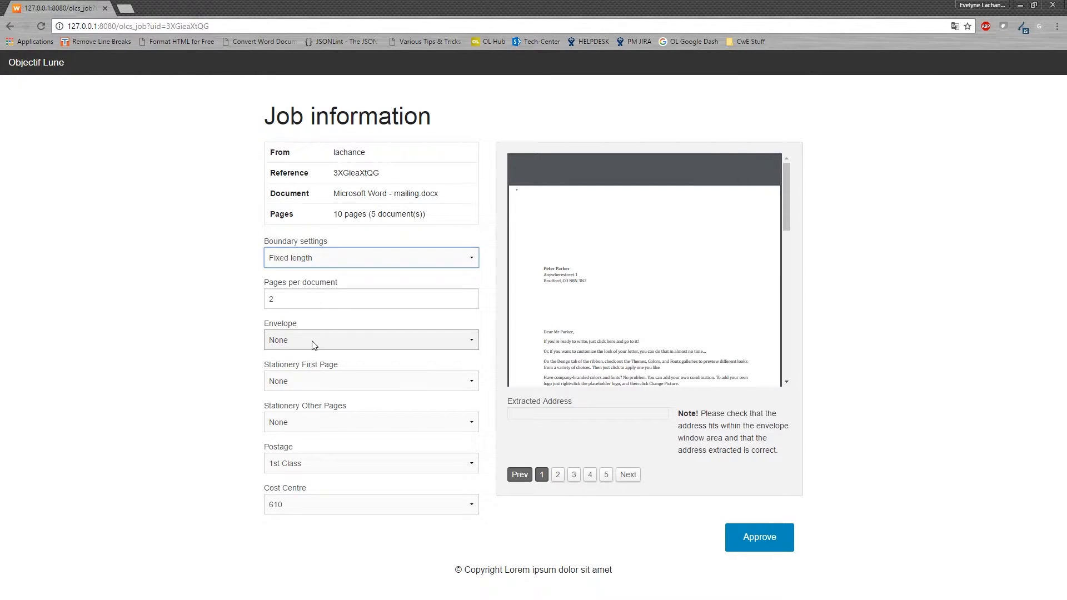
click(371, 340)
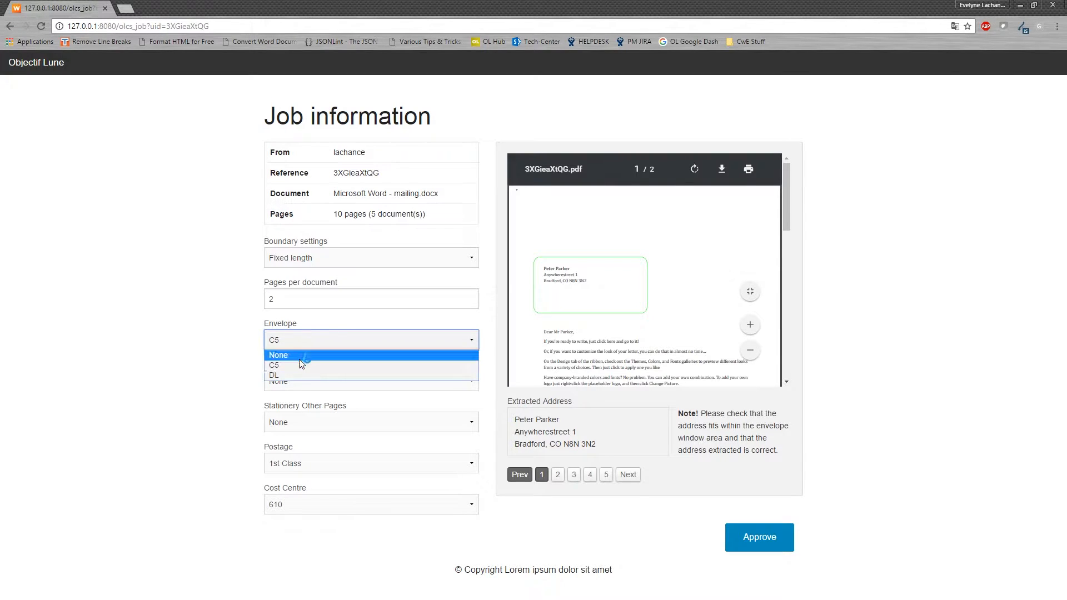
click(274, 375)
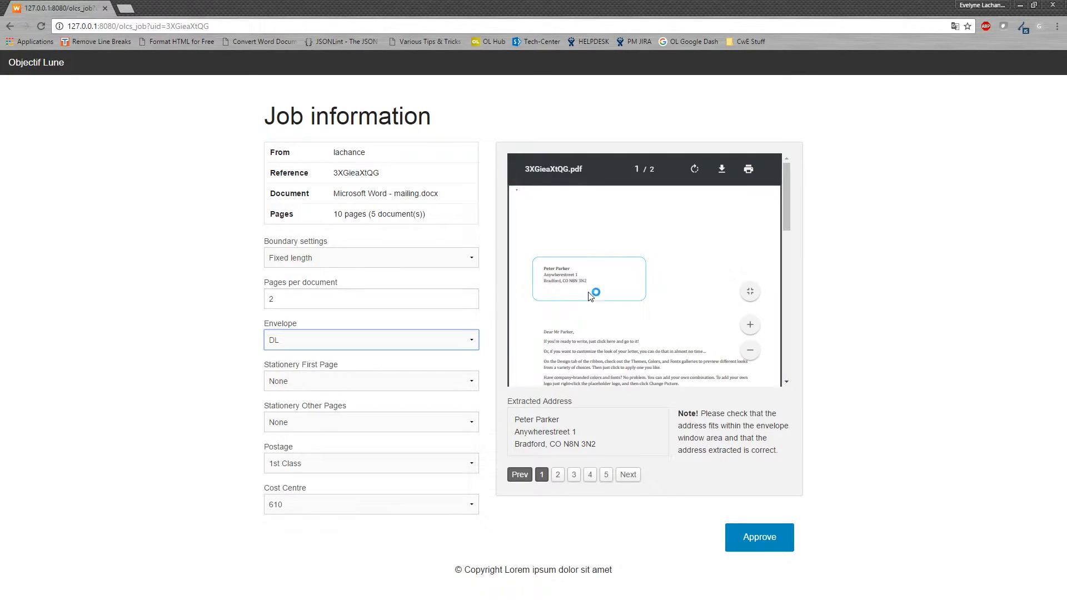
click(371, 340)
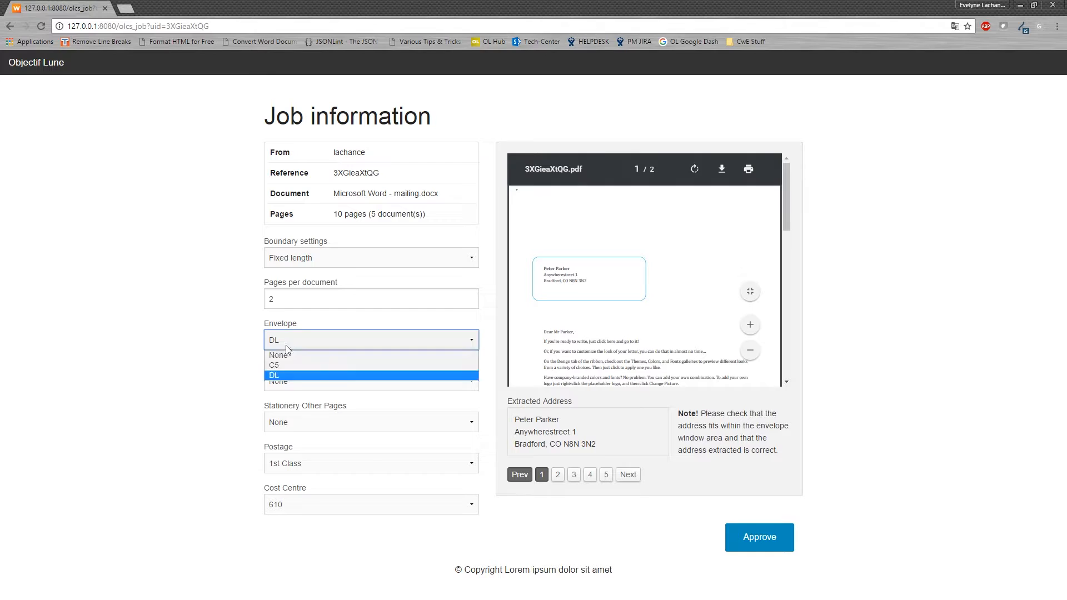
click(274, 365)
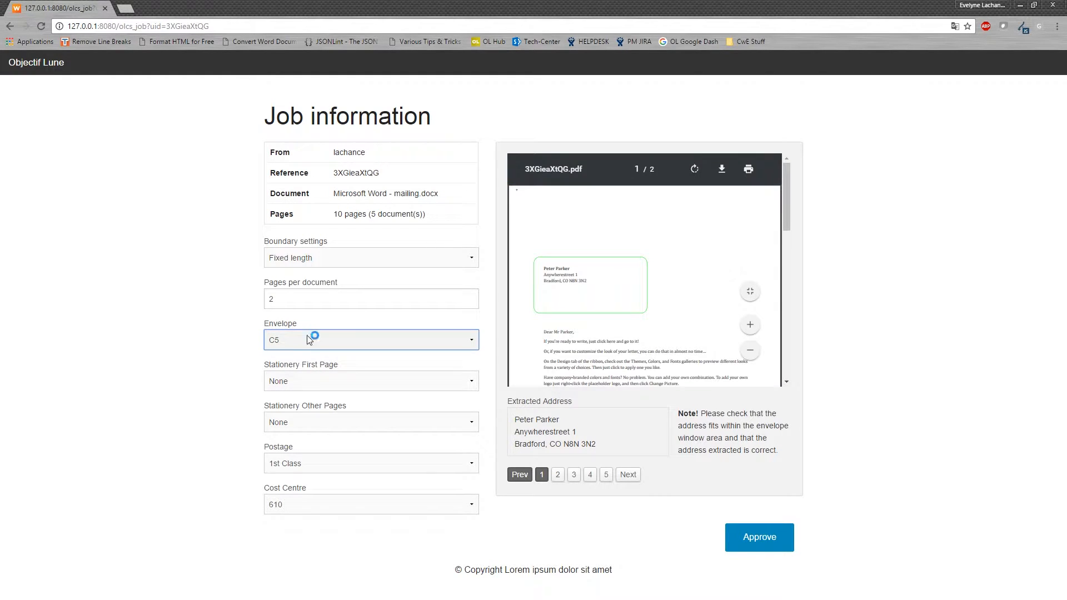
click(371, 340)
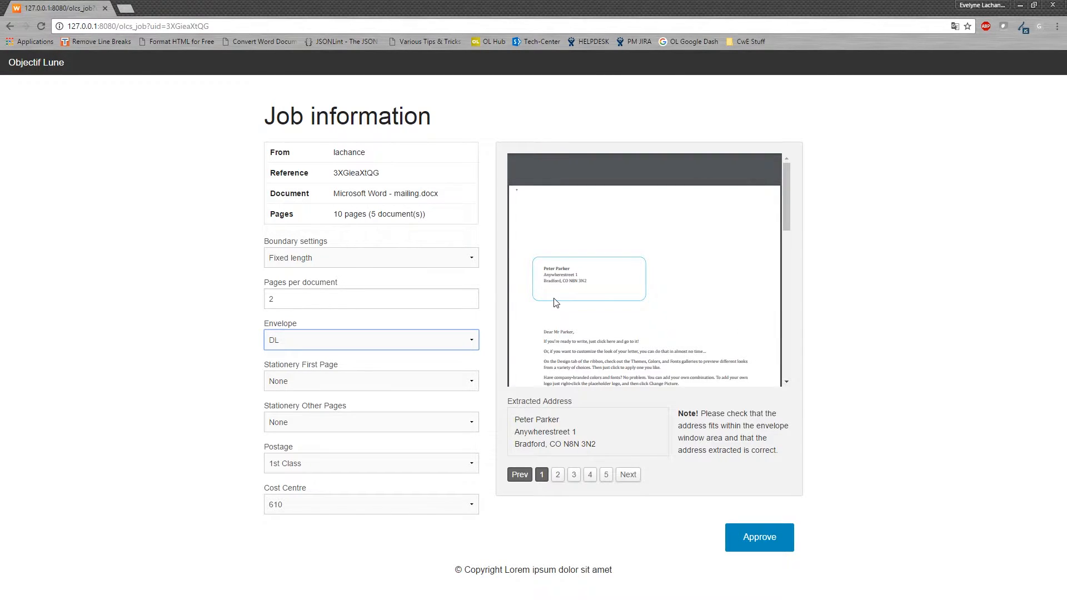
mouse_move(474, 319)
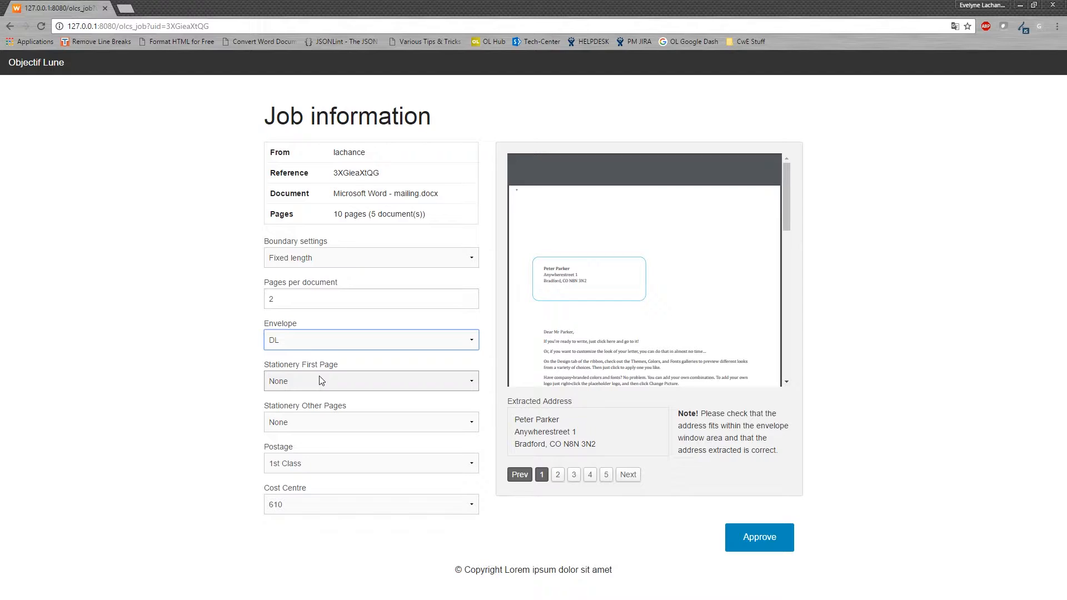
- Use Letterhead stationery on the first page and Continuation on other pages
click(370, 380)
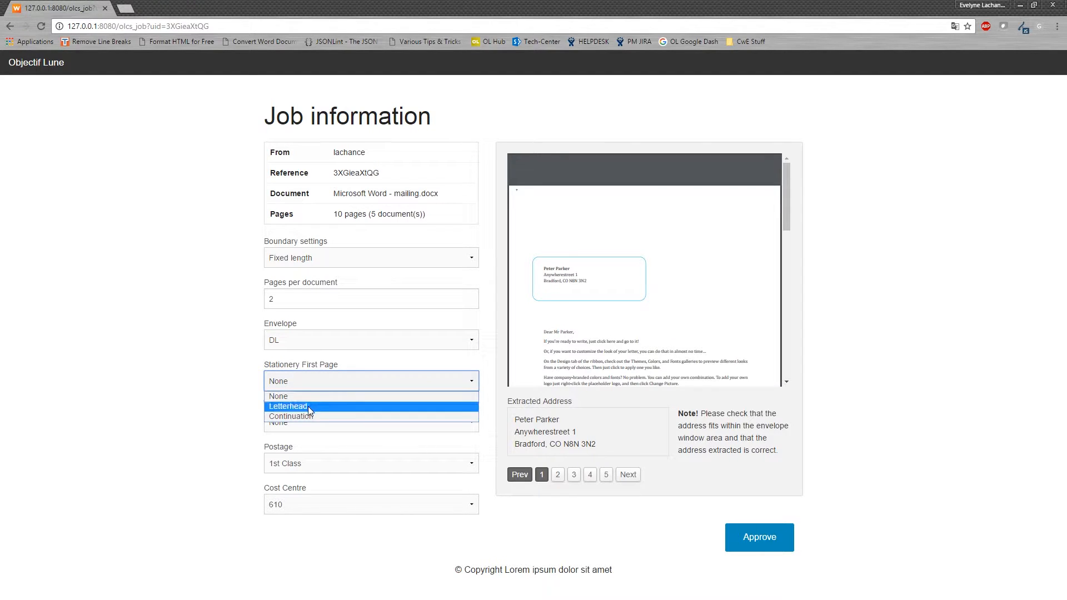
click(288, 406)
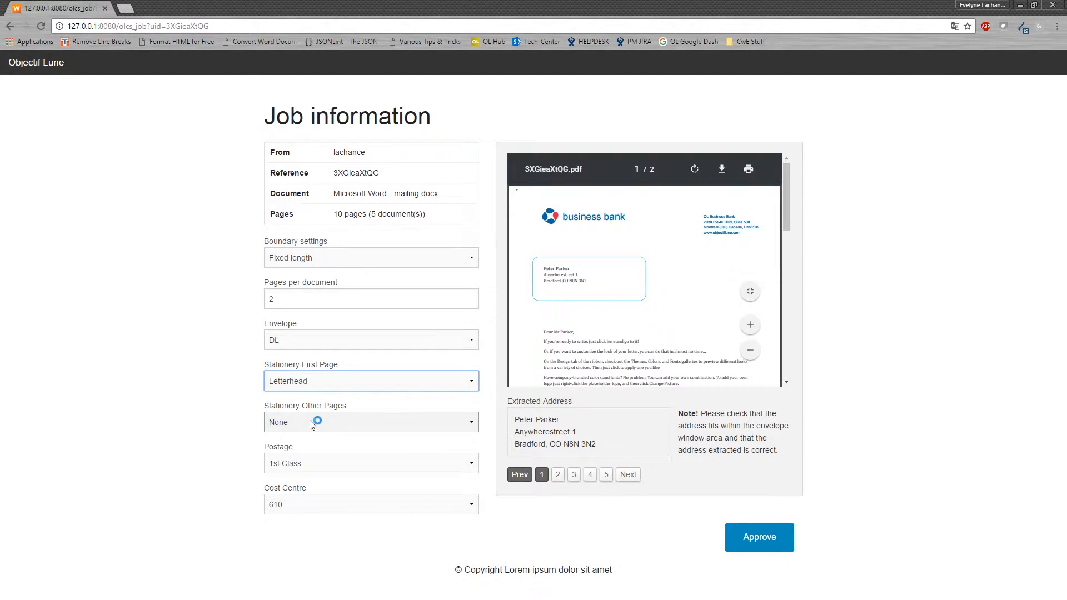
click(370, 422)
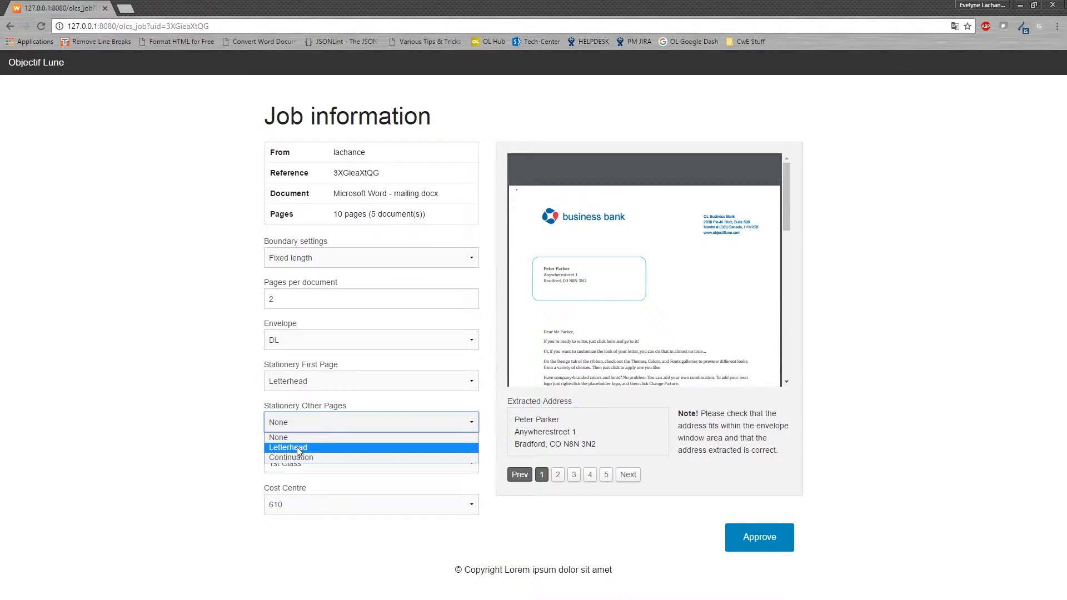
click(291, 457)
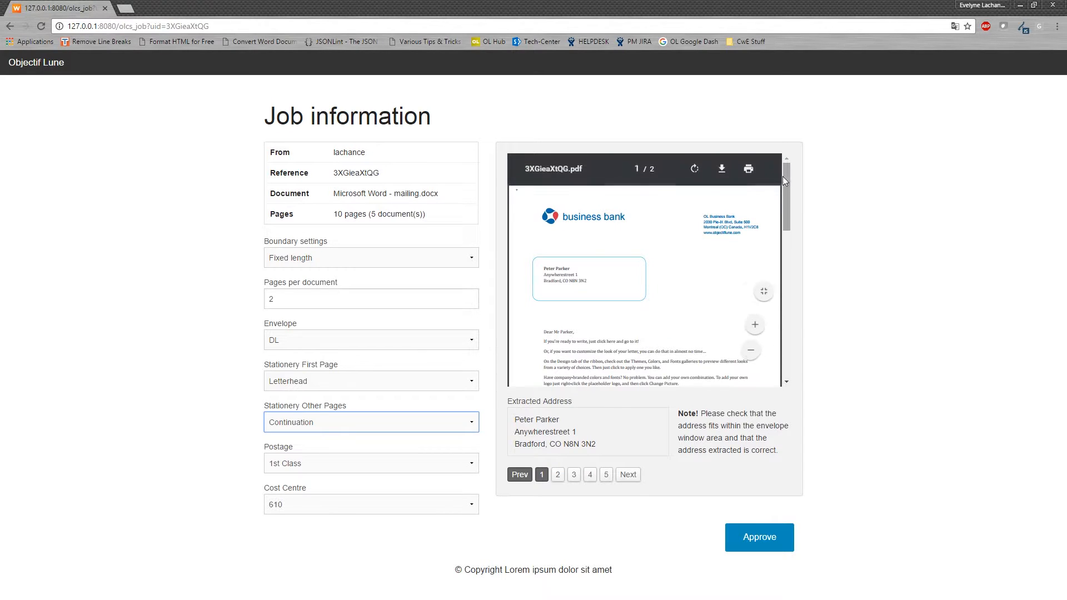
- Scroll down the letter preview and select the extracted address text
scroll(down, 3)
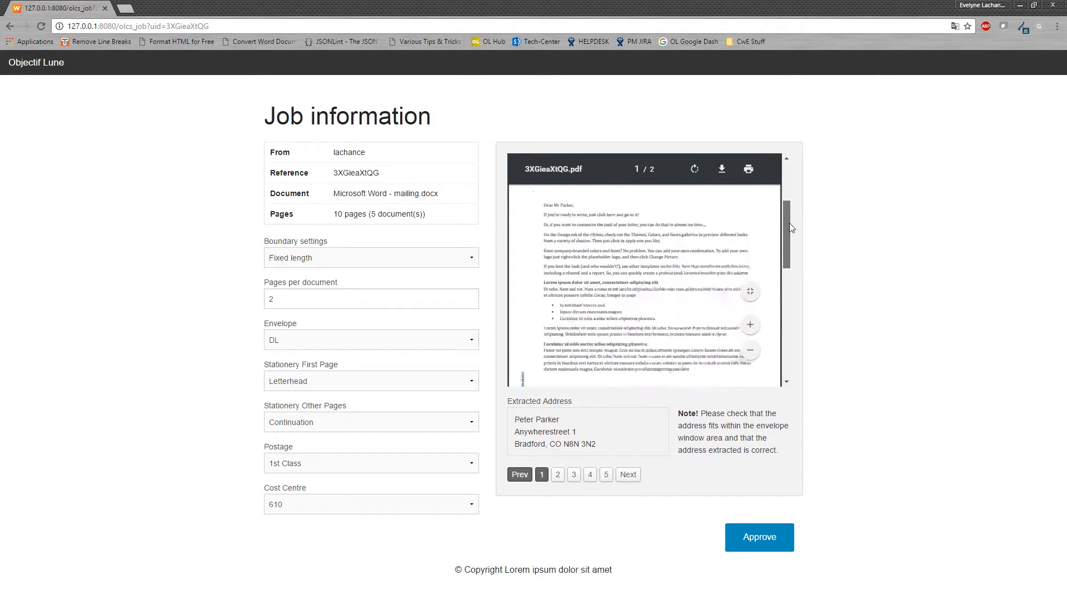
scroll(down, 3)
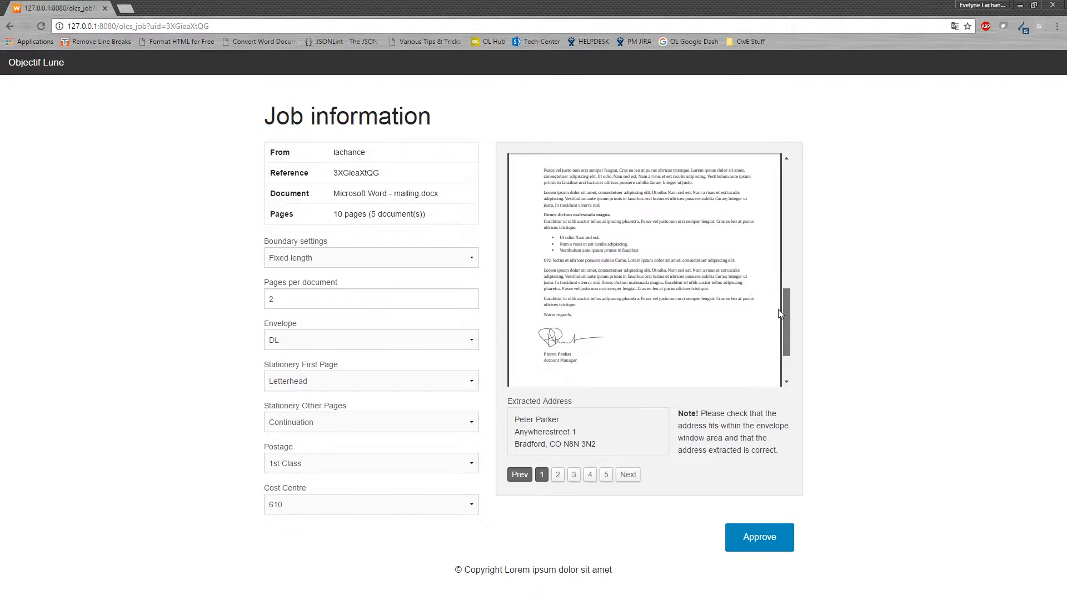
scroll(down, 3)
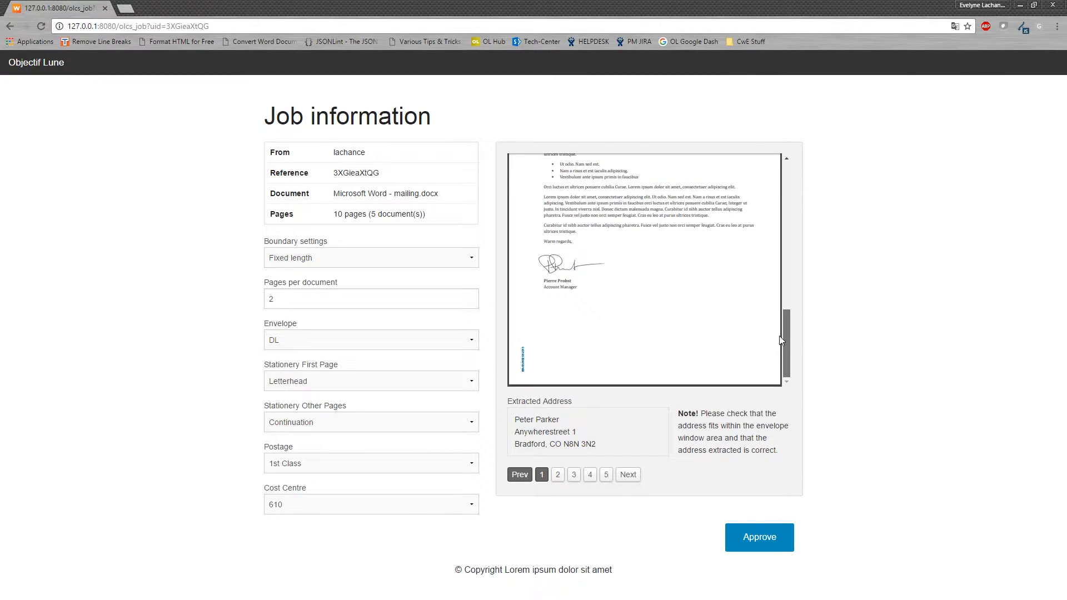
drag(516, 419, 595, 444)
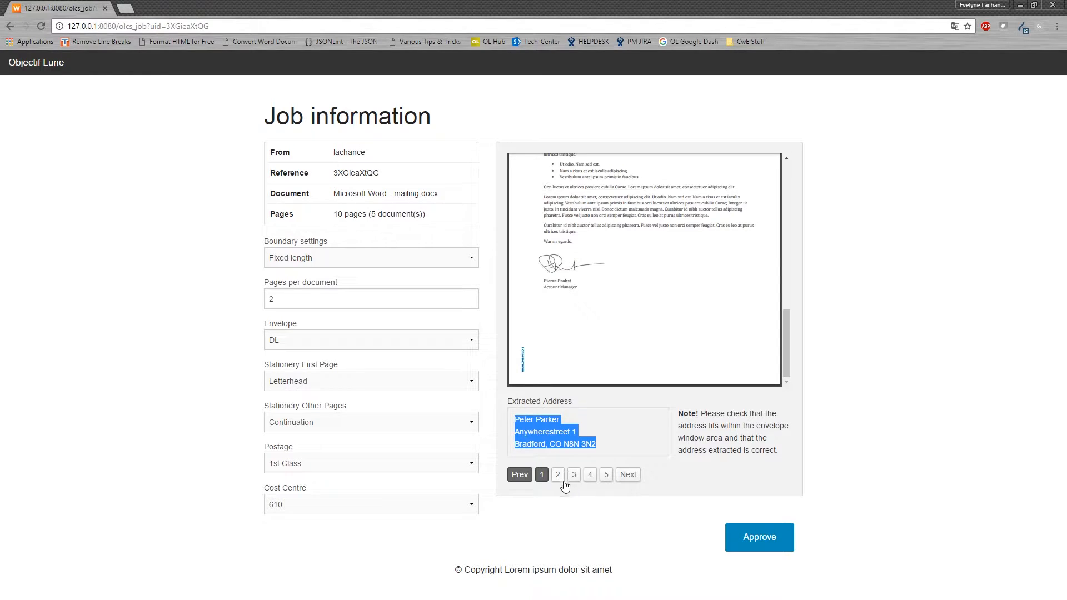
click(573, 474)
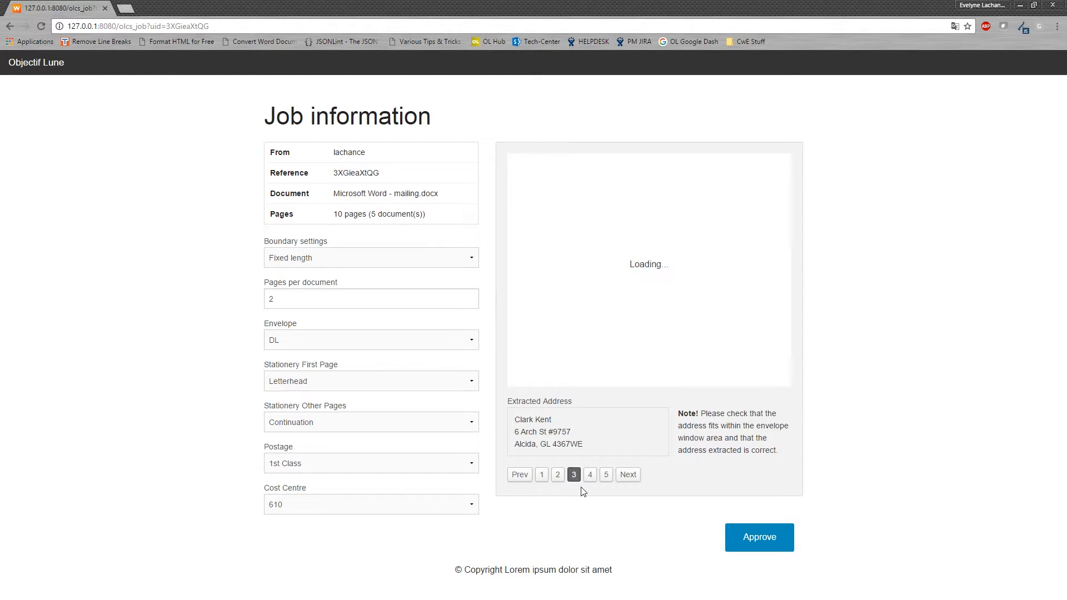
click(590, 474)
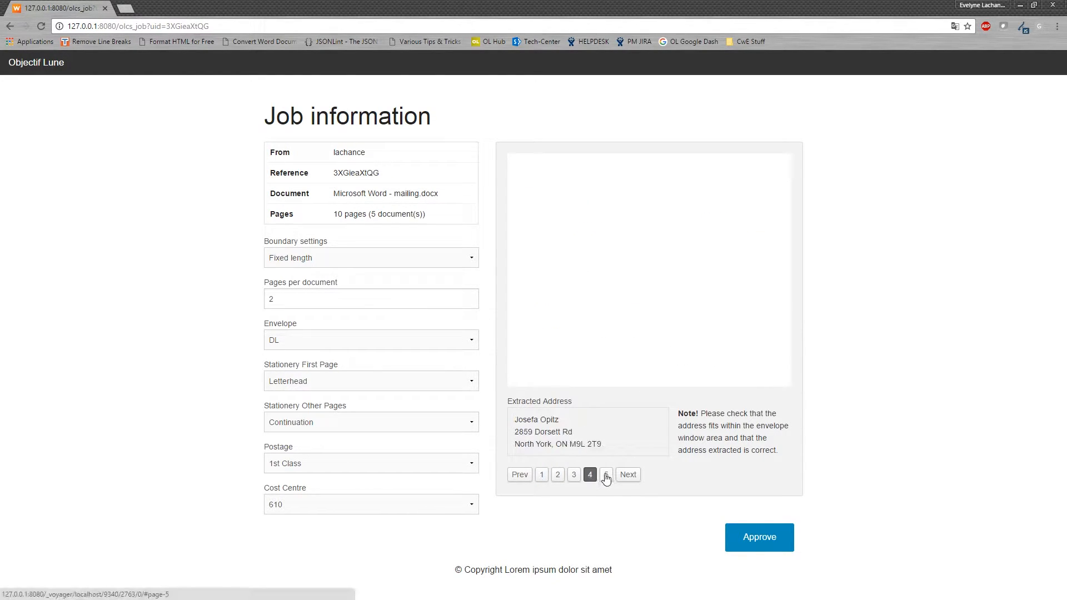
click(606, 474)
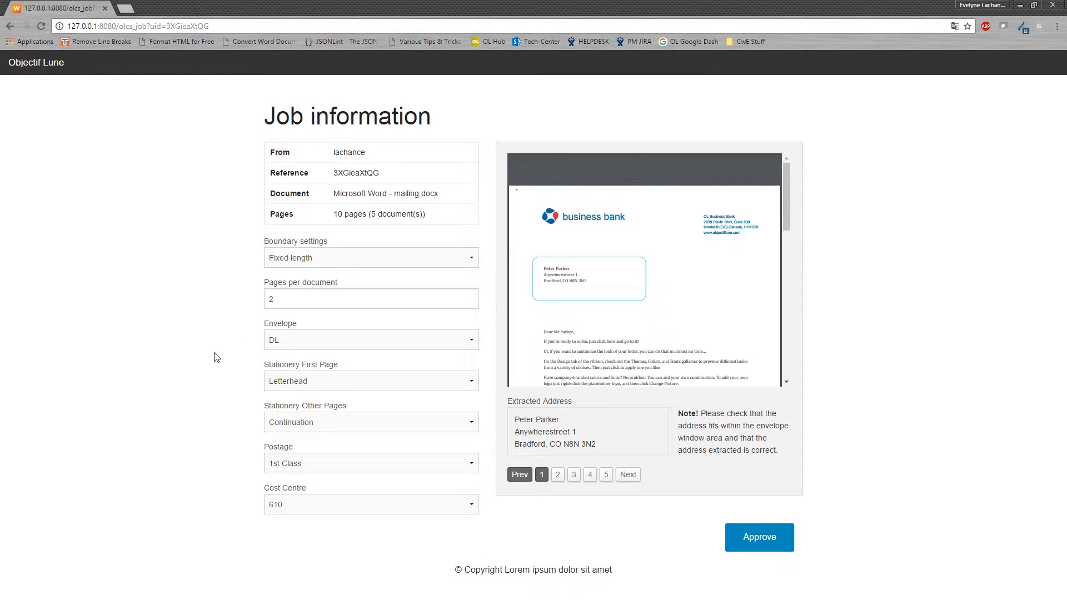
mouse_move(214, 448)
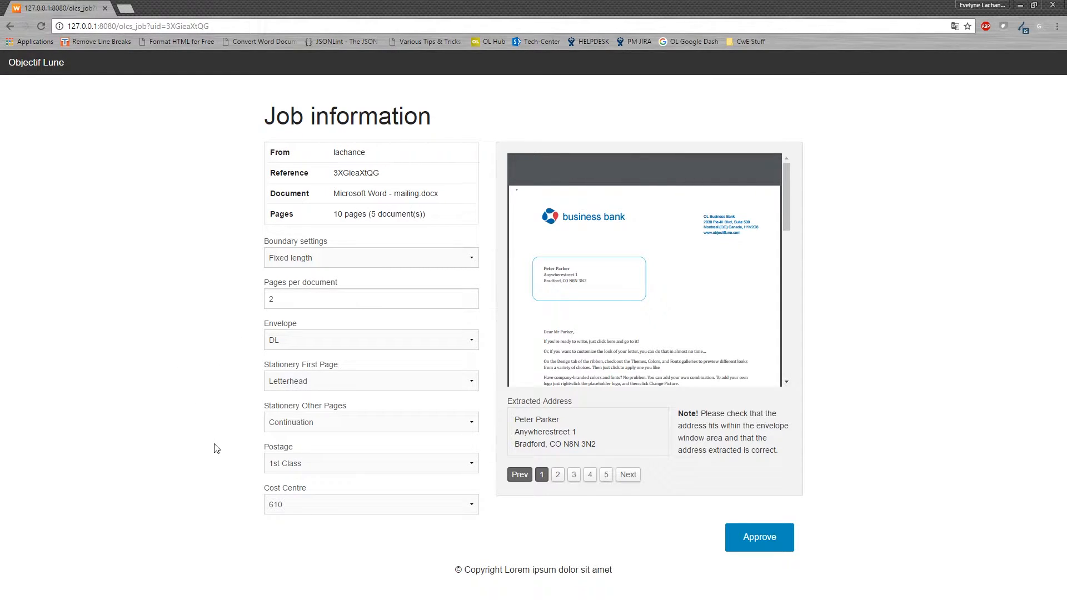
click(371, 504)
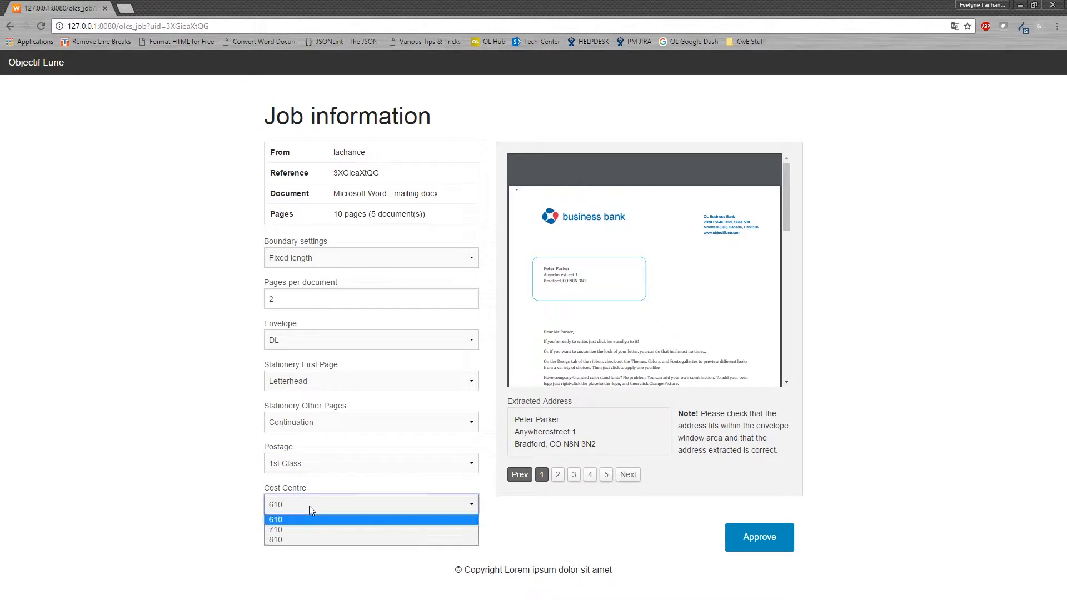
click(275, 519)
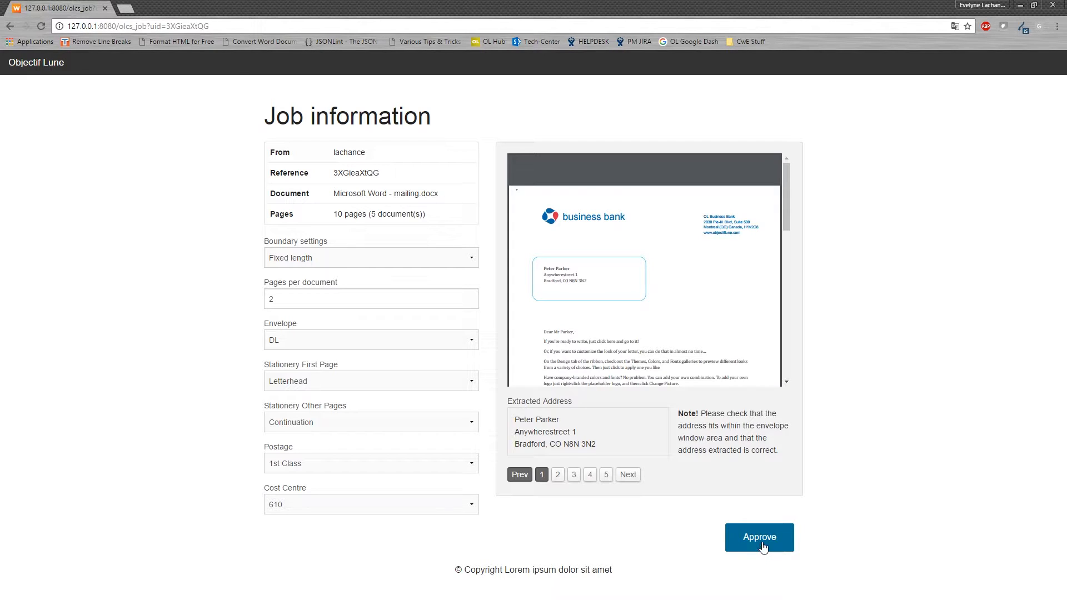
- Approve the mailing job, then start changing the page URL to olcs_das
click(758, 537)
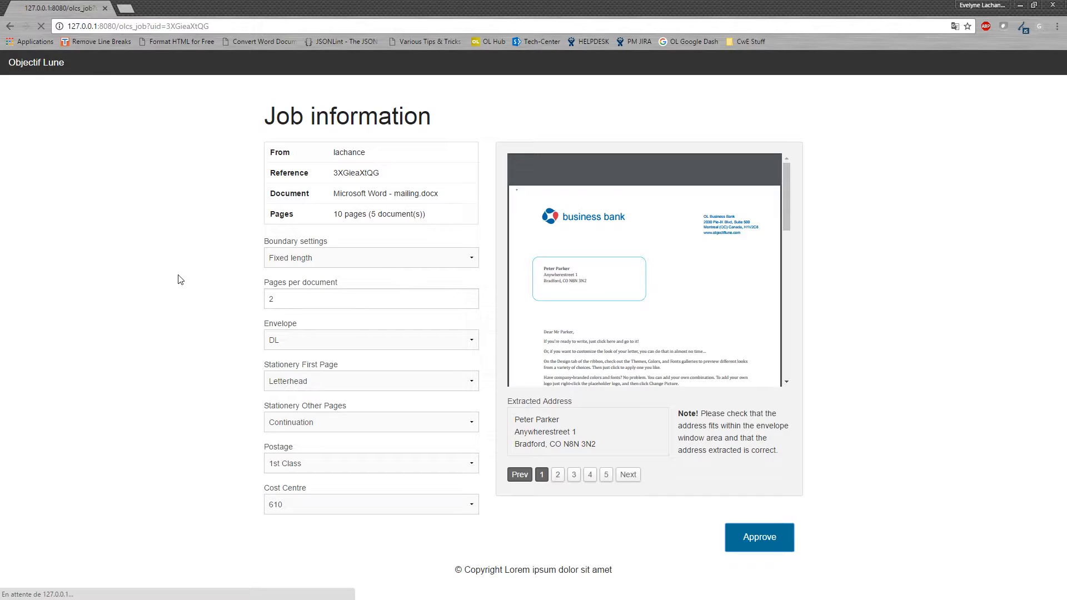
click(758, 537)
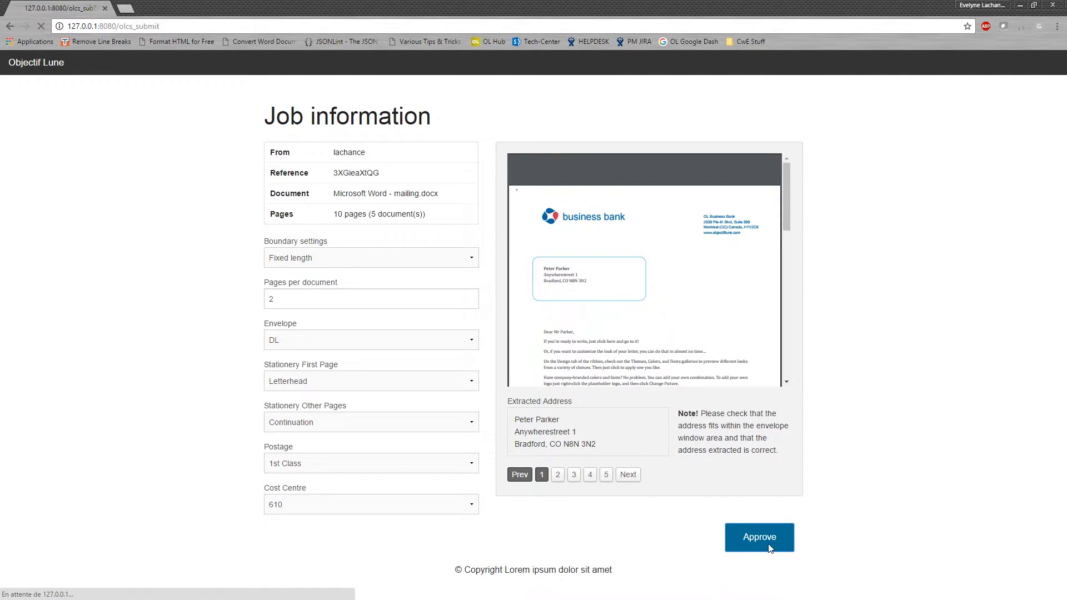
click(758, 537)
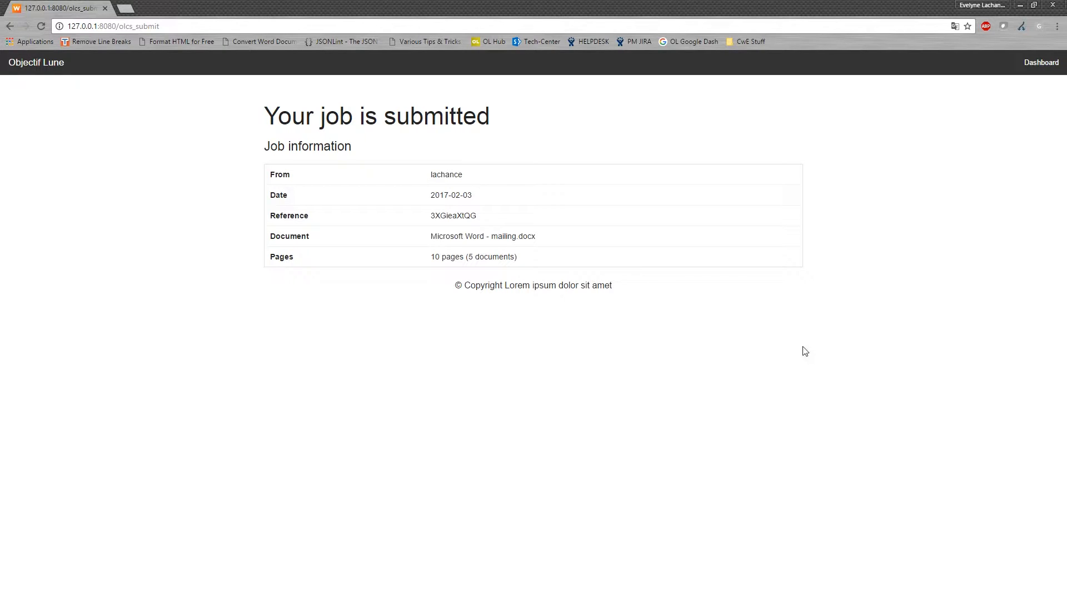
mouse_move(176, 36)
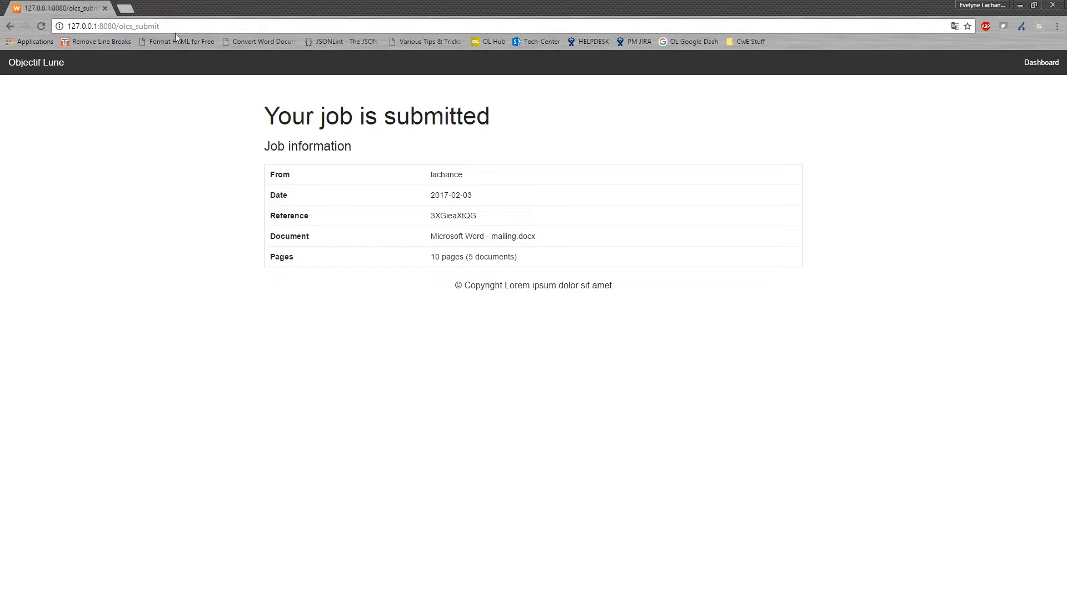
double_click(145, 26)
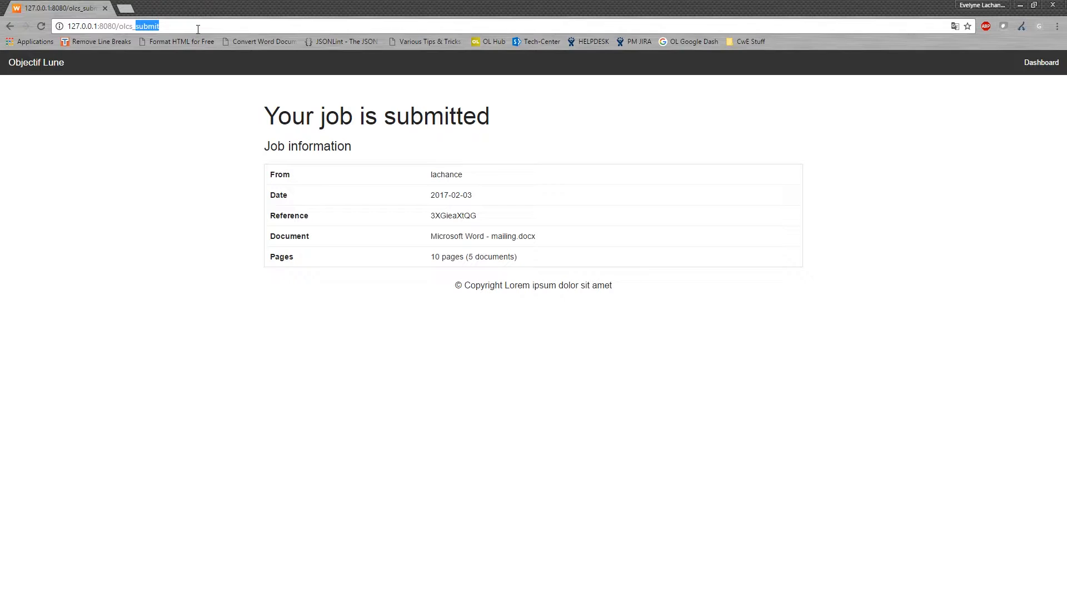
text(olcs_dashboard)
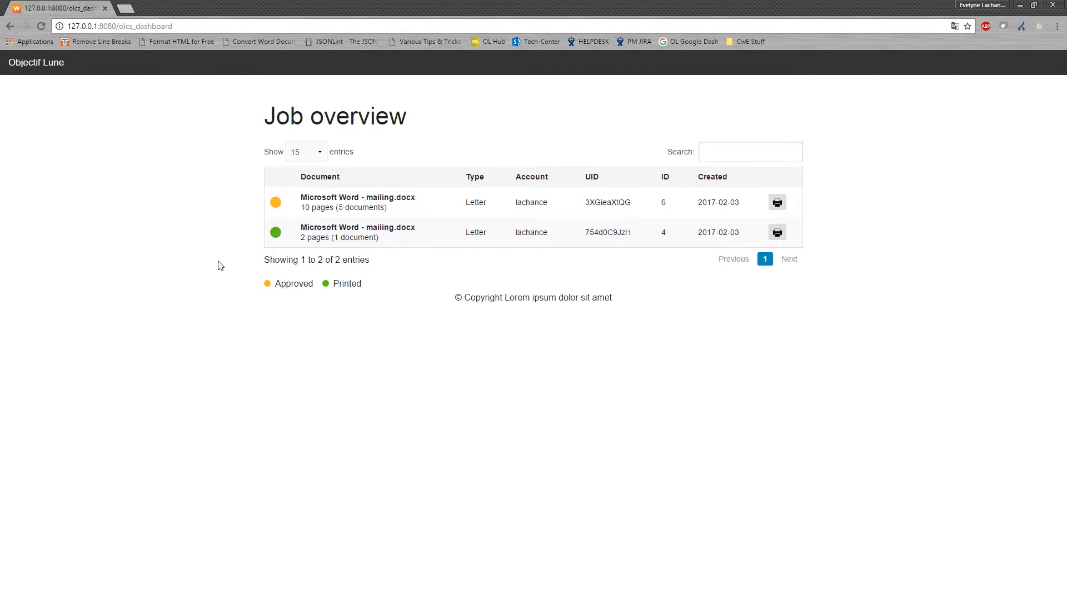
mouse_move(209, 266)
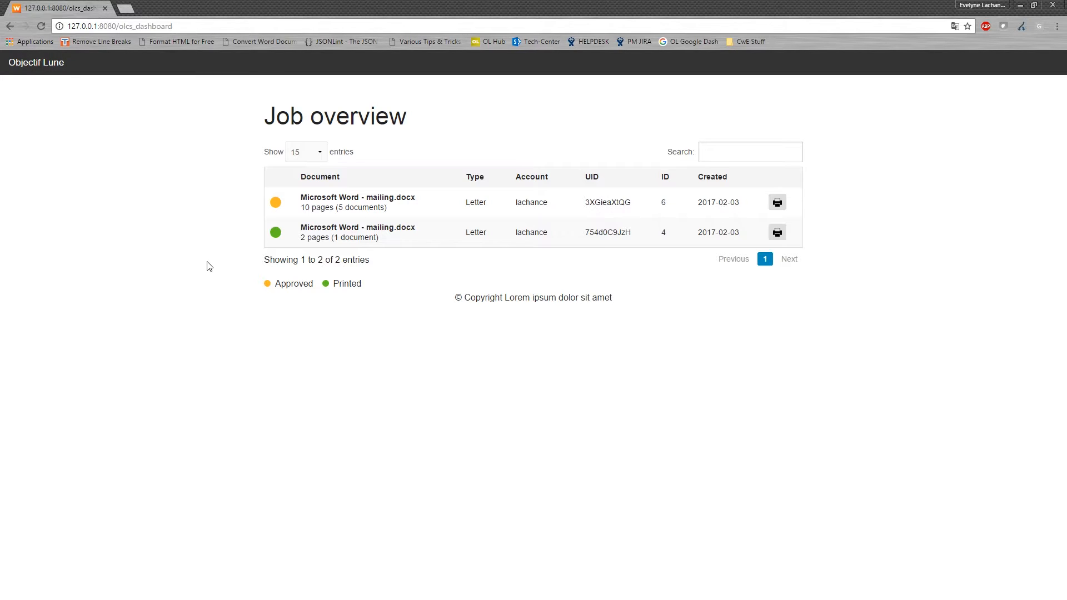
mouse_move(347, 200)
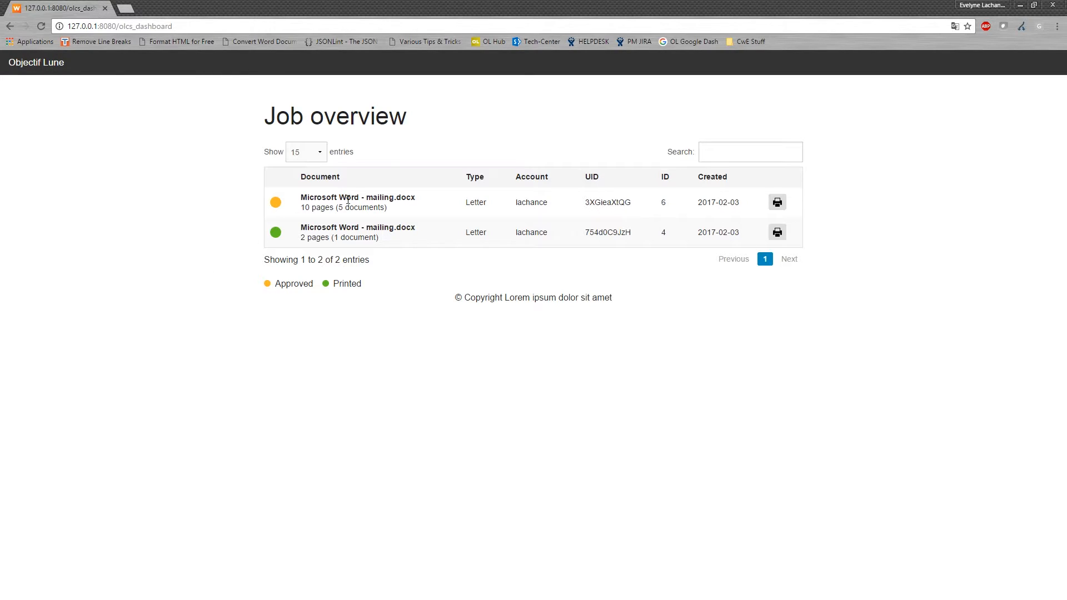
- Print the approved 10-page mailing job from the job overview
drag(301, 202, 742, 202)
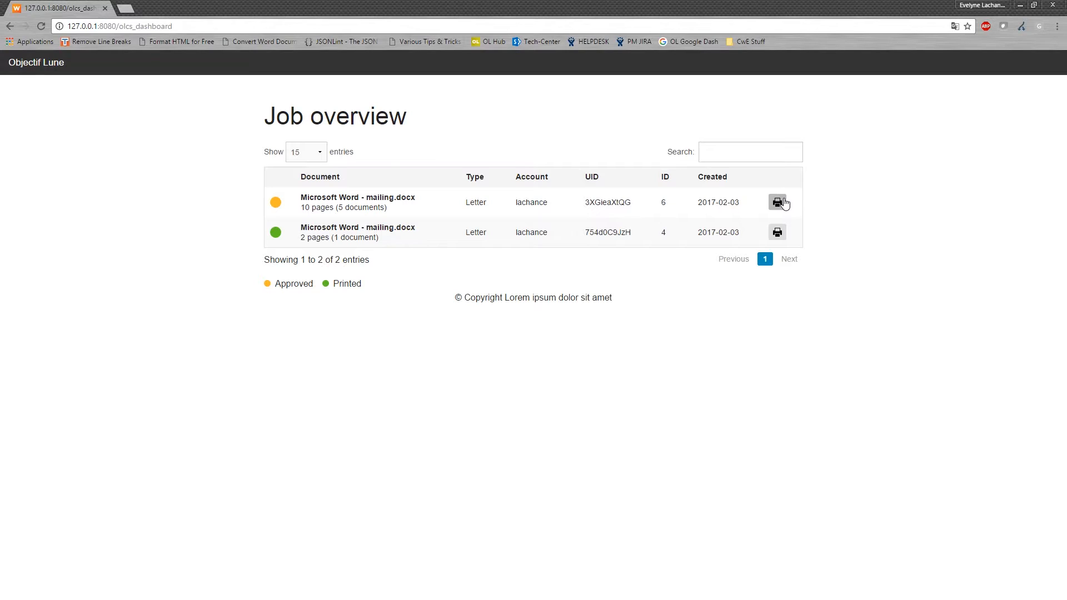
mouse_move(748, 203)
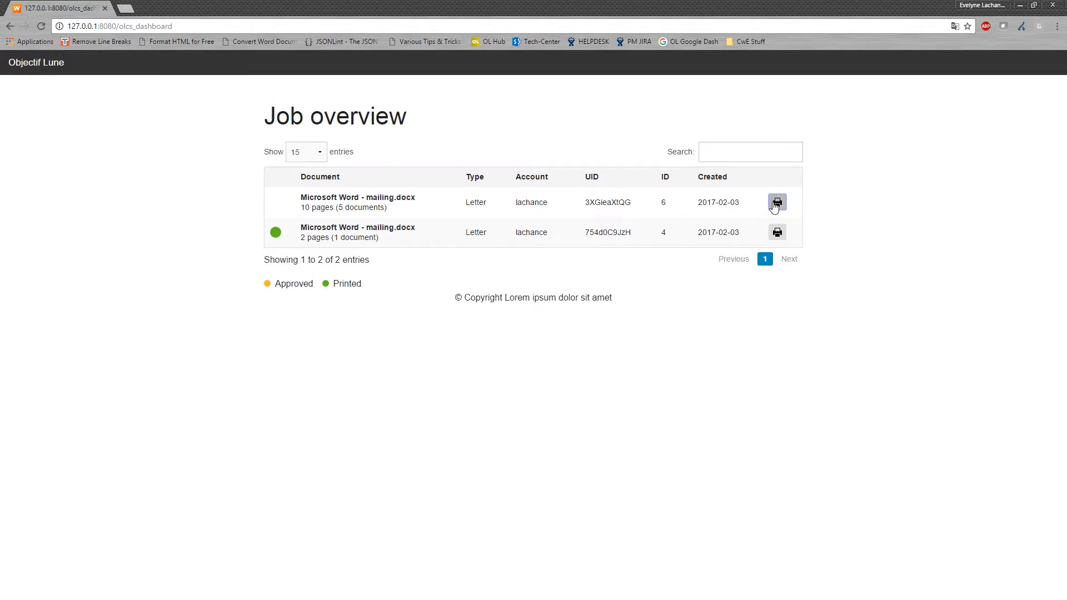
click(777, 202)
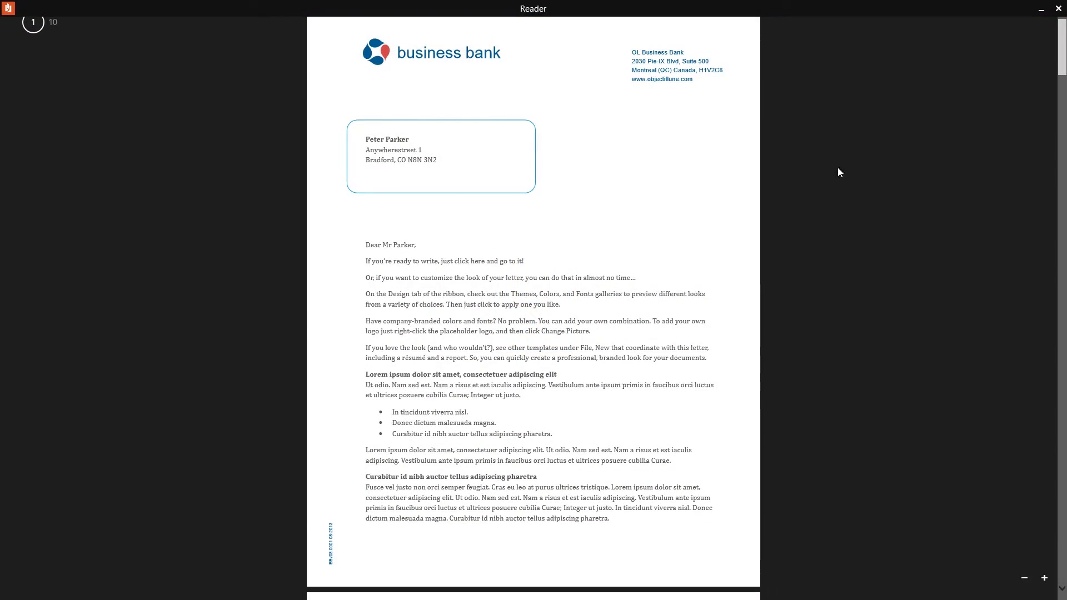
- Scroll through the pages of the printed mailing in Reader
scroll(down, 3)
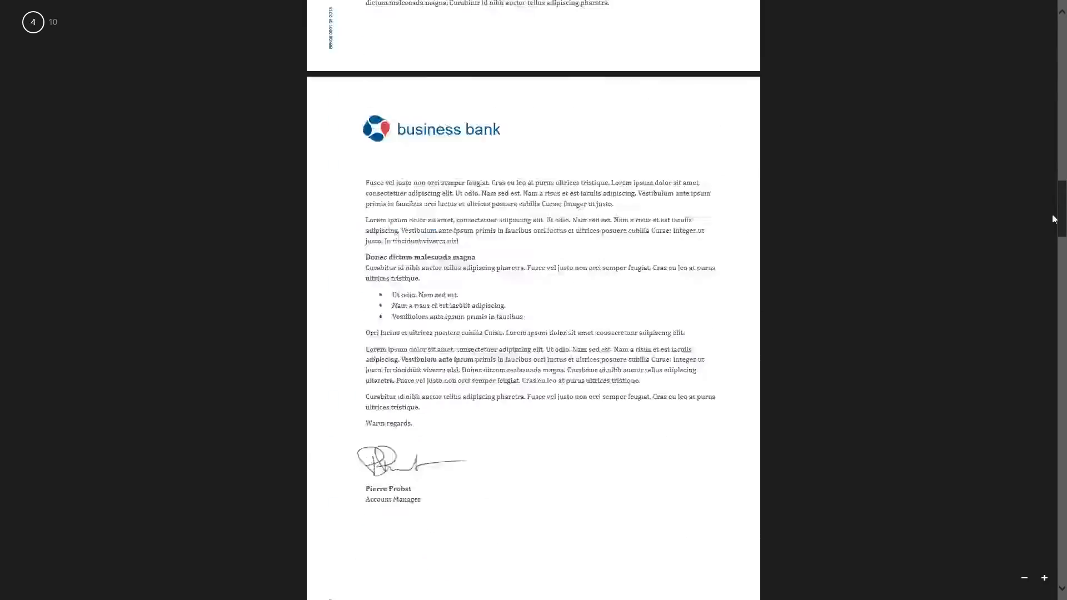
scroll(down, 3)
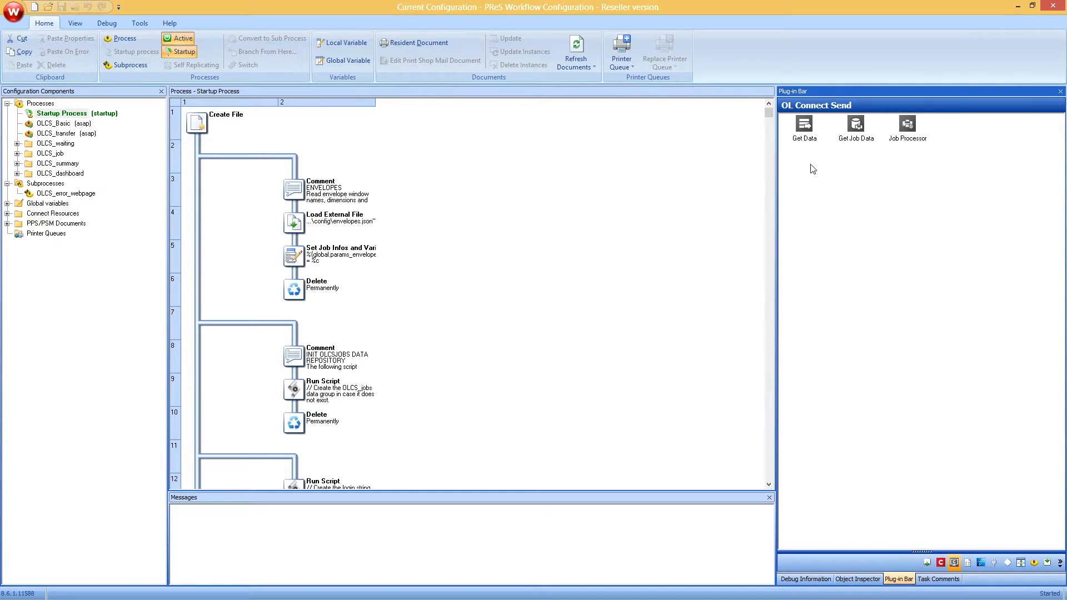
mouse_move(886, 175)
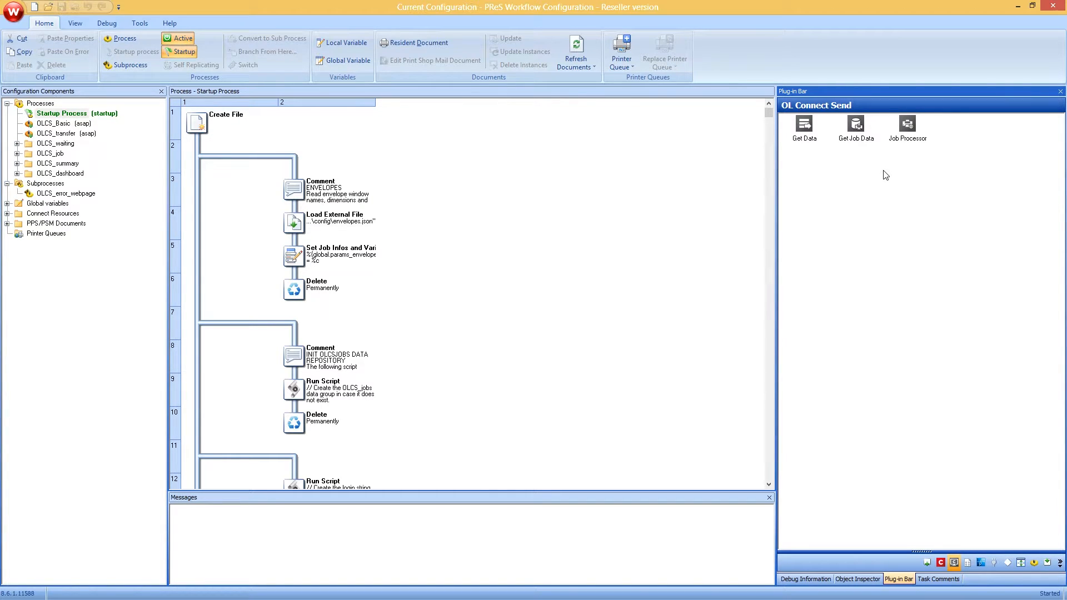
mouse_move(844, 188)
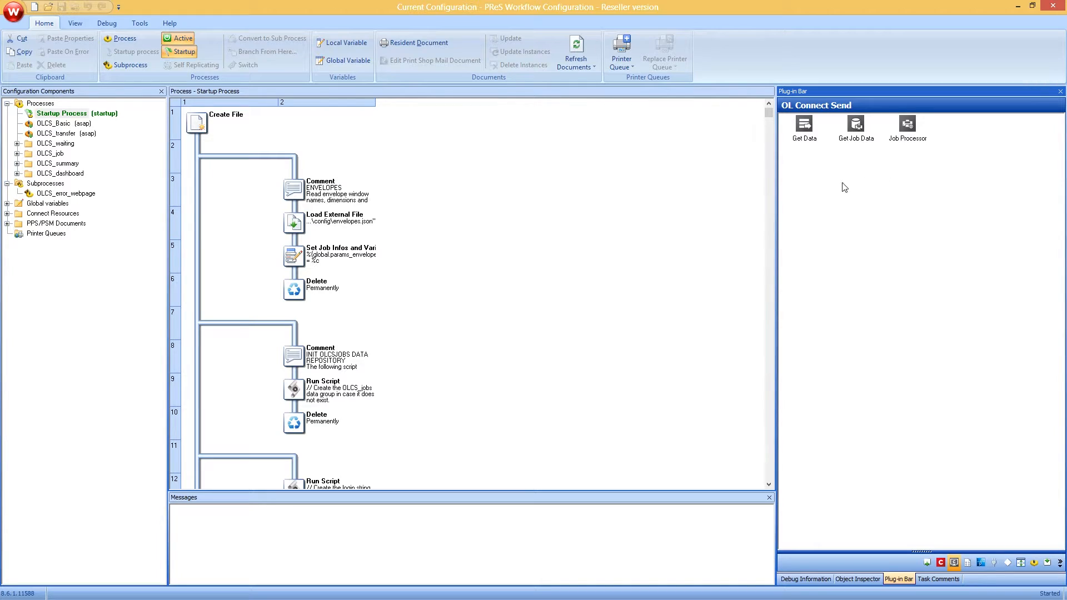
- Open the OLCS_transfer process, an HTTP Server Input feeding a Job Processor
click(56, 133)
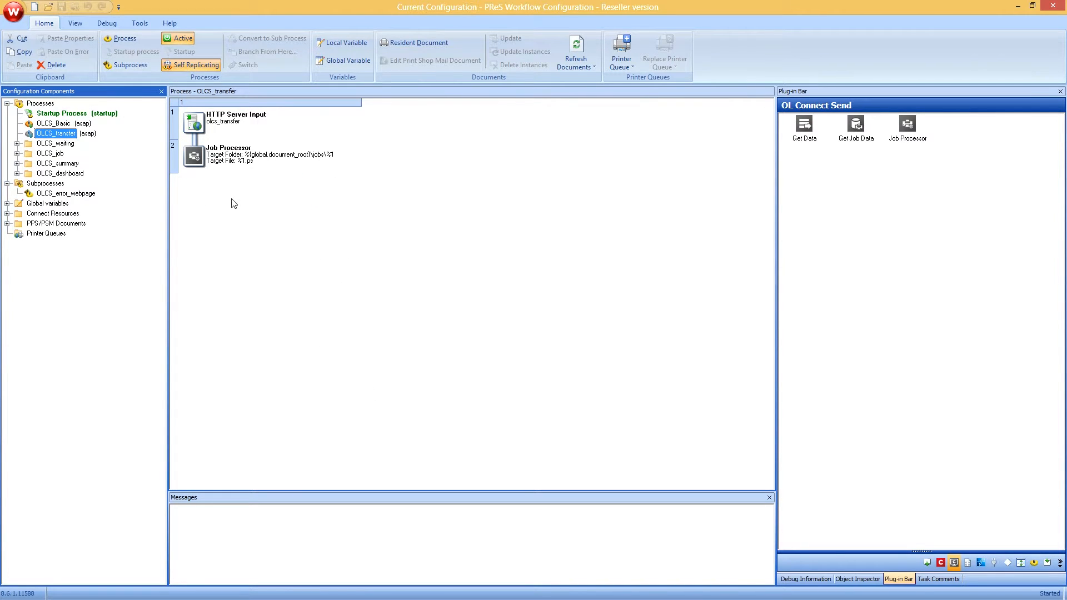
mouse_move(232, 191)
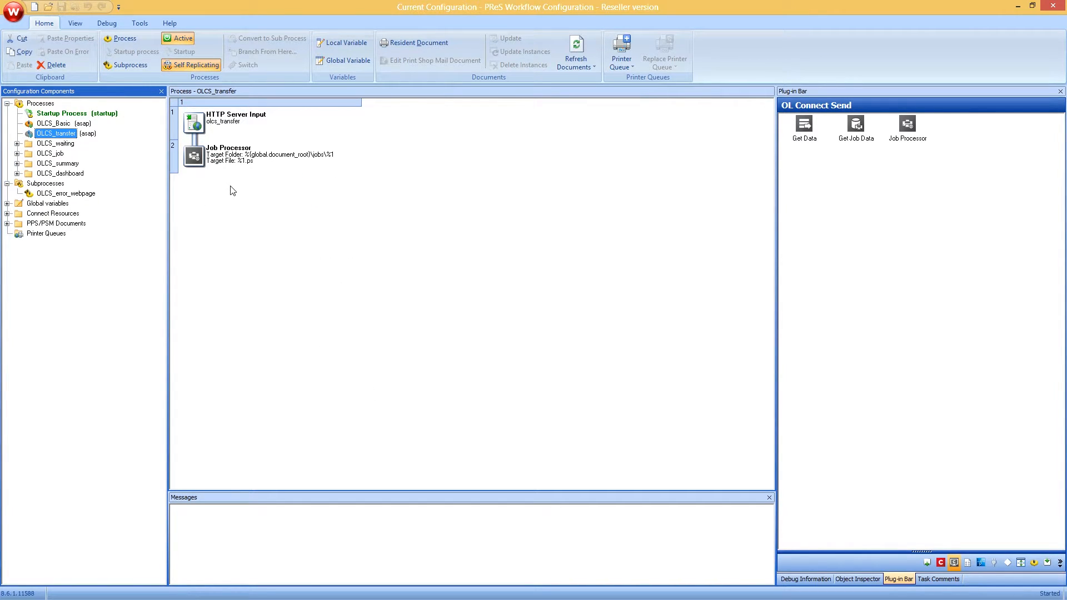
mouse_move(137, 209)
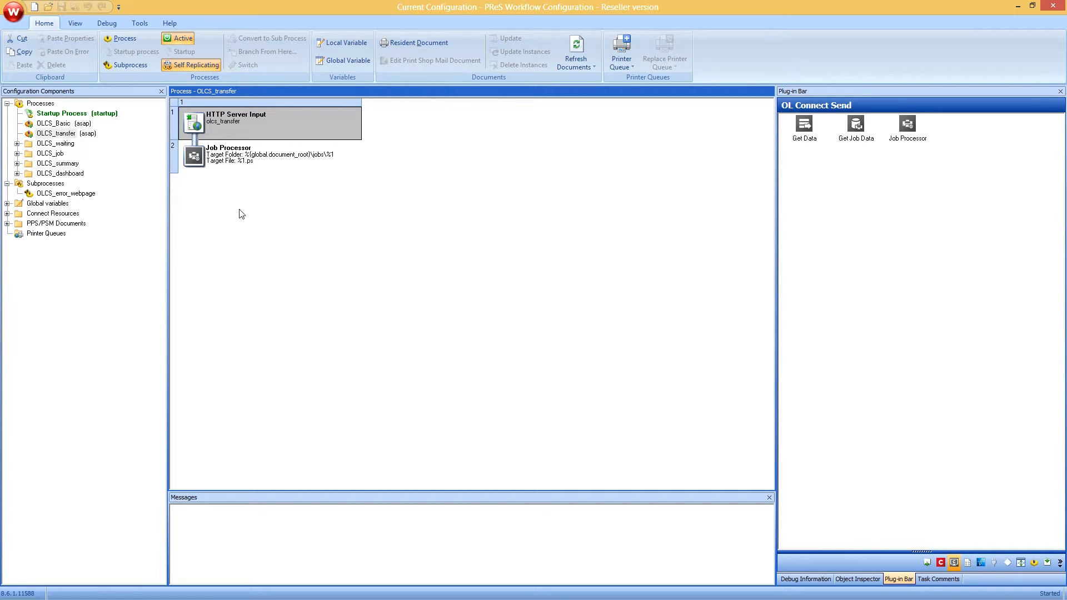
mouse_move(239, 199)
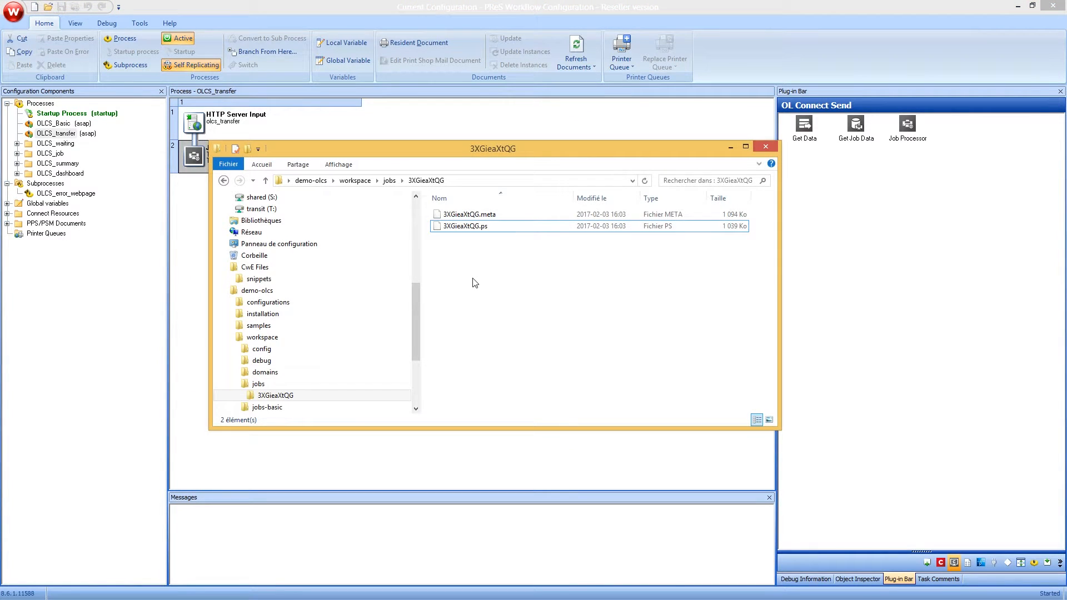
- Close the File Explorer window showing job folder 3XGieaXtQG with its .meta and .ps files
click(463, 225)
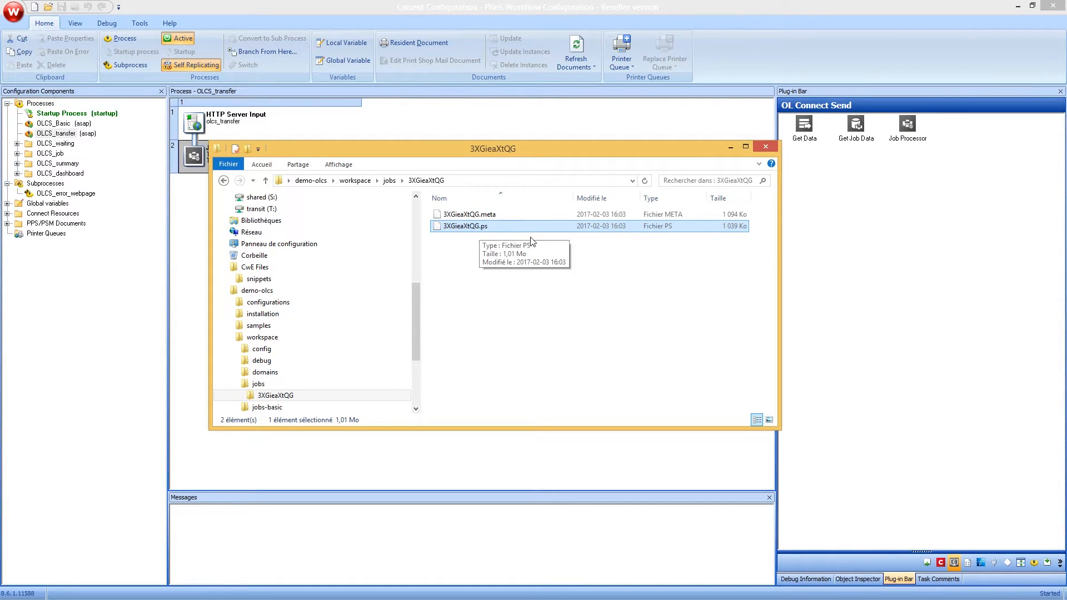
mouse_move(512, 254)
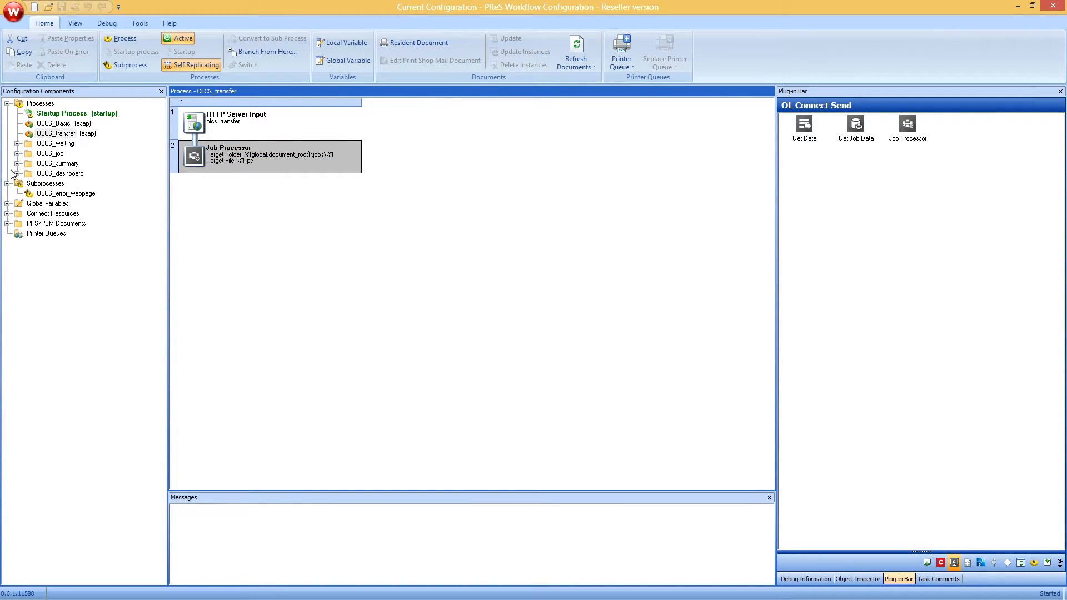
- Expand OLCS_waiting and OLCS_job, then view Waiting_webpage's Get Job Data properties
click(27, 143)
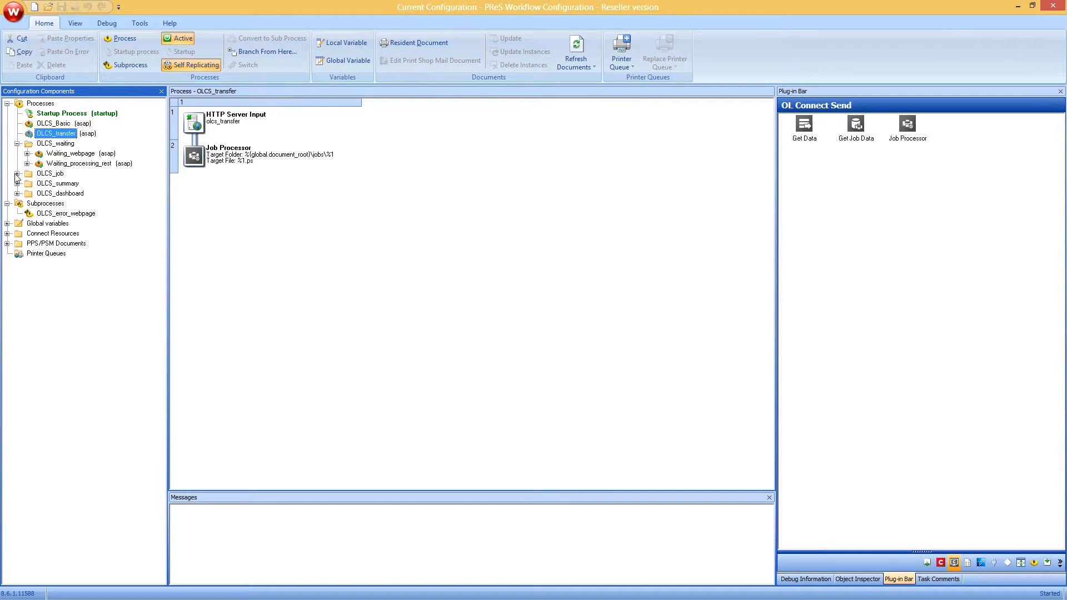
click(18, 173)
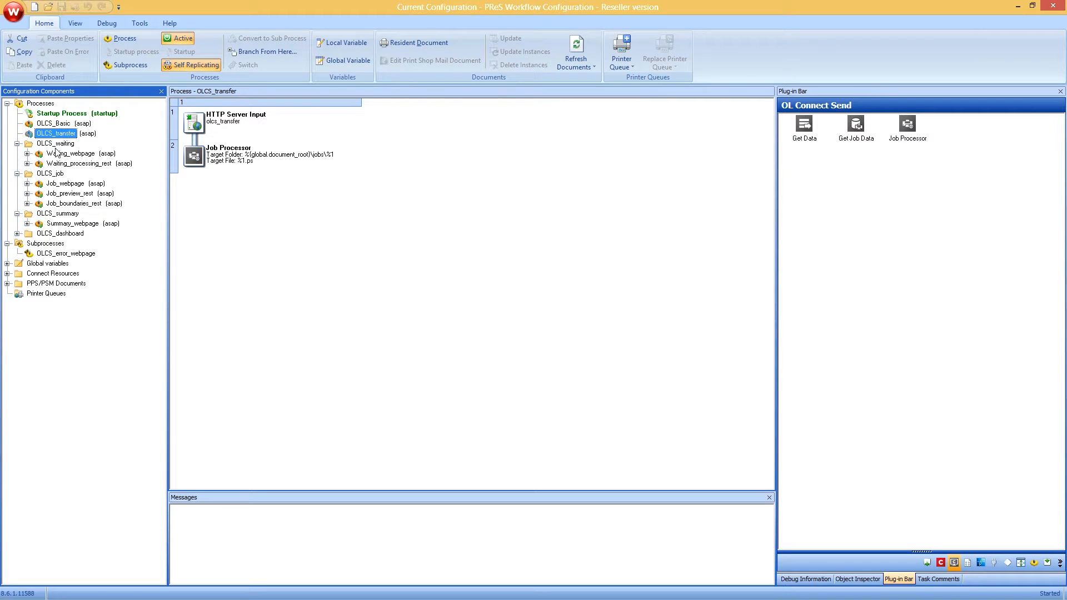
click(70, 153)
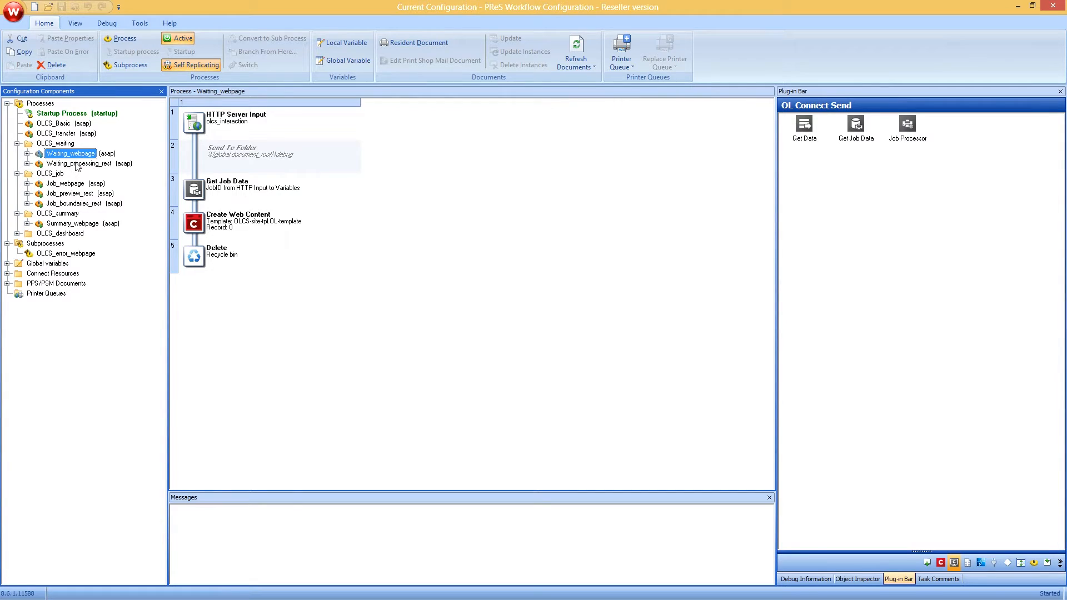
click(78, 163)
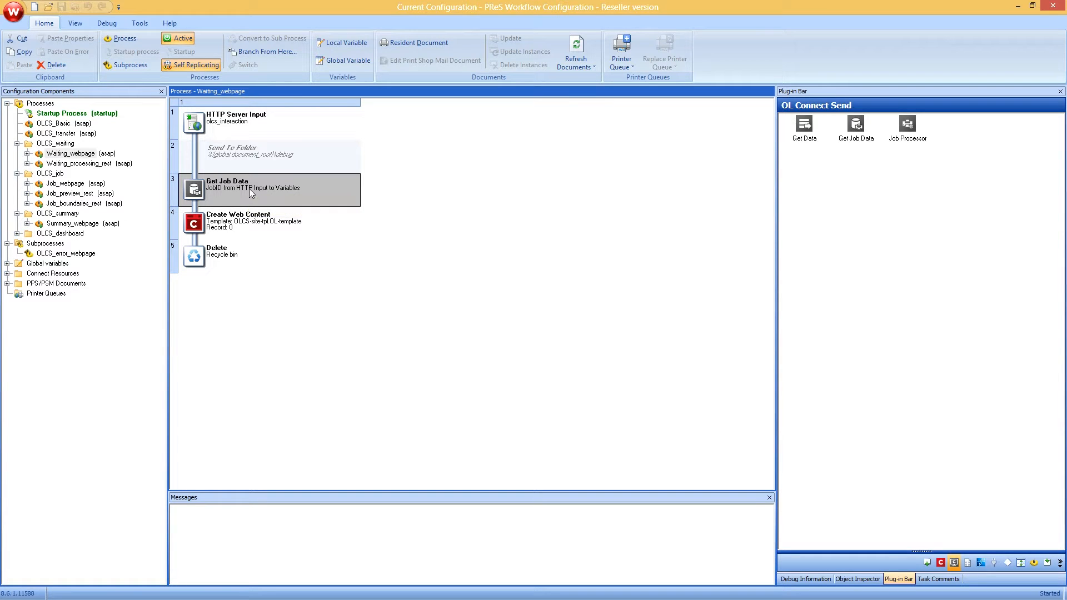
double_click(252, 189)
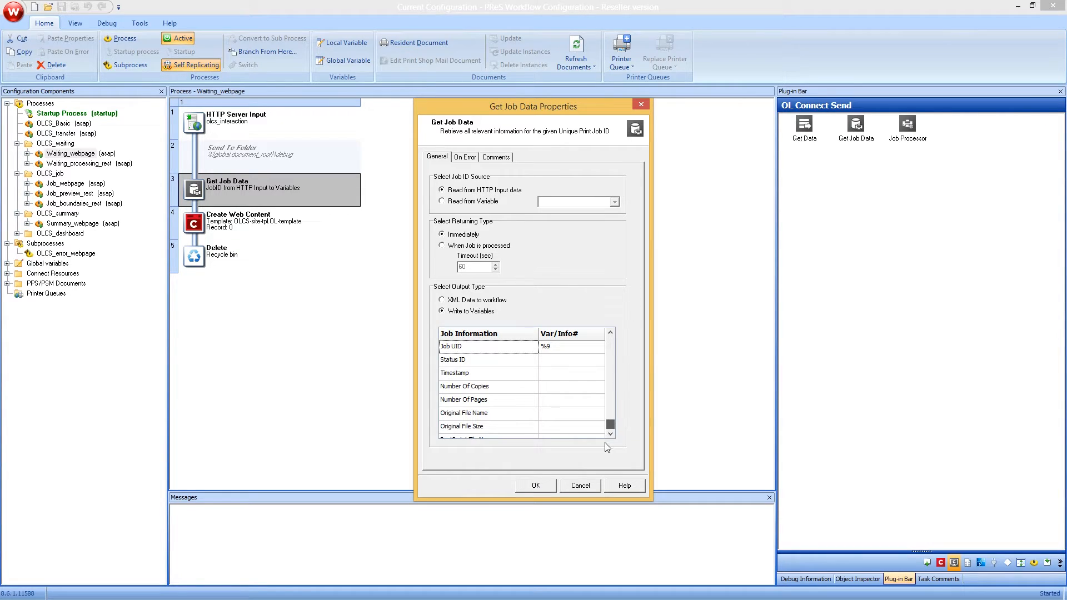
- View Waiting_processing_rest's Get Job Data step, set to wait until processed, then cancel
scroll(down, 3)
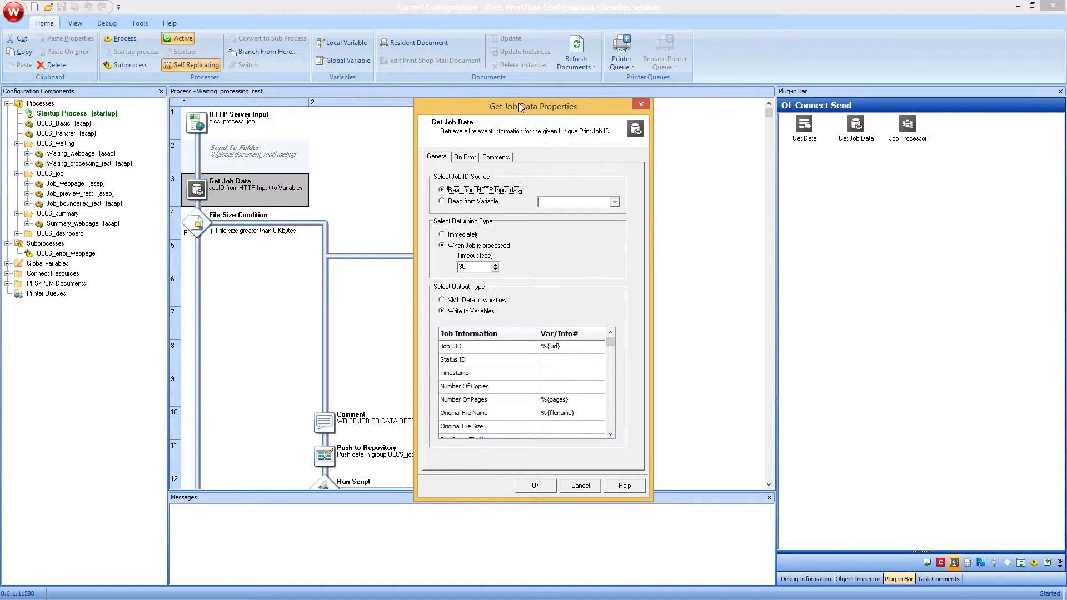
mouse_move(551, 301)
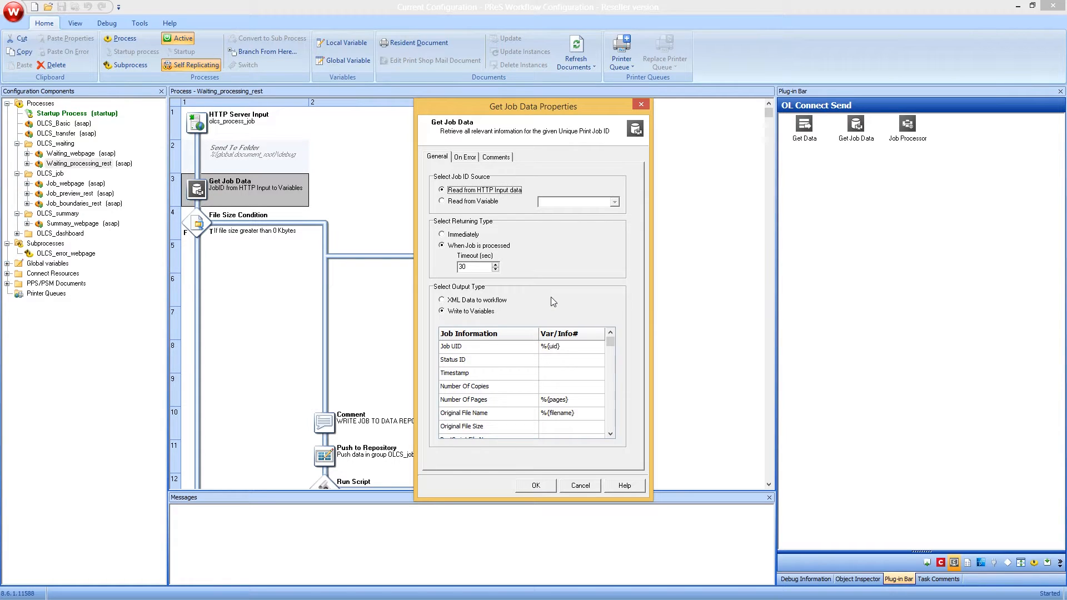
click(442, 246)
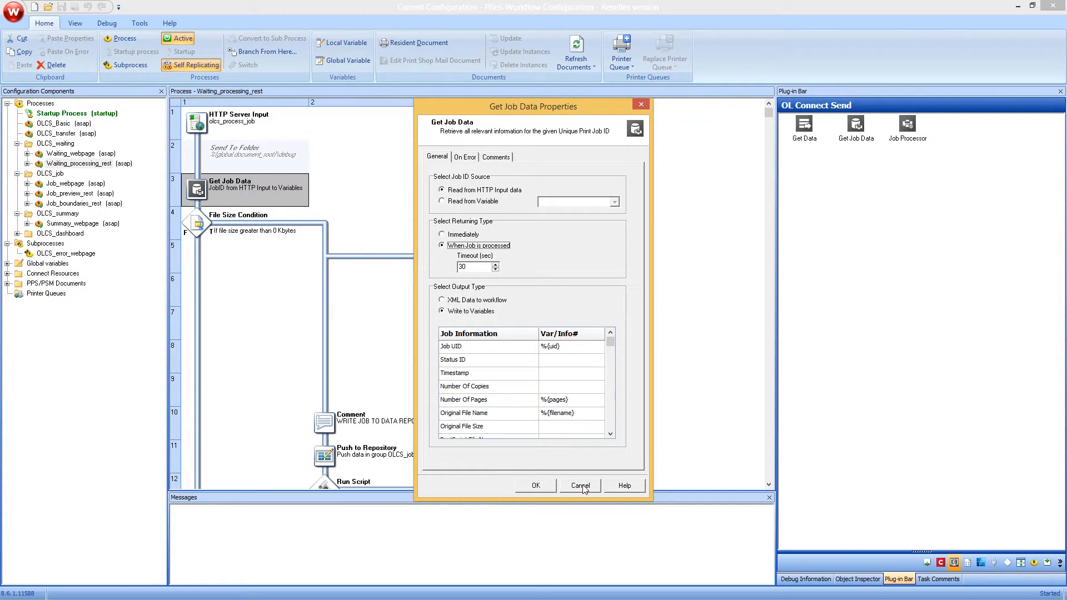
click(578, 485)
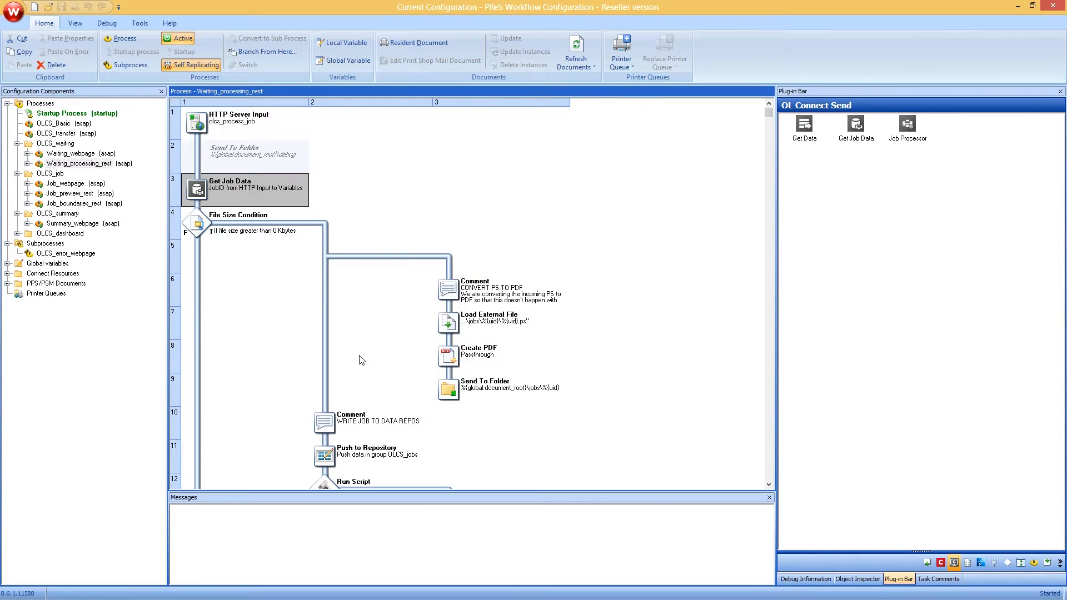
- Scroll to the job-not-created Create File step, then open the Job_webpage process
scroll(down, 3)
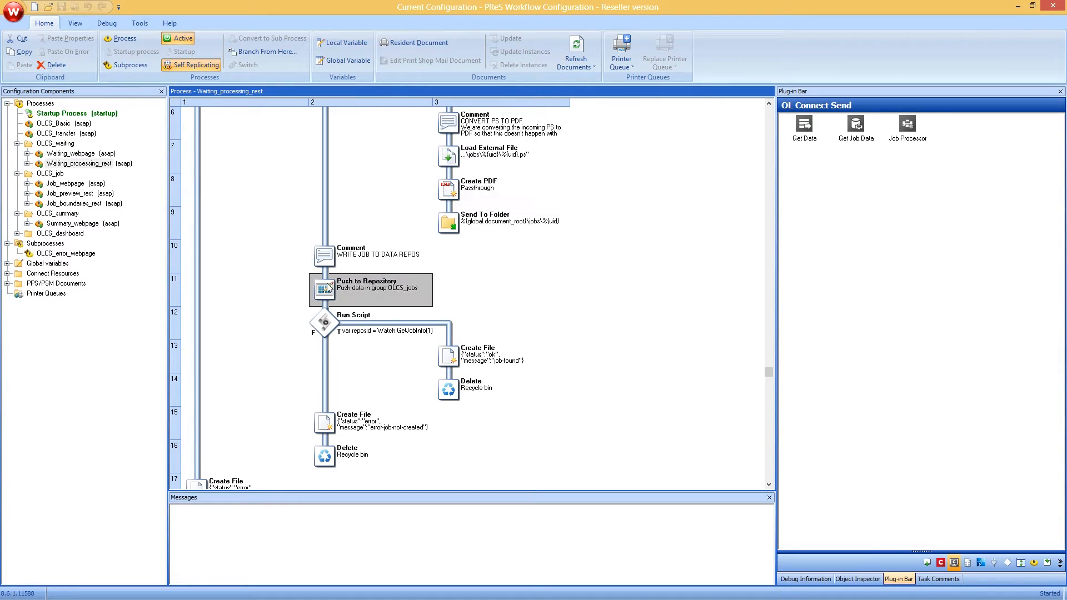
mouse_move(337, 354)
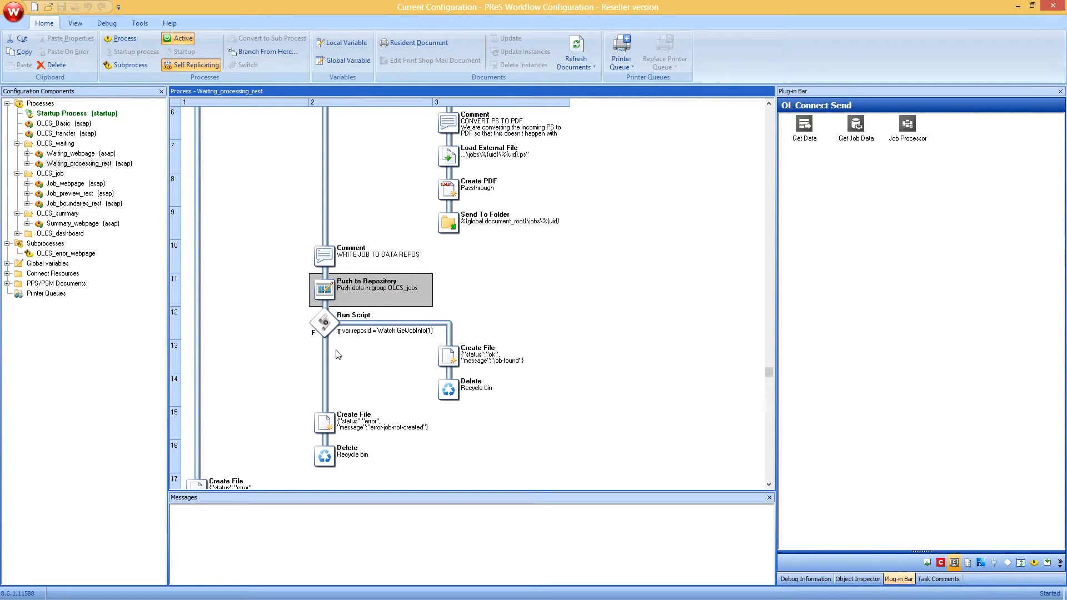
scroll(down, 3)
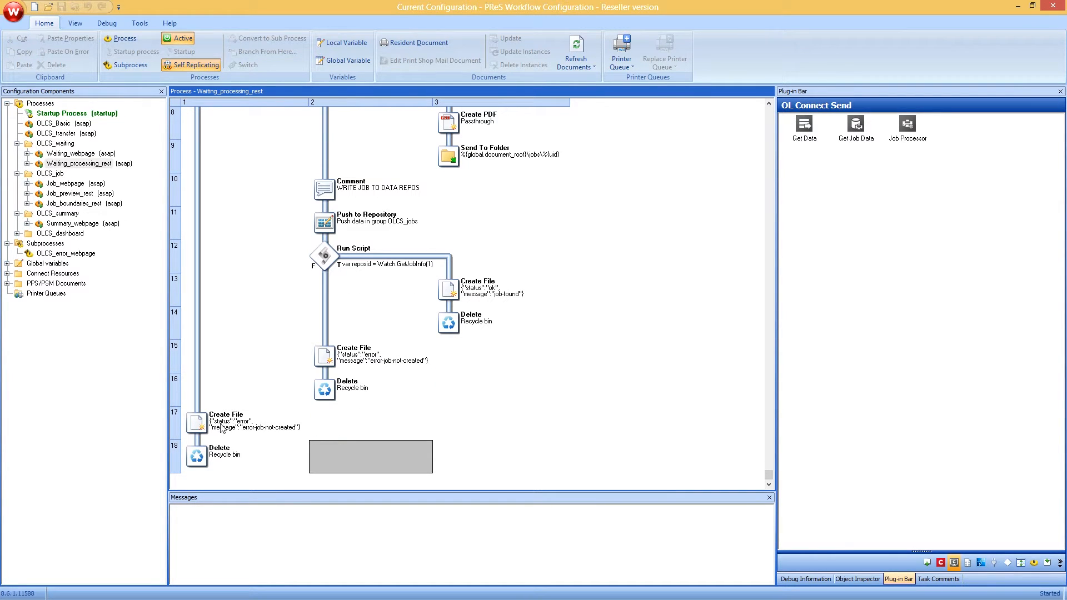
click(197, 422)
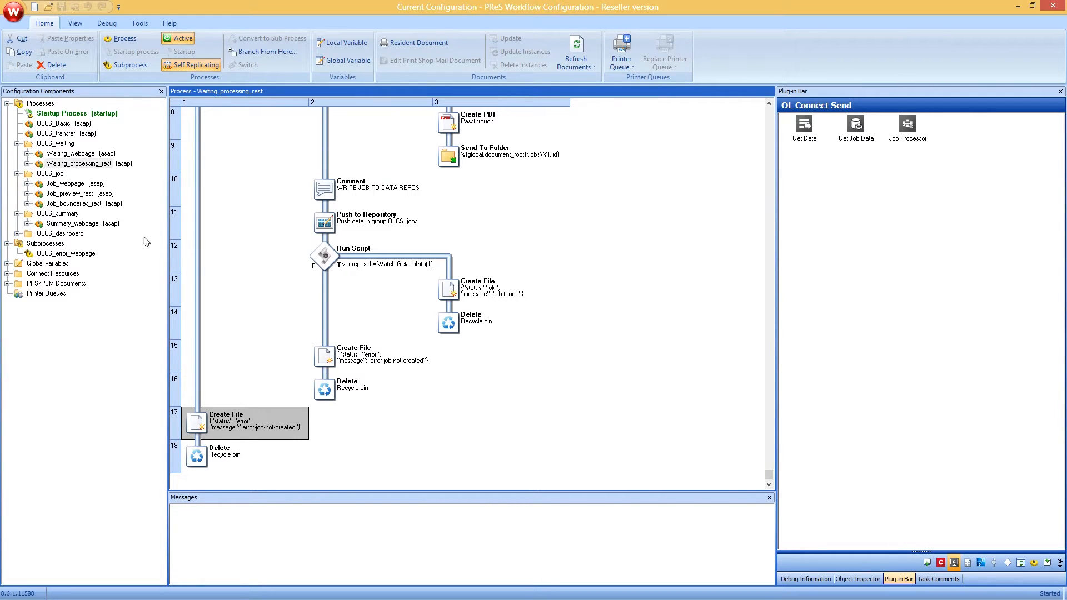
click(64, 184)
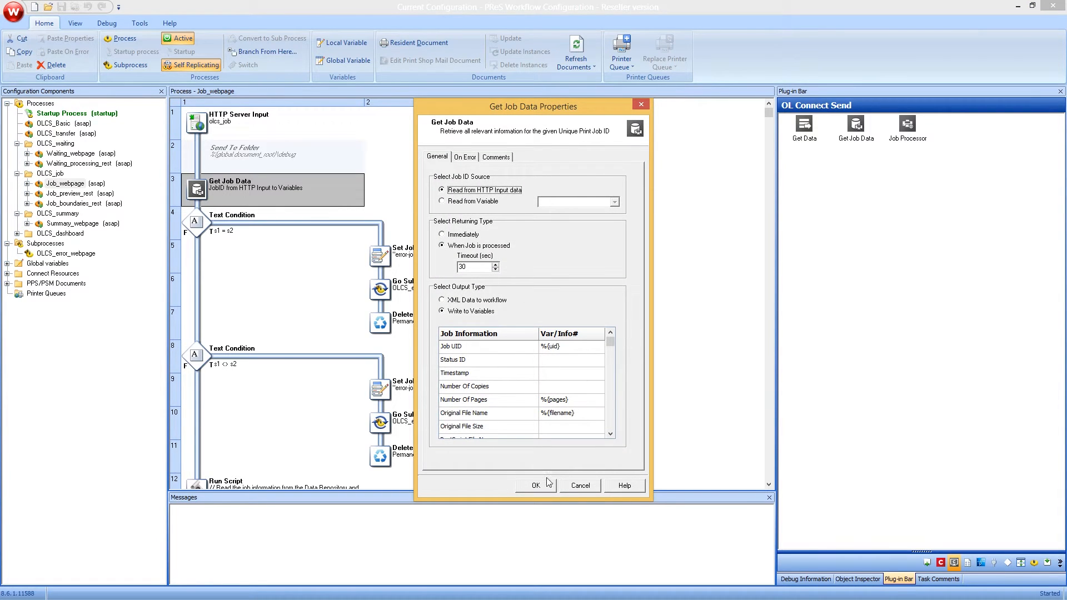
- Close Job_webpage's Get Job Data properties with OK and scroll the components tree
click(536, 485)
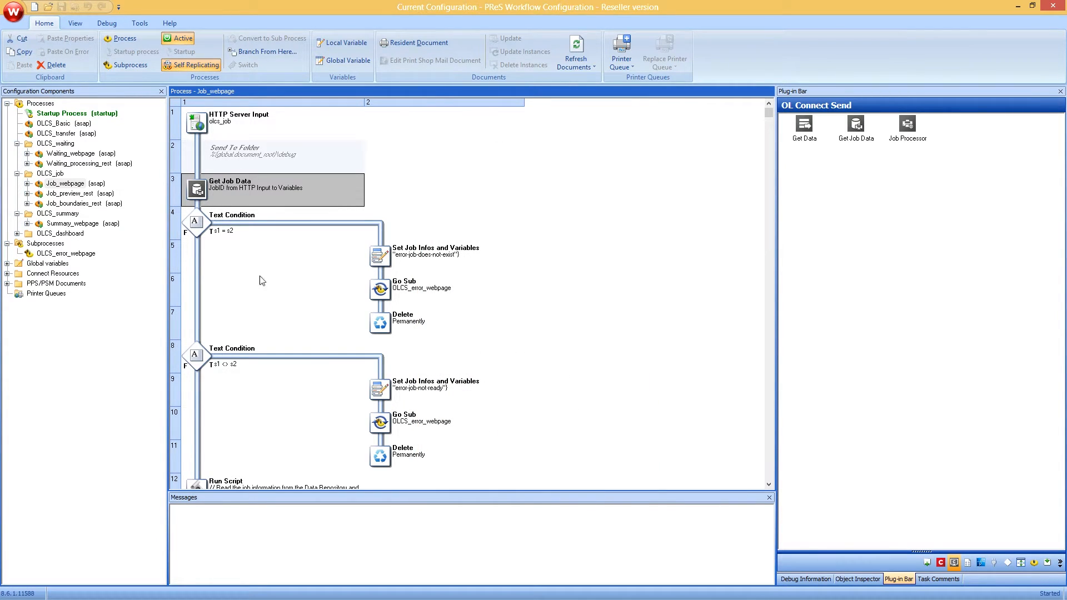
scroll(down, 3)
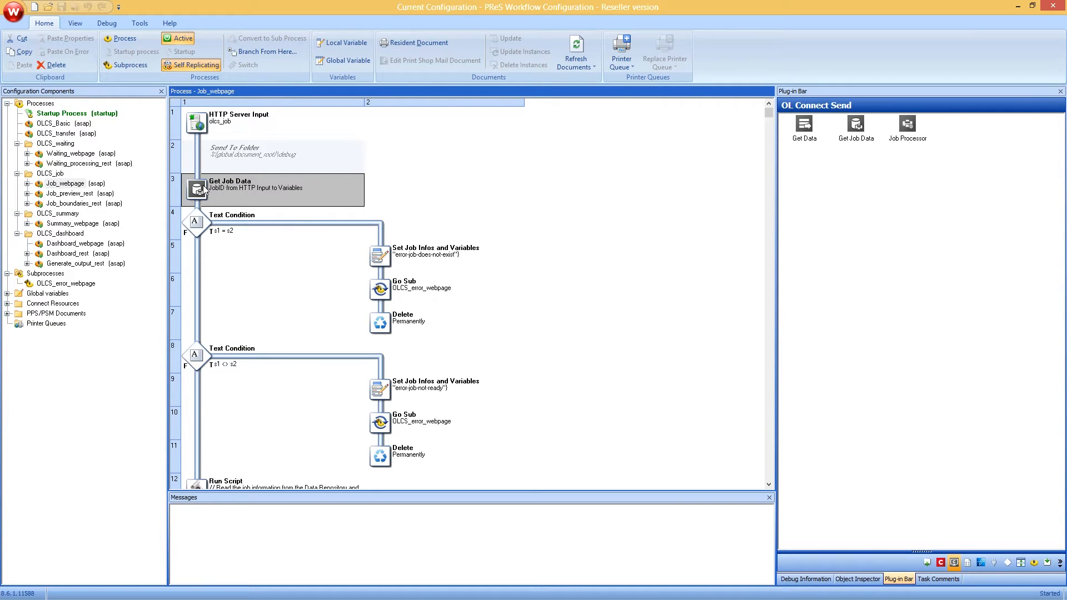
mouse_move(250, 193)
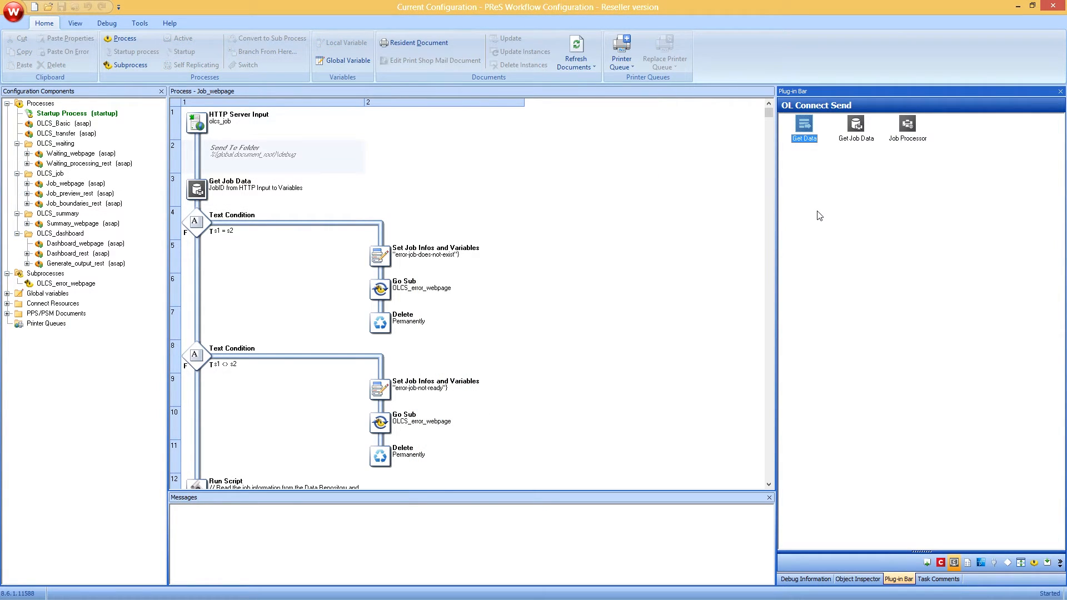
mouse_move(749, 187)
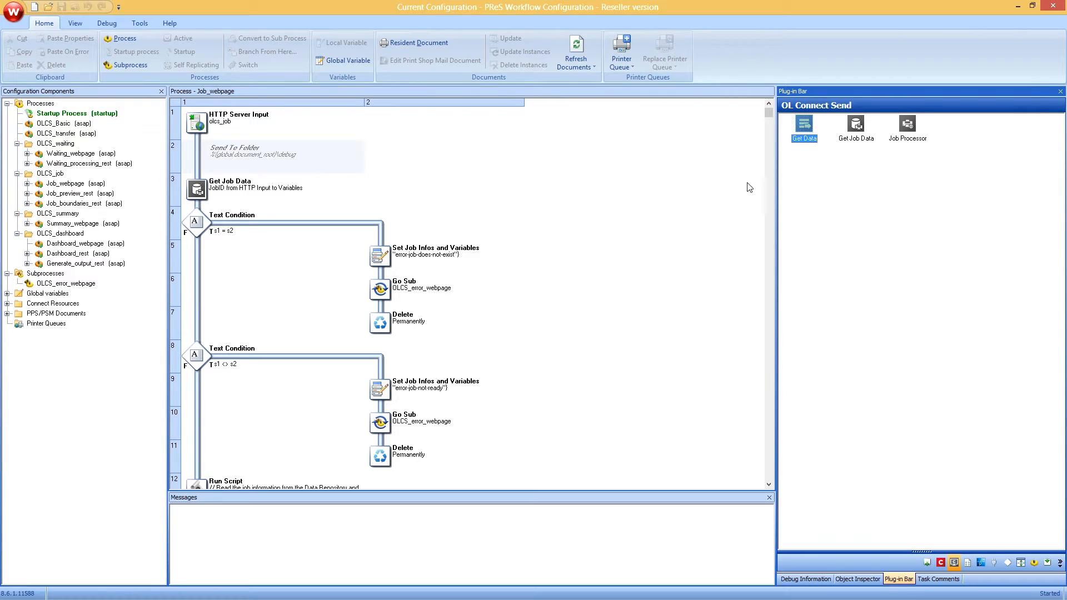
mouse_move(807, 122)
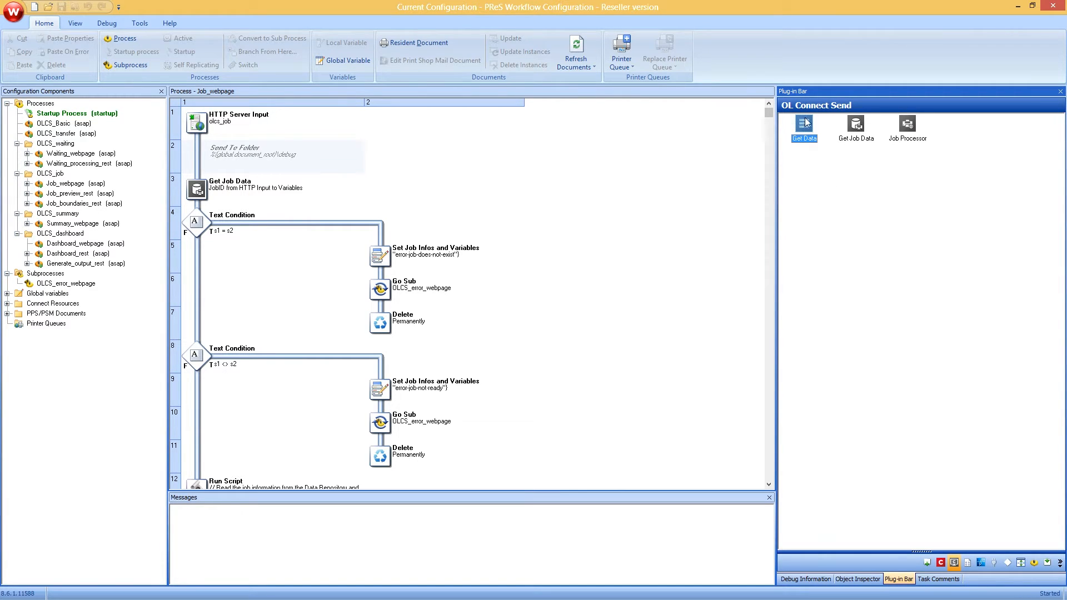
mouse_move(788, 239)
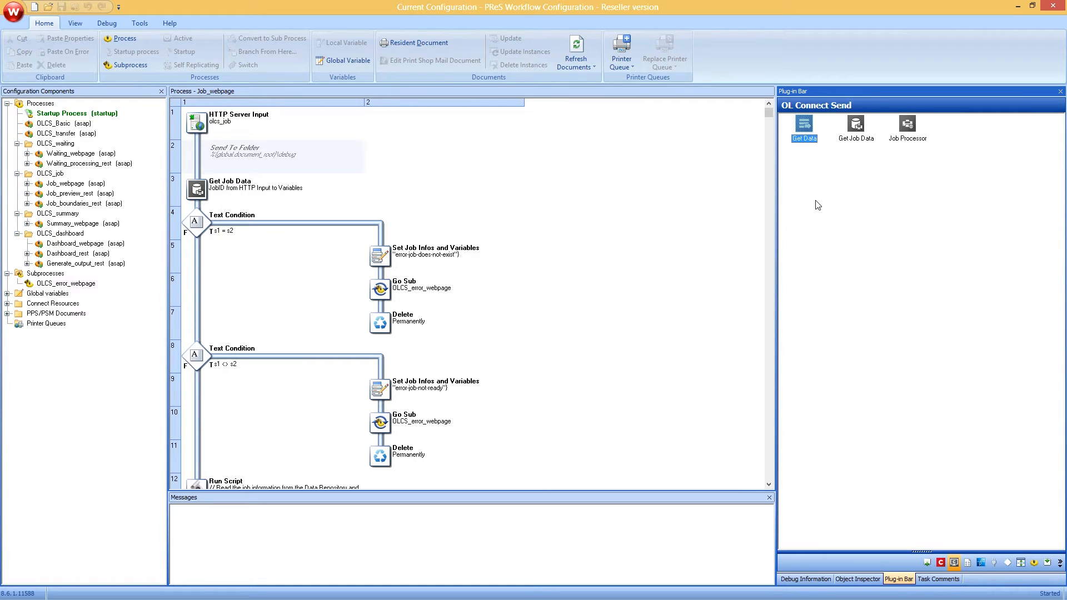
- Open OLCS_Basic and switch its Get Data plug-in output to 'JSON Data to workflow'
click(54, 124)
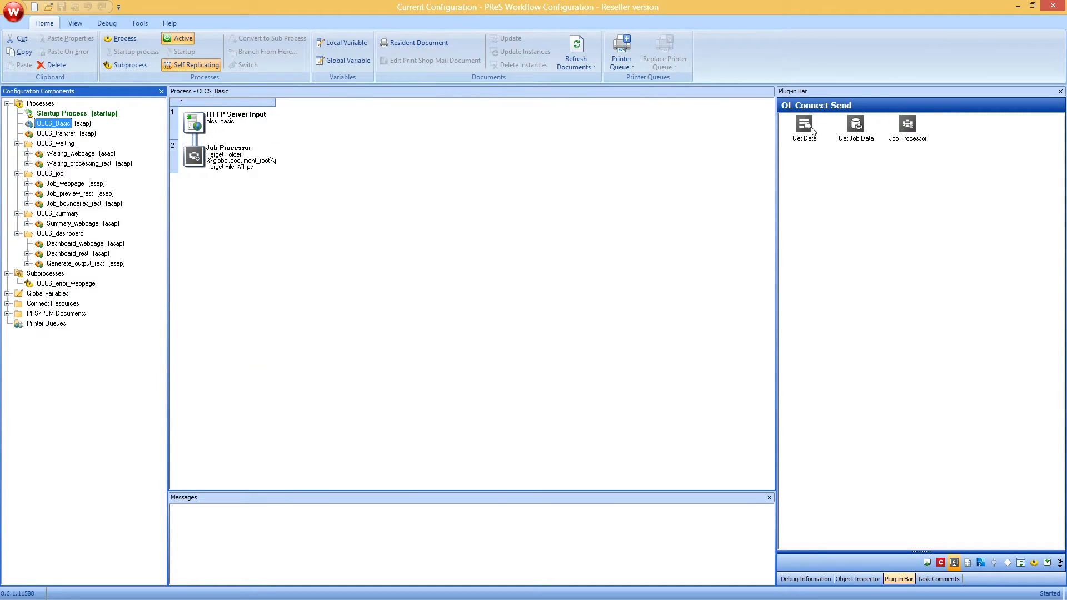
right_click(39, 103)
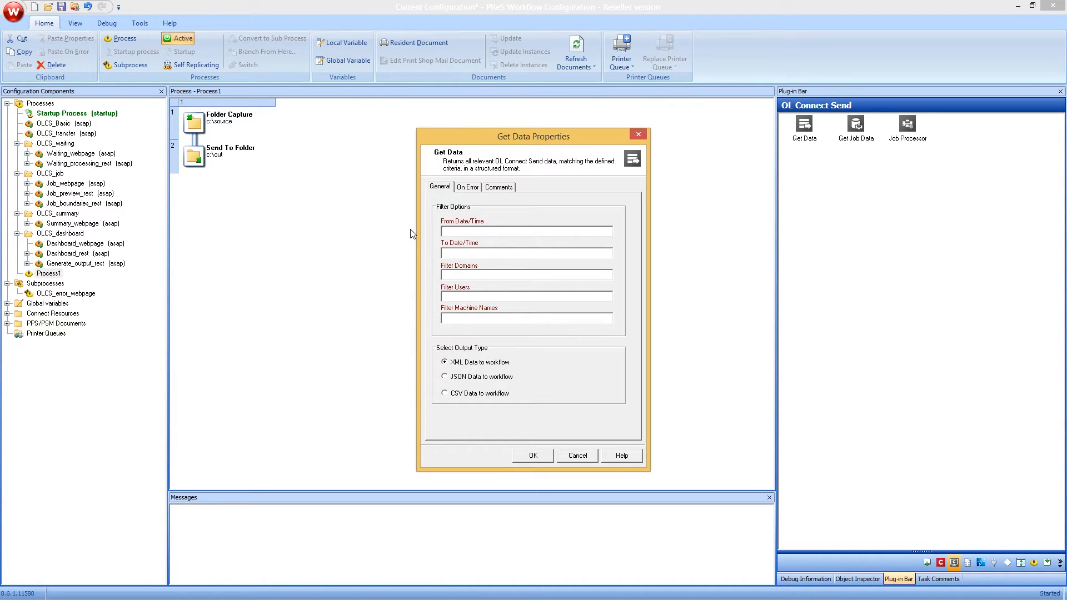
click(525, 231)
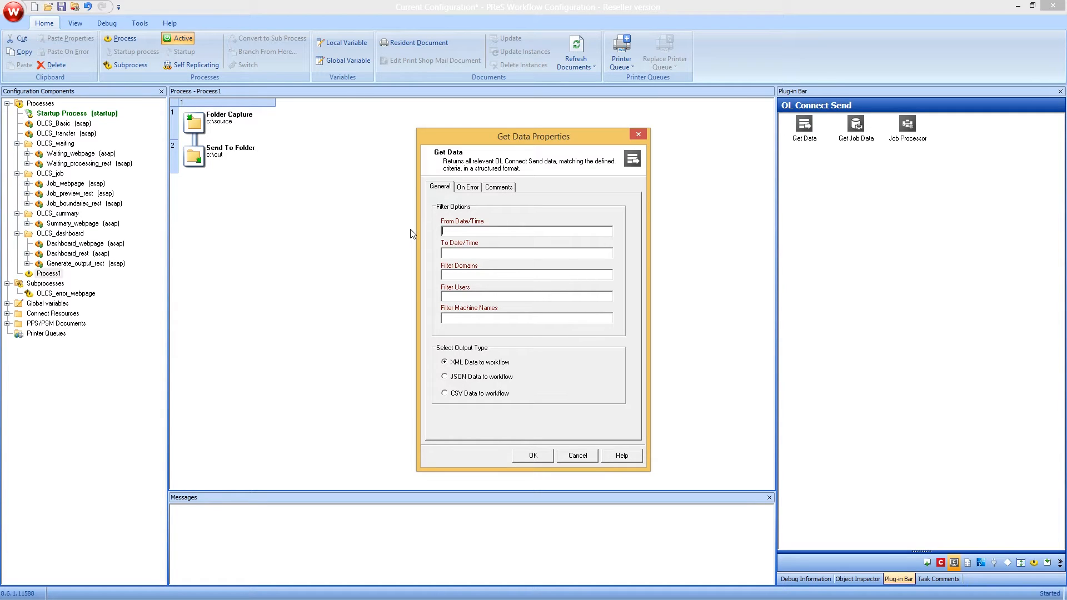
click(525, 253)
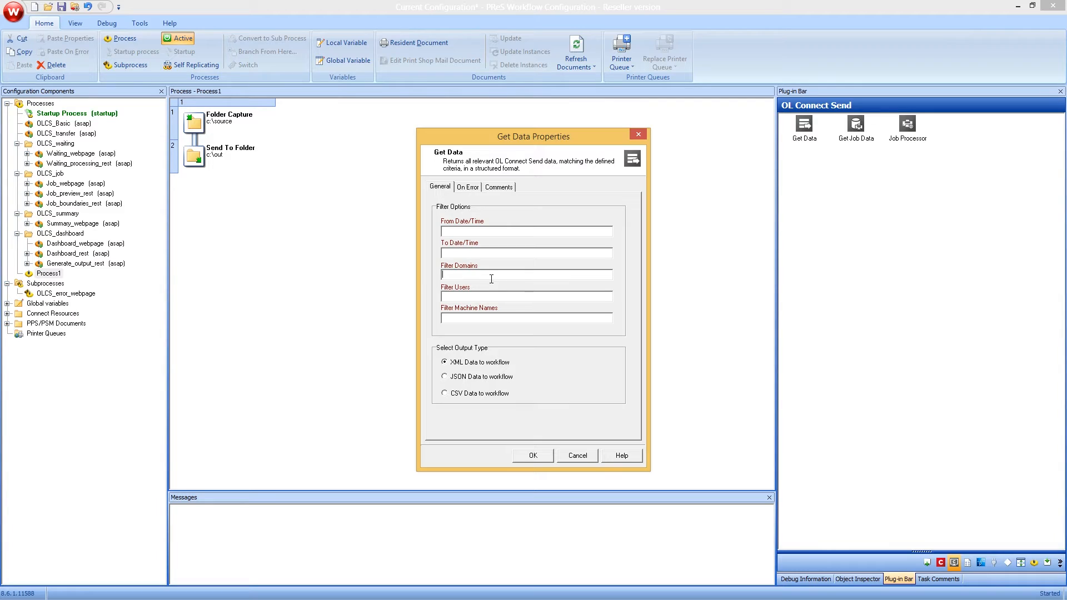
mouse_move(491, 275)
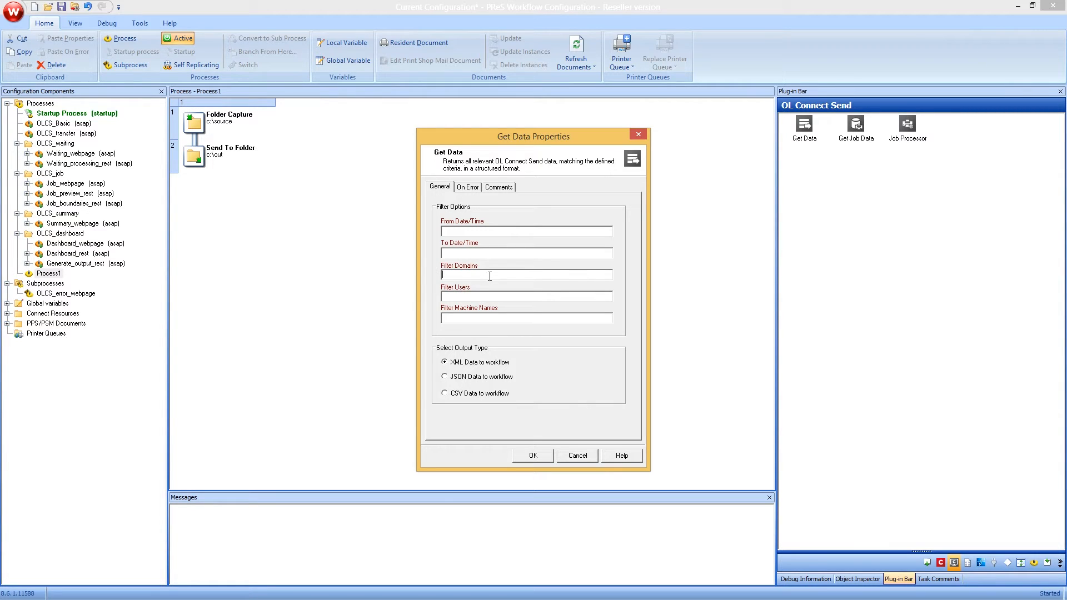
mouse_move(554, 309)
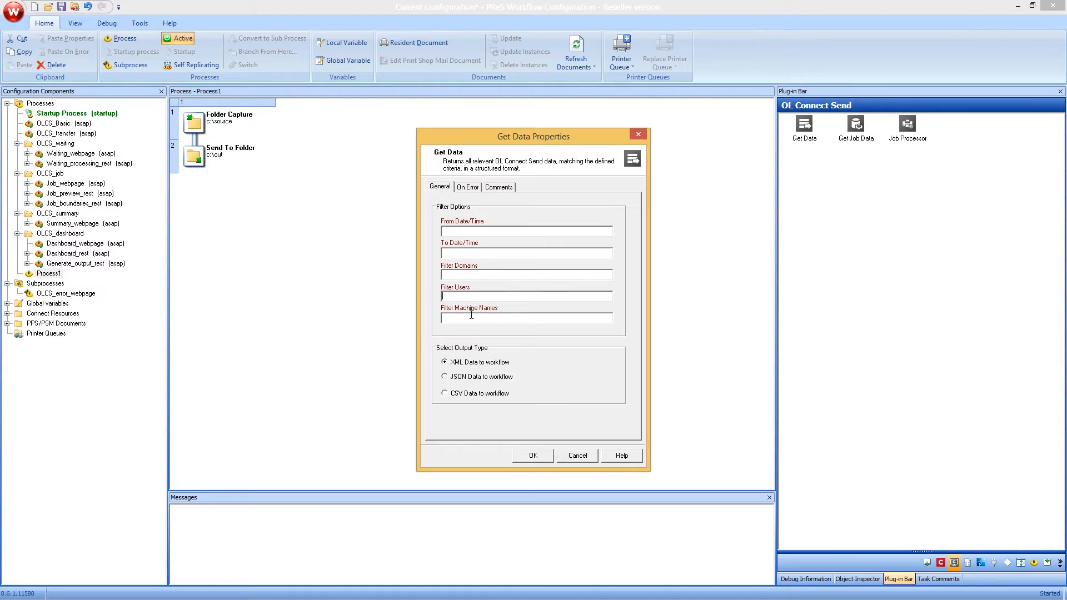
mouse_move(476, 374)
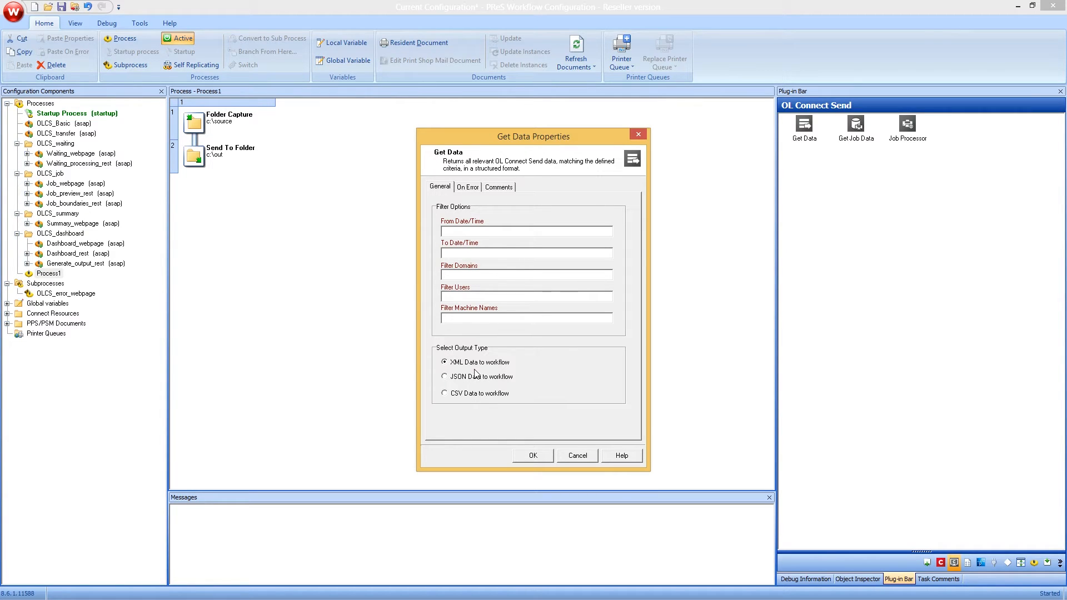
click(445, 377)
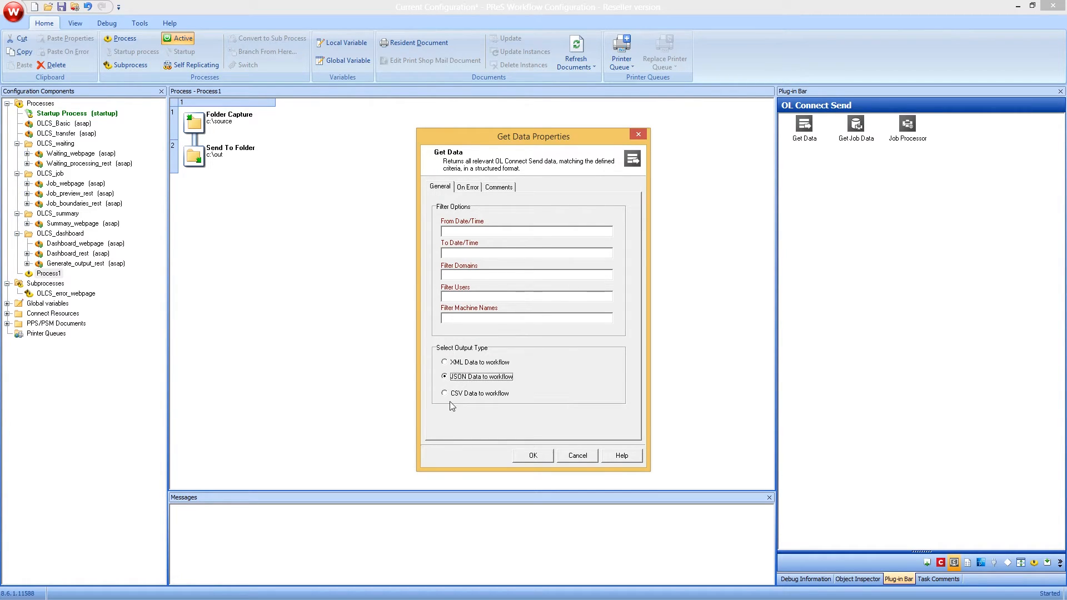
click(445, 393)
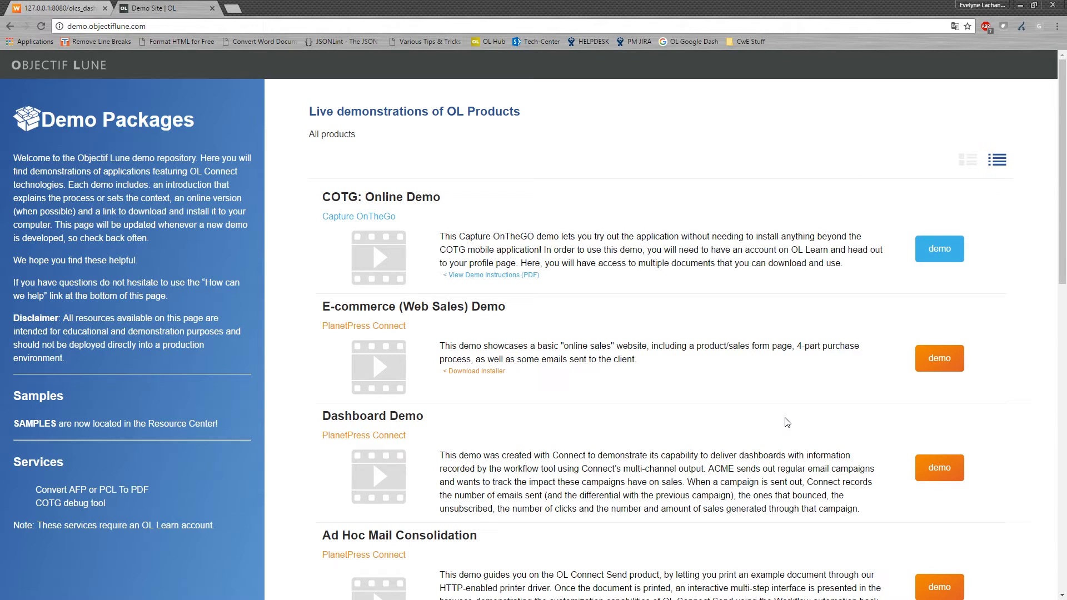
mouse_move(847, 420)
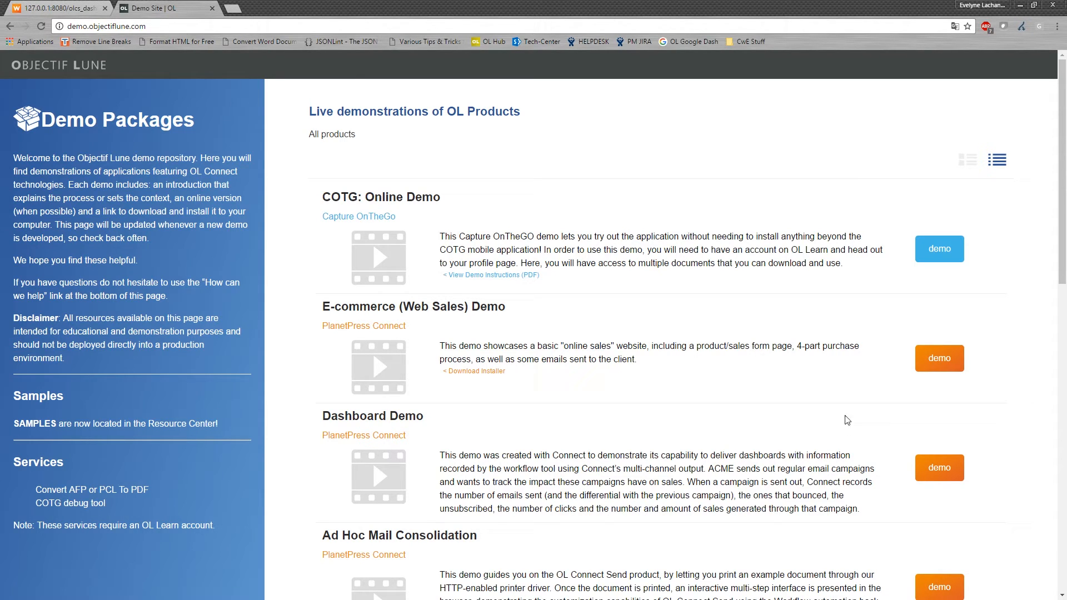
mouse_move(825, 403)
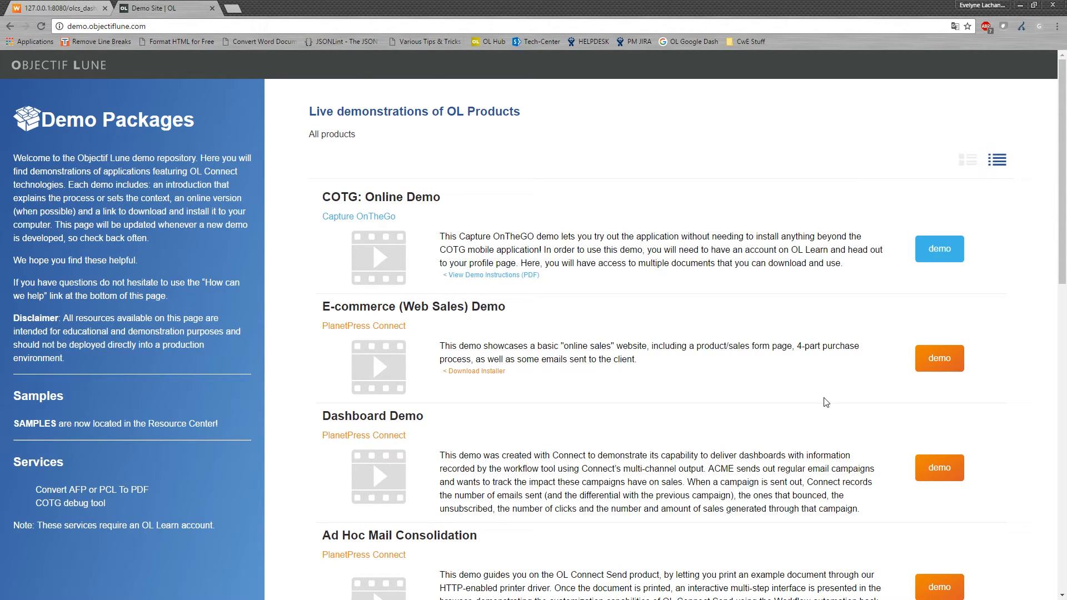
scroll(down, 3)
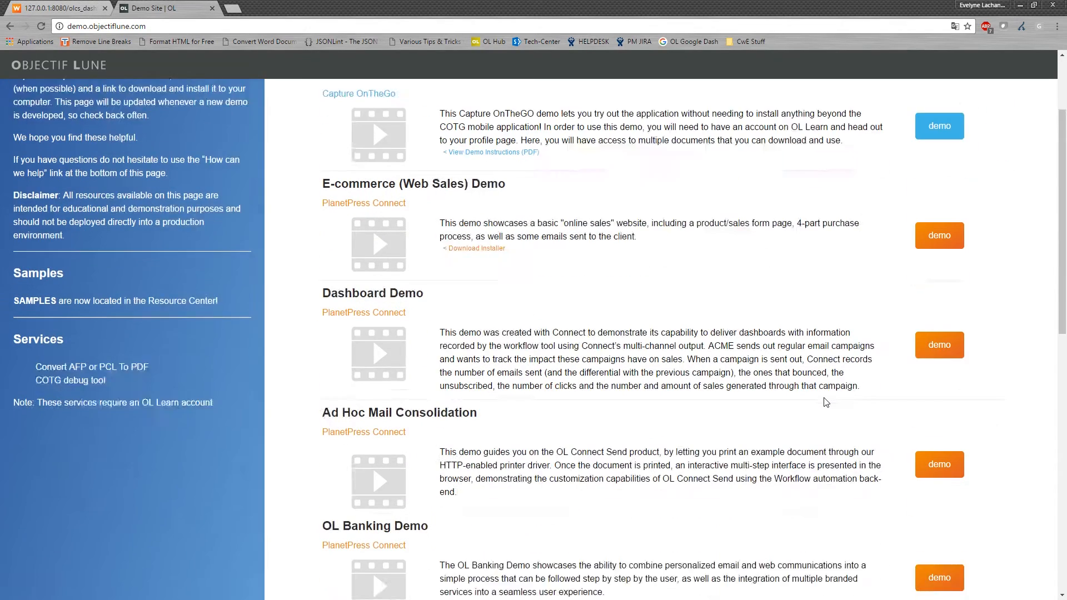
scroll(down, 3)
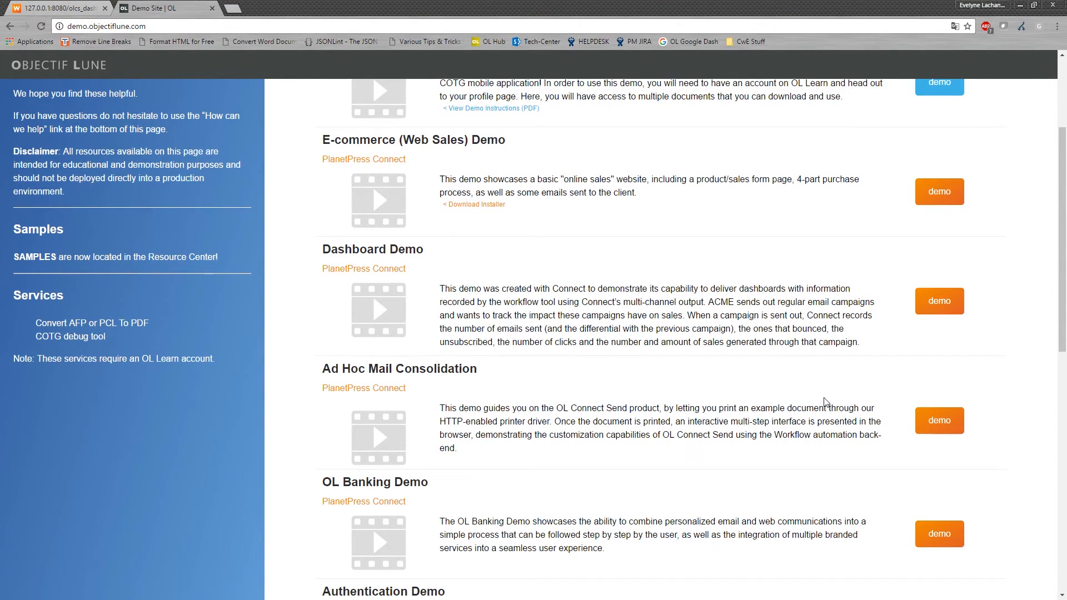
mouse_move(406, 369)
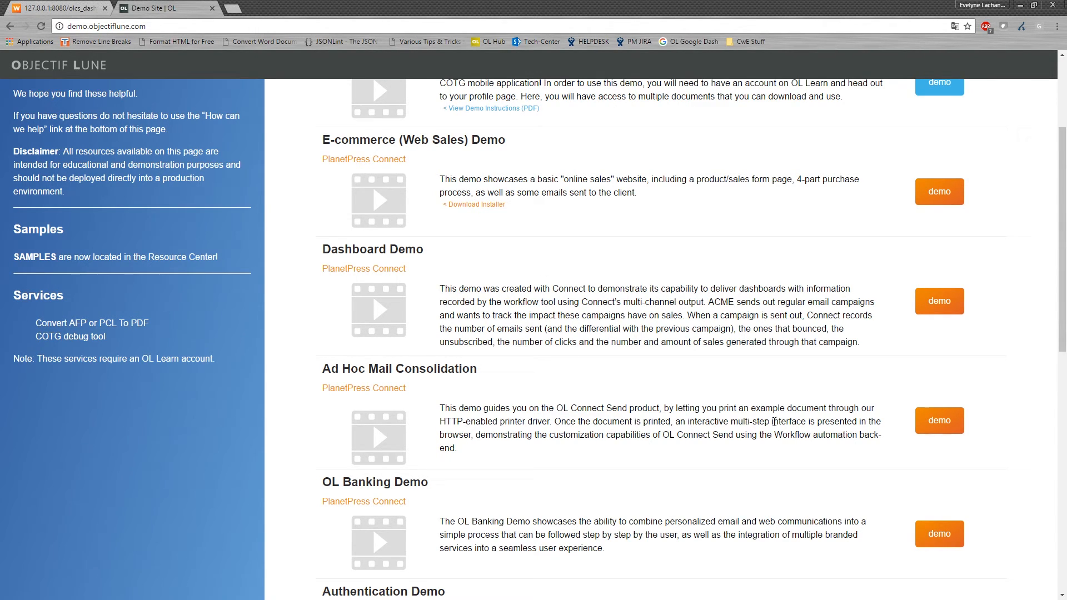
mouse_move(938, 420)
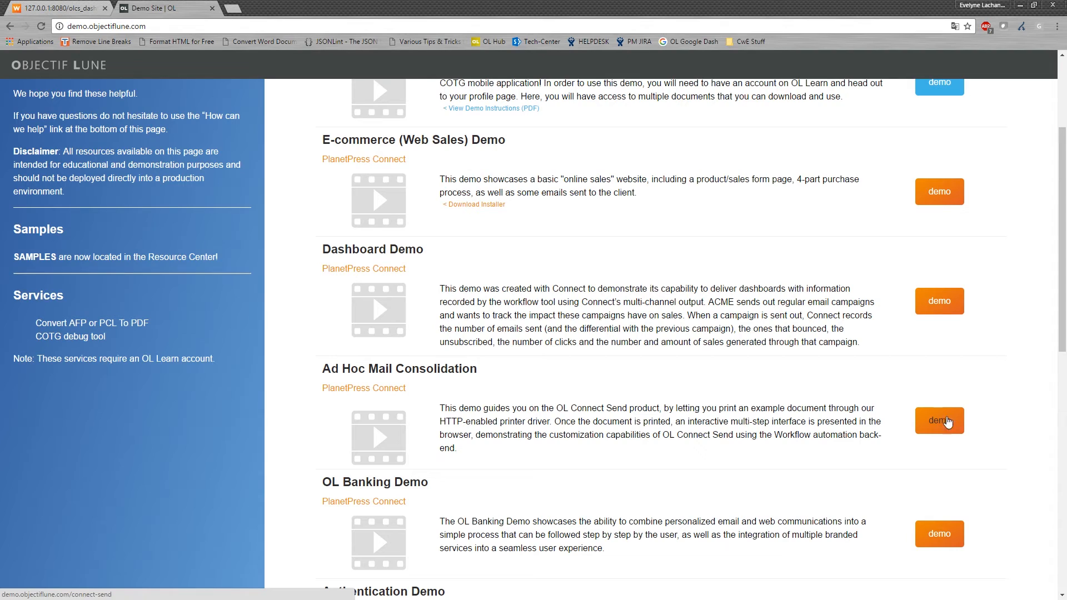
- Open the Ad Hoc Mail Consolidation demo and scroll through its driver installation steps
click(939, 420)
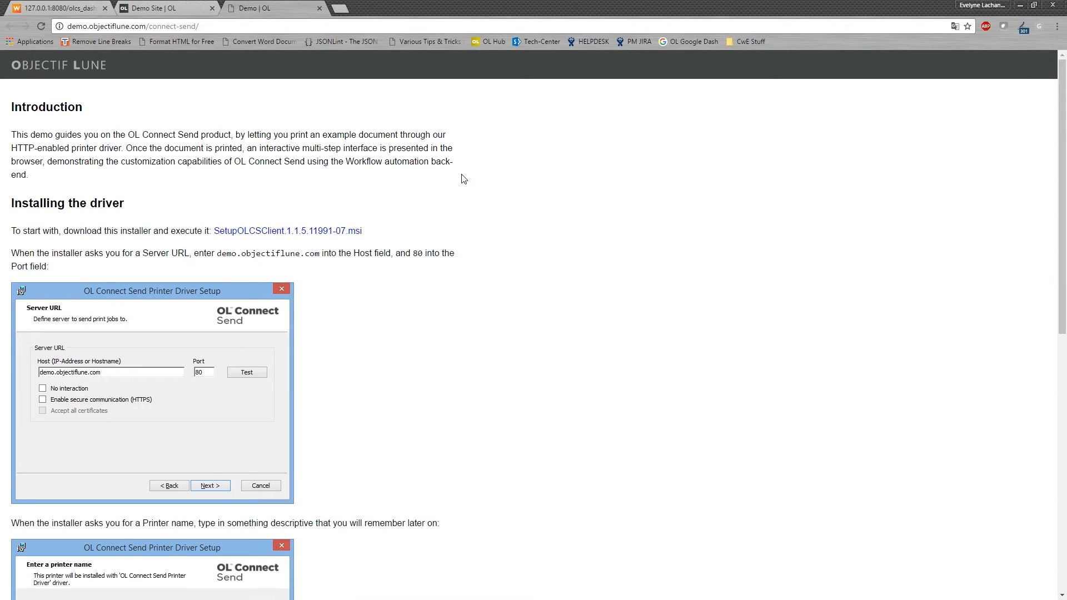
mouse_move(454, 286)
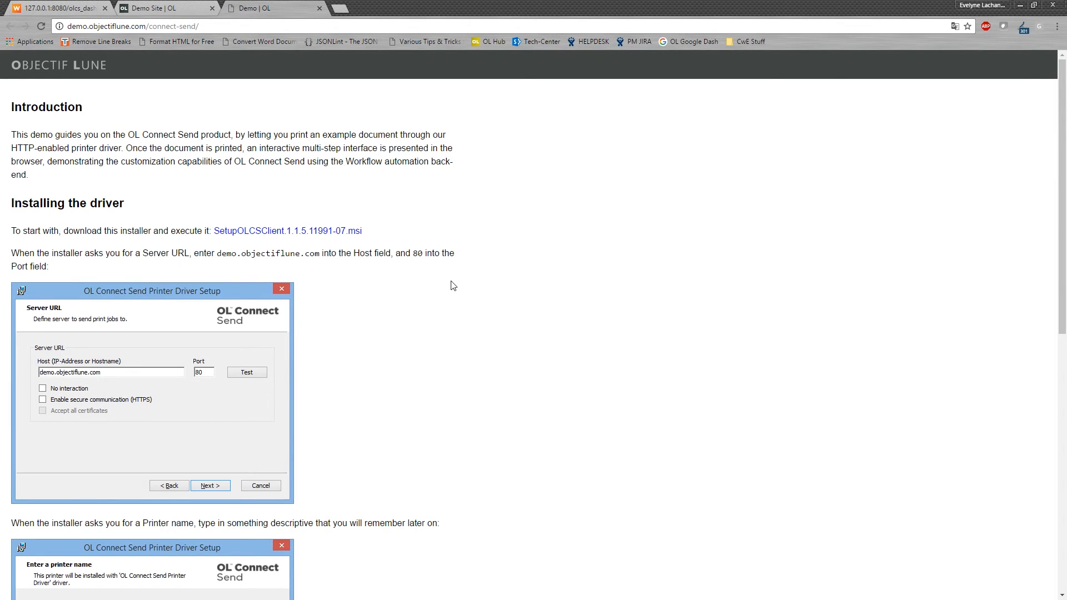
mouse_move(266, 240)
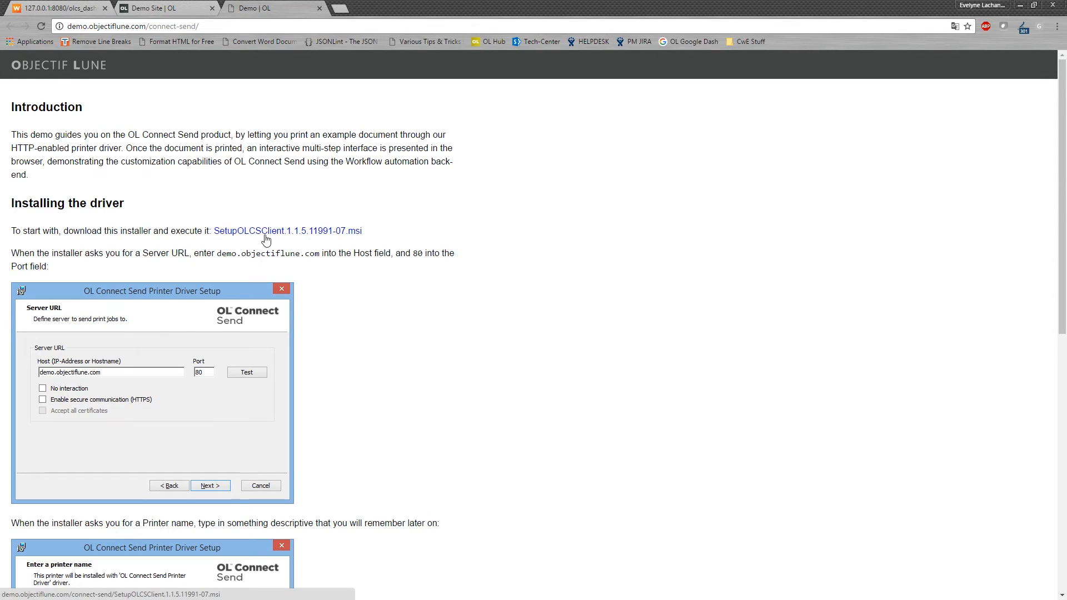
mouse_move(514, 273)
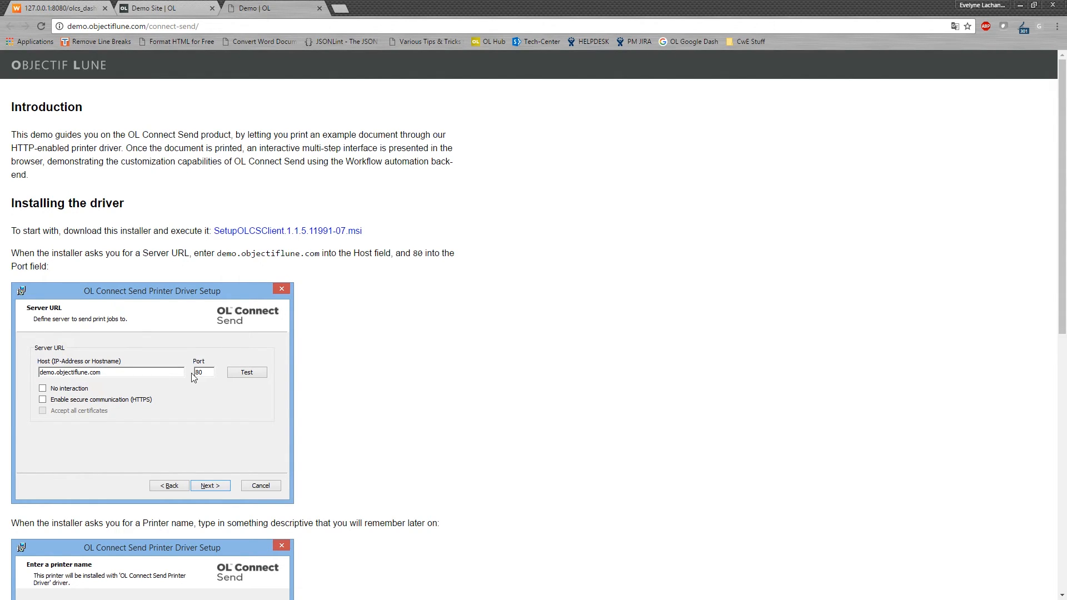
scroll(down, 3)
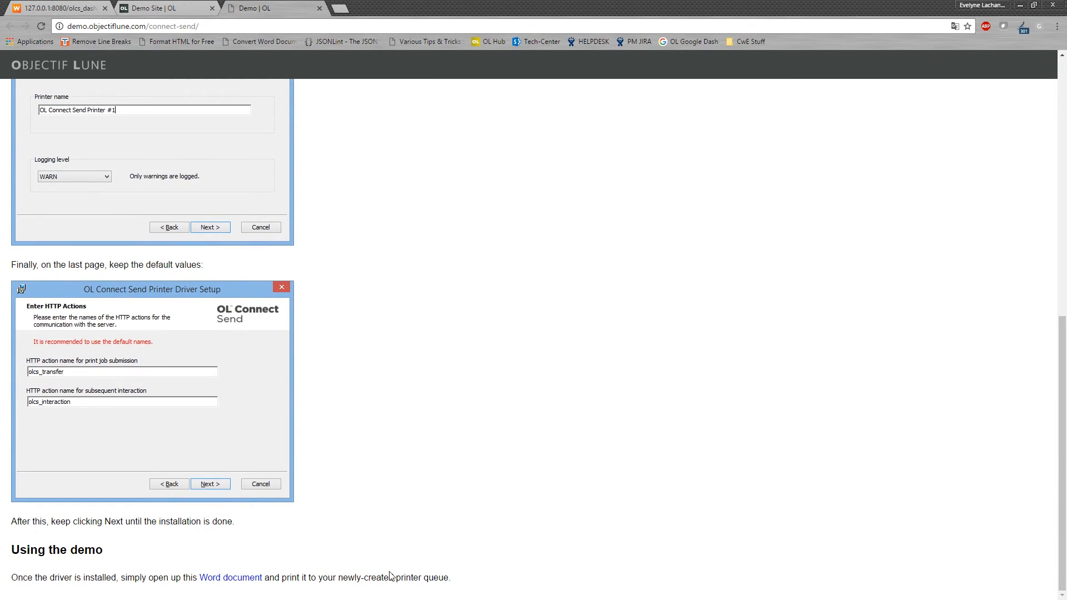
mouse_move(231, 577)
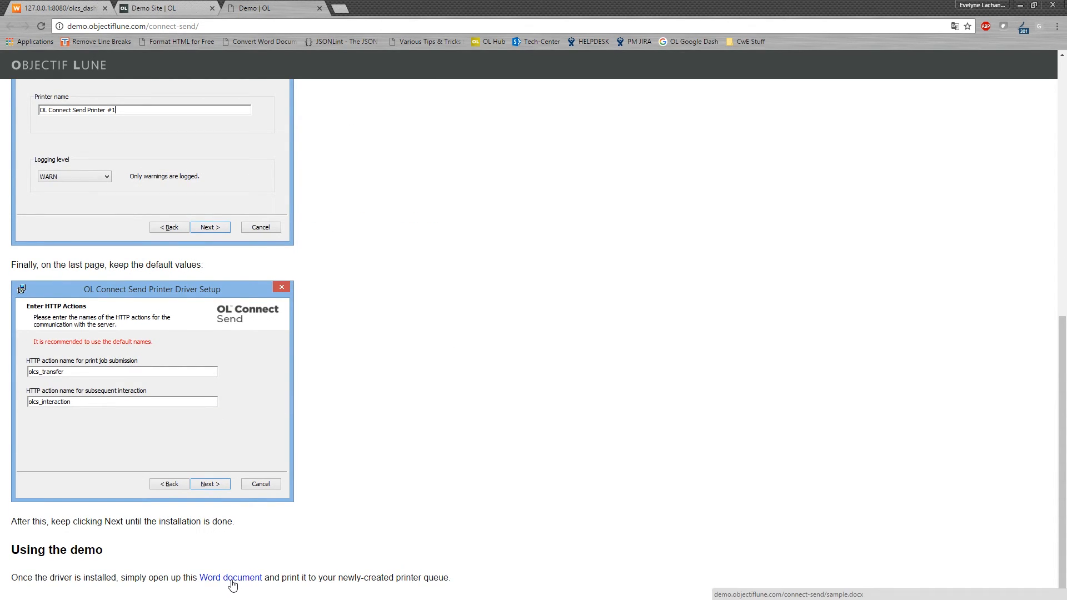
mouse_move(329, 419)
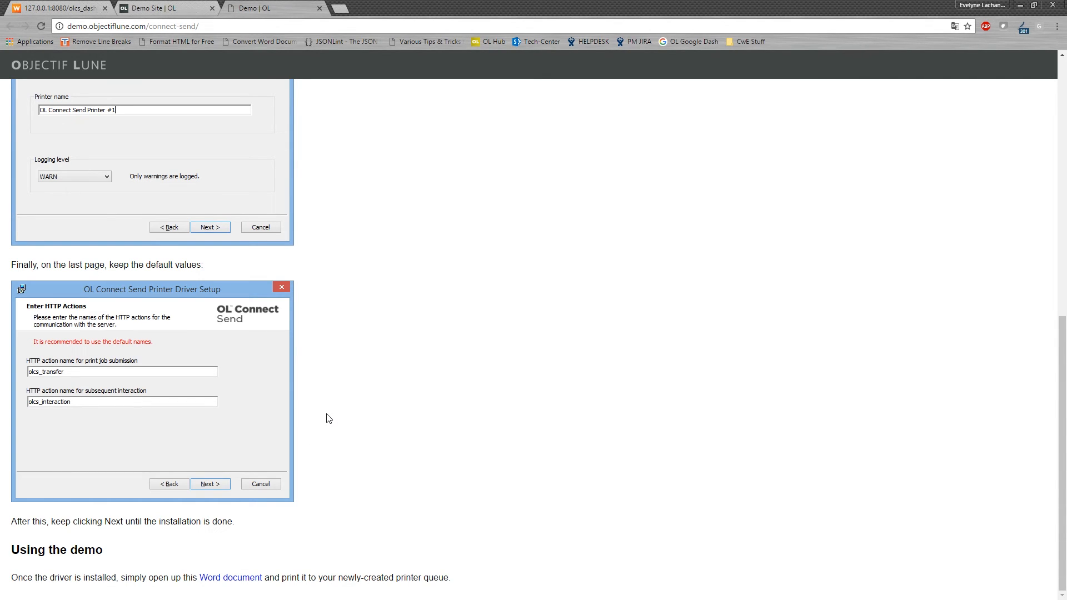
mouse_move(372, 181)
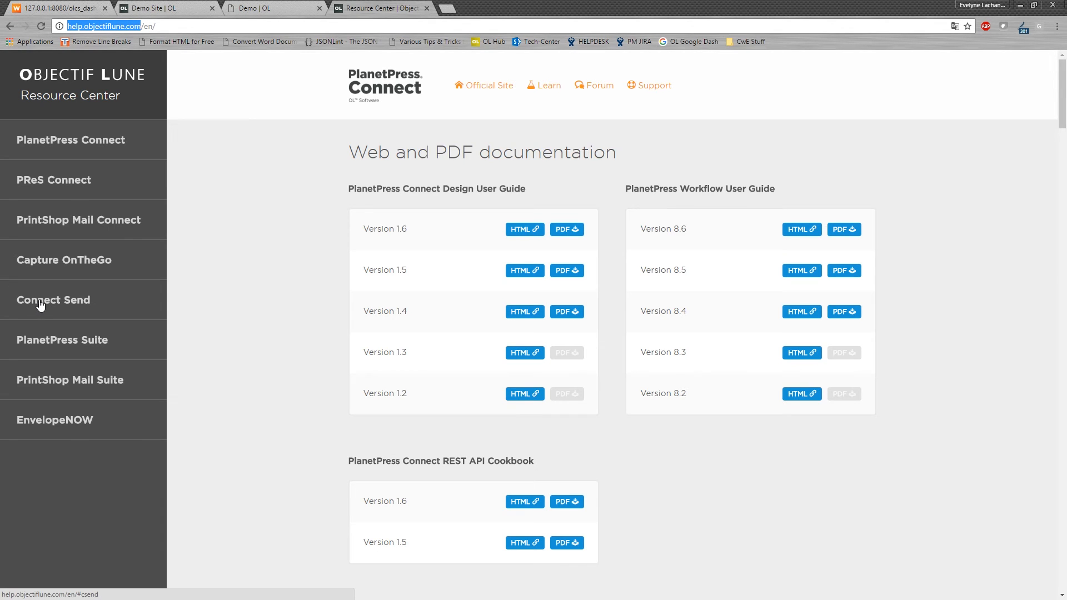
- Open the Connect Send 1.6 HTML guide and browse Installation and Plug-Ins to Get Job Data
click(53, 300)
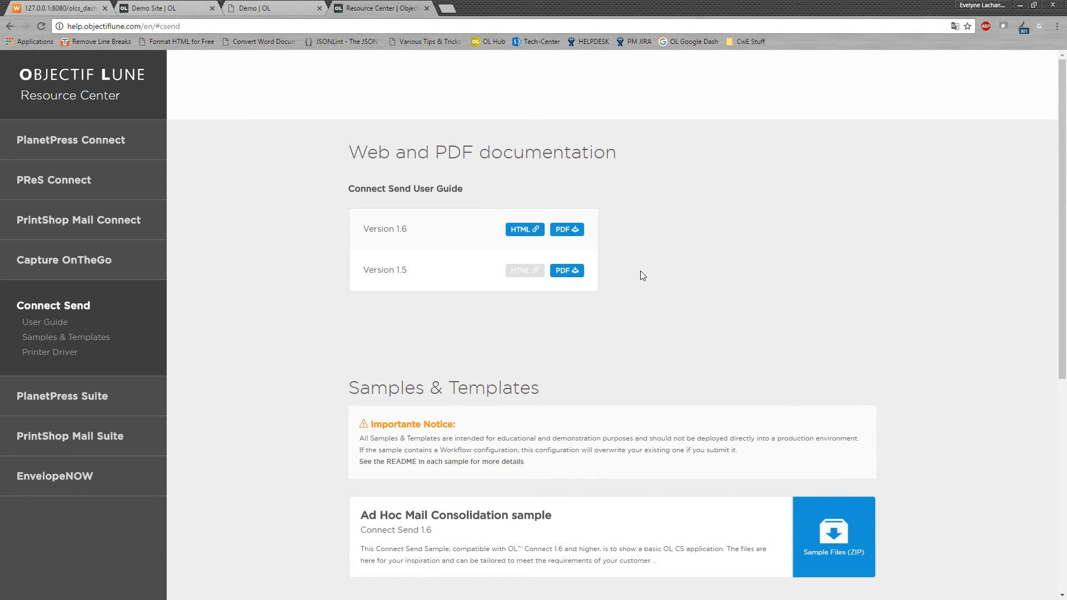
mouse_move(524, 229)
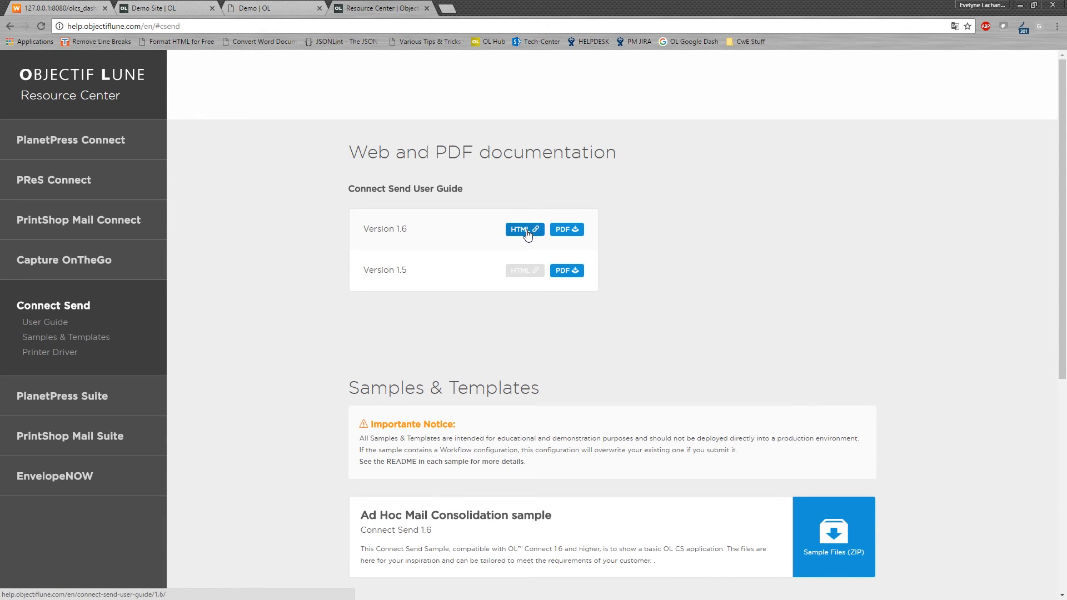
click(524, 228)
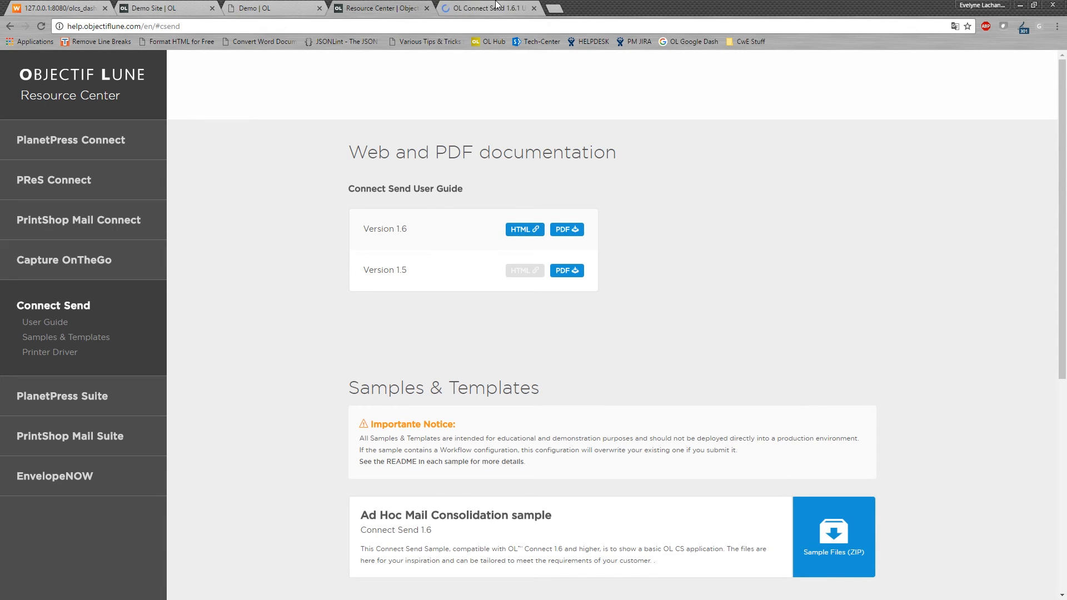
click(523, 229)
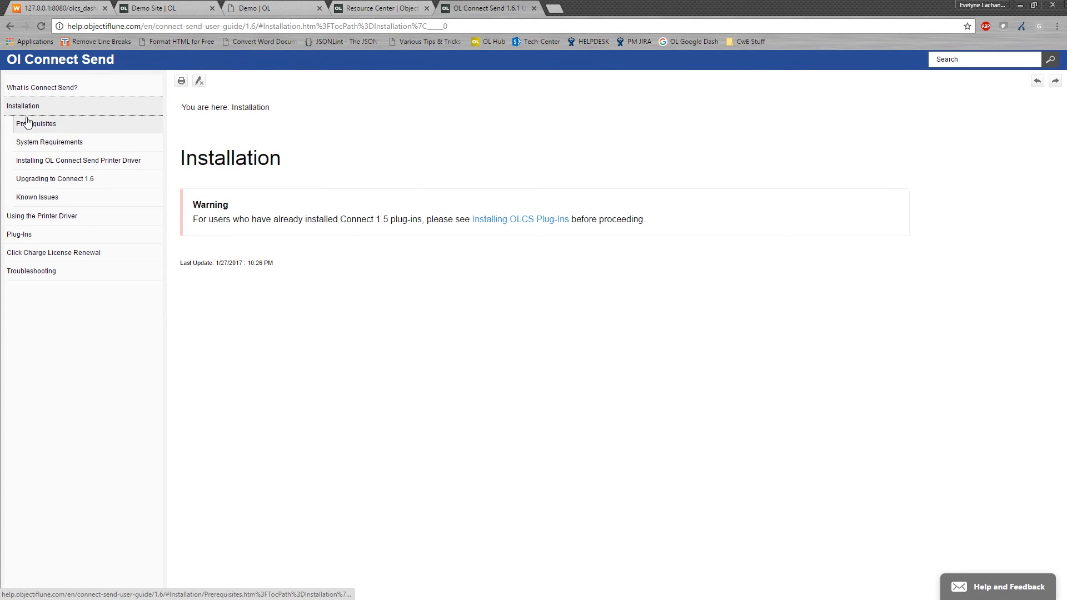
click(41, 216)
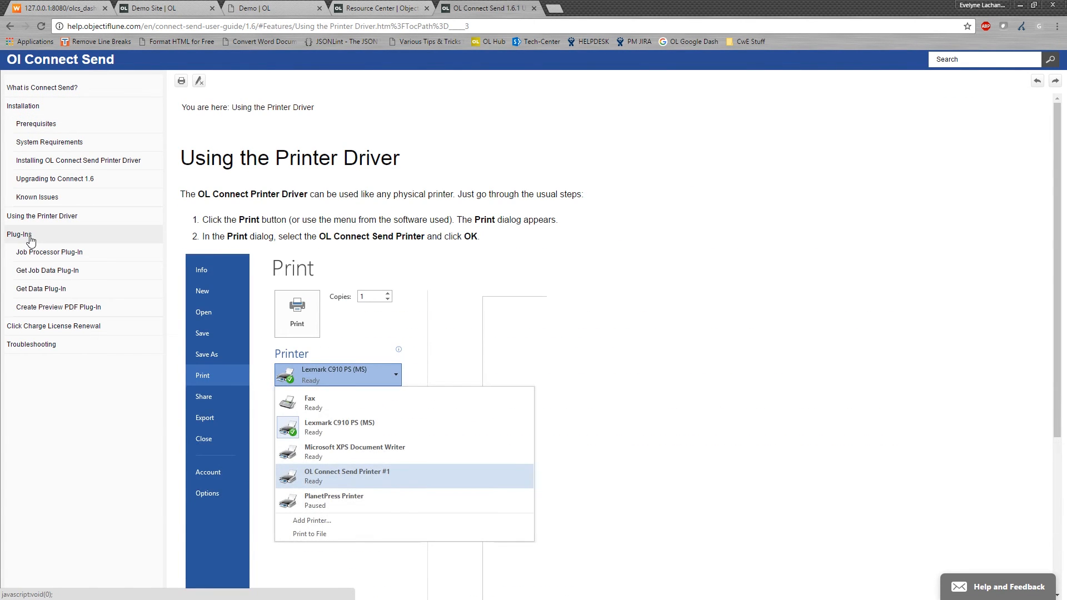
click(48, 270)
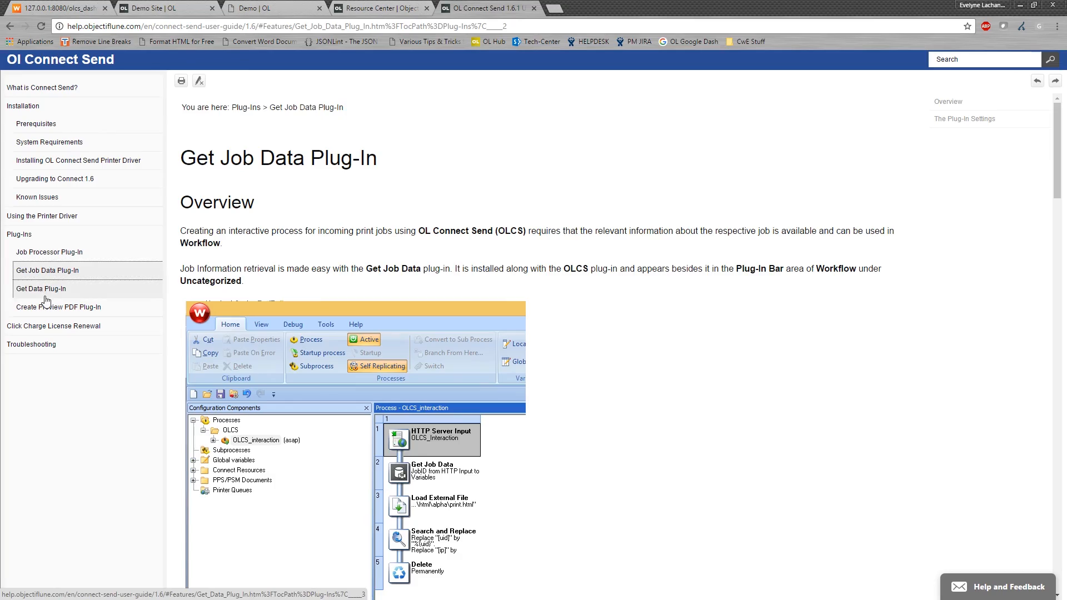
scroll(down, 3)
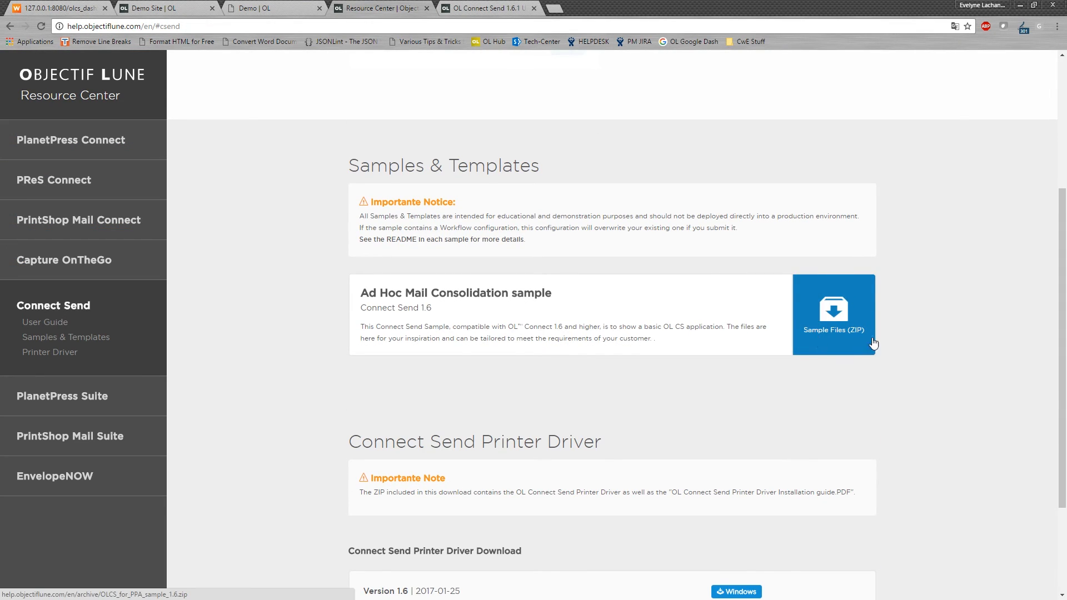
mouse_move(828, 308)
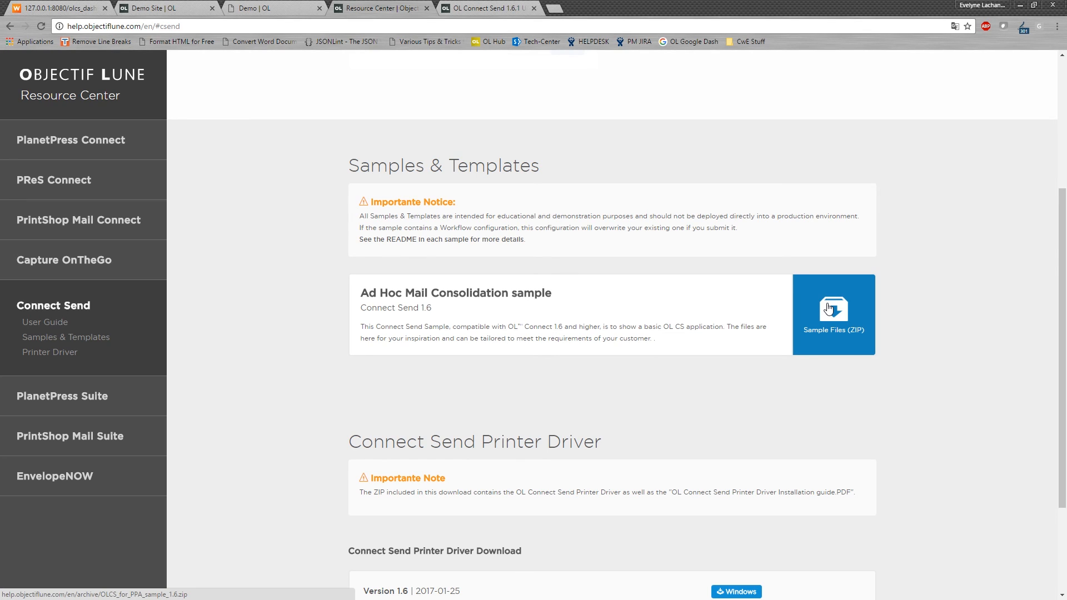
mouse_move(834, 330)
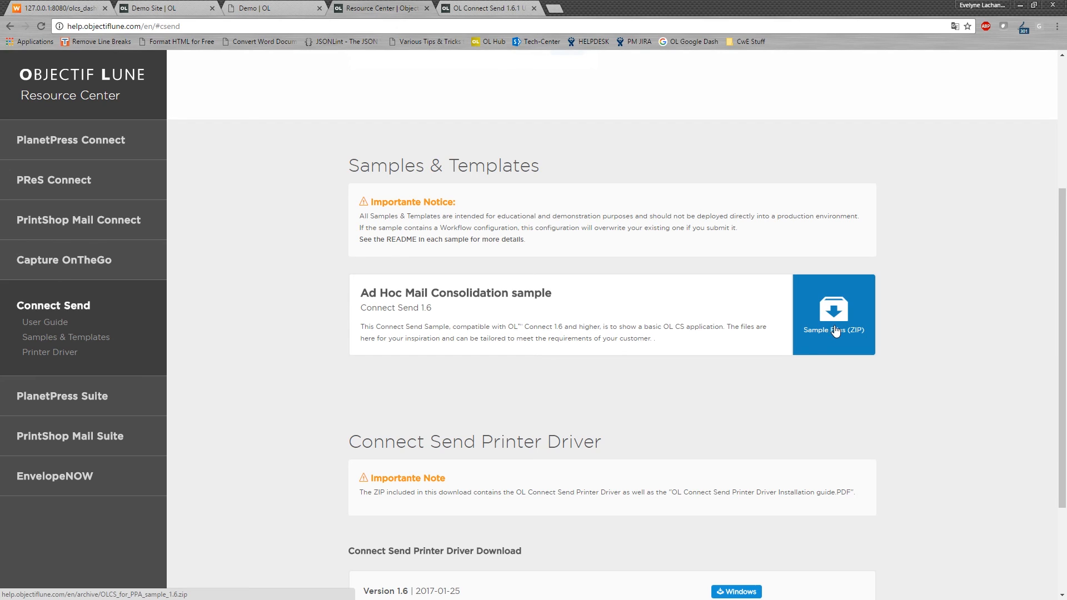
- Scroll past Samples & Templates to the Connect Send Printer Driver 1.6 Windows download
scroll(down, 3)
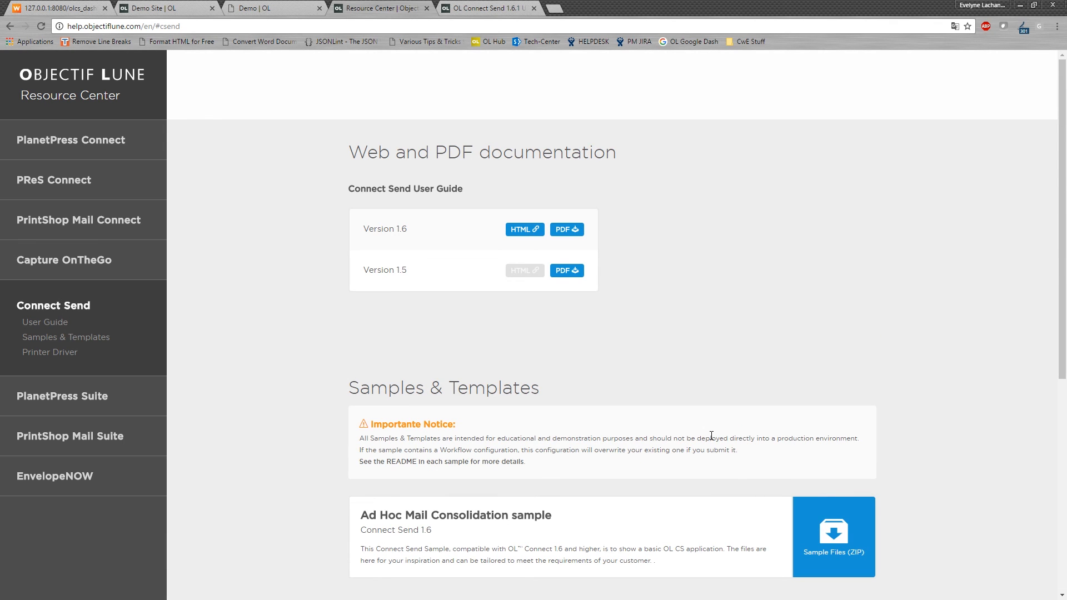
click(49, 352)
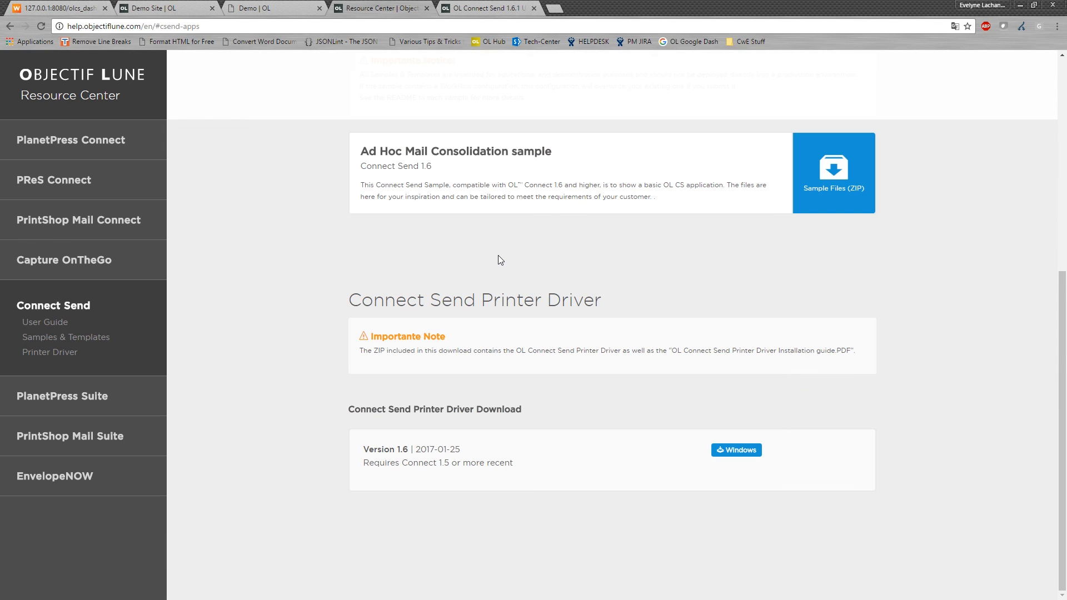